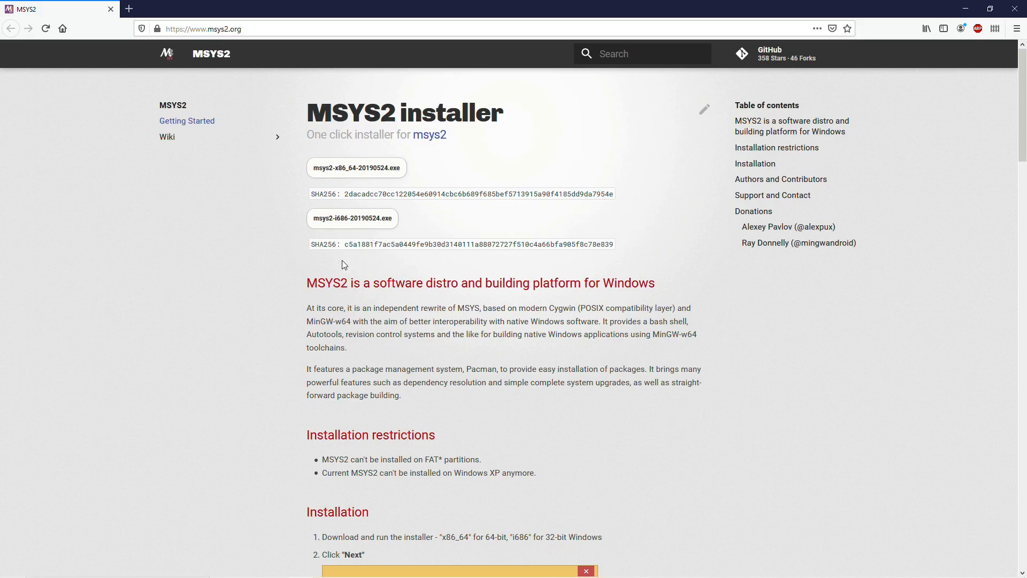
pyautogui.moveTo(339, 168)
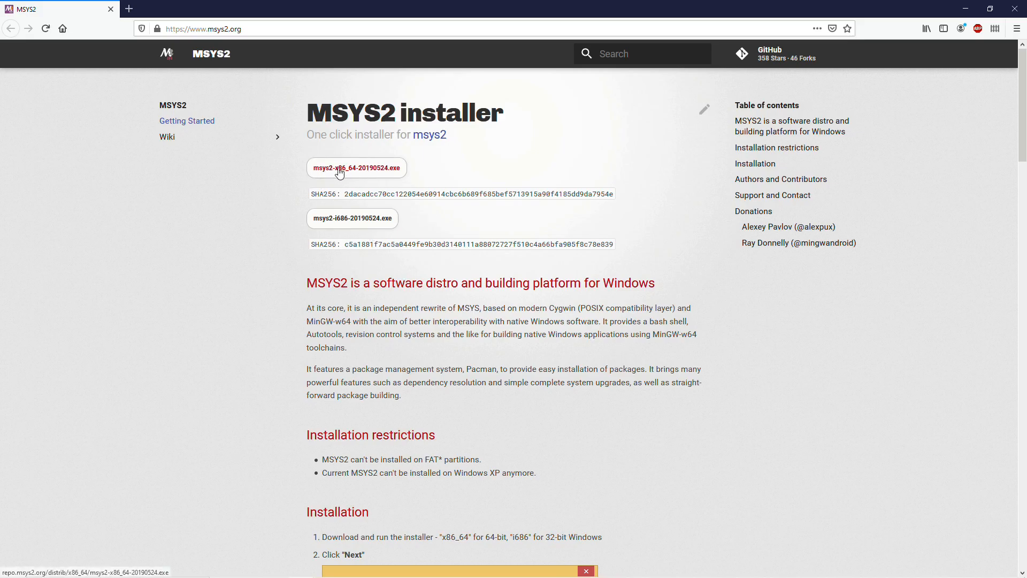
pyautogui.moveTo(355, 177)
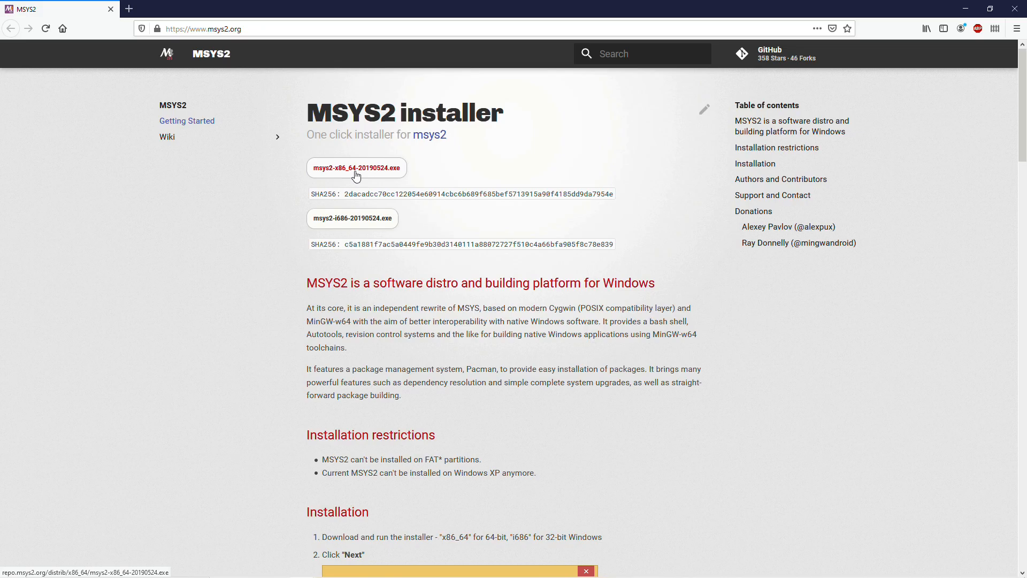
pyautogui.moveTo(424, 158)
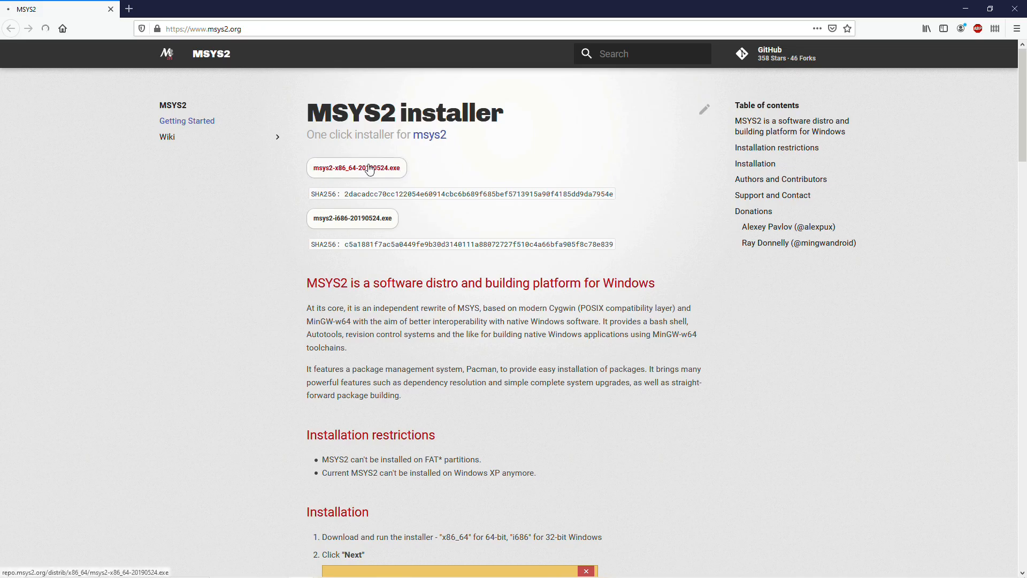
# Download the 64-bit MSYS2 installer and start its setup wizard.
pyautogui.click(357, 168)
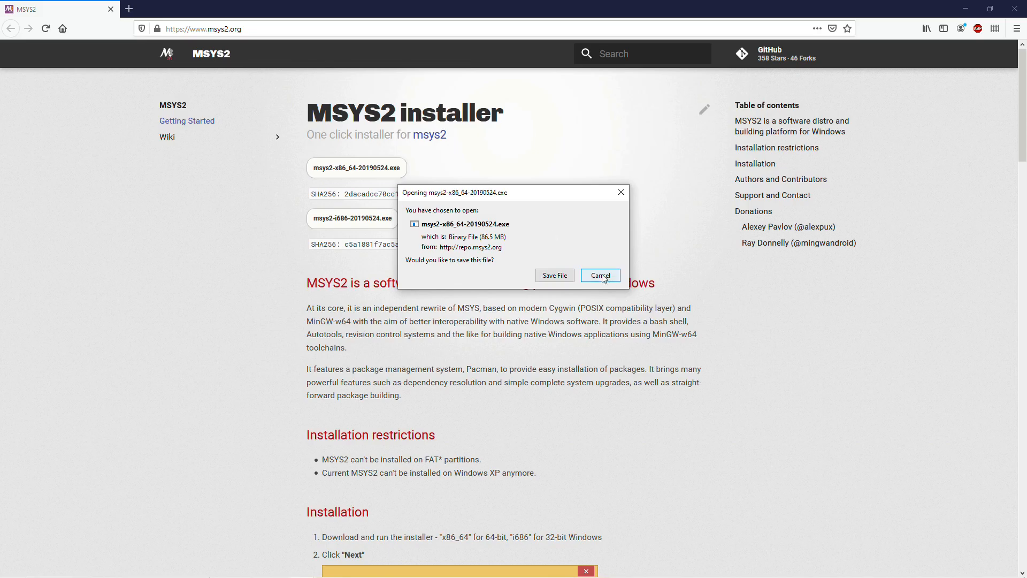
pyautogui.click(599, 275)
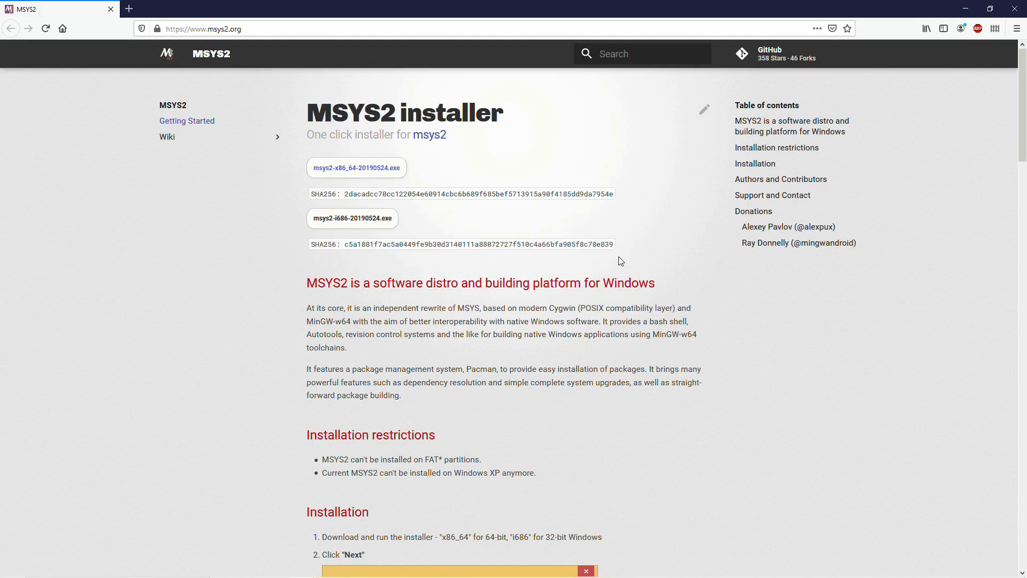
pyautogui.moveTo(860, 66)
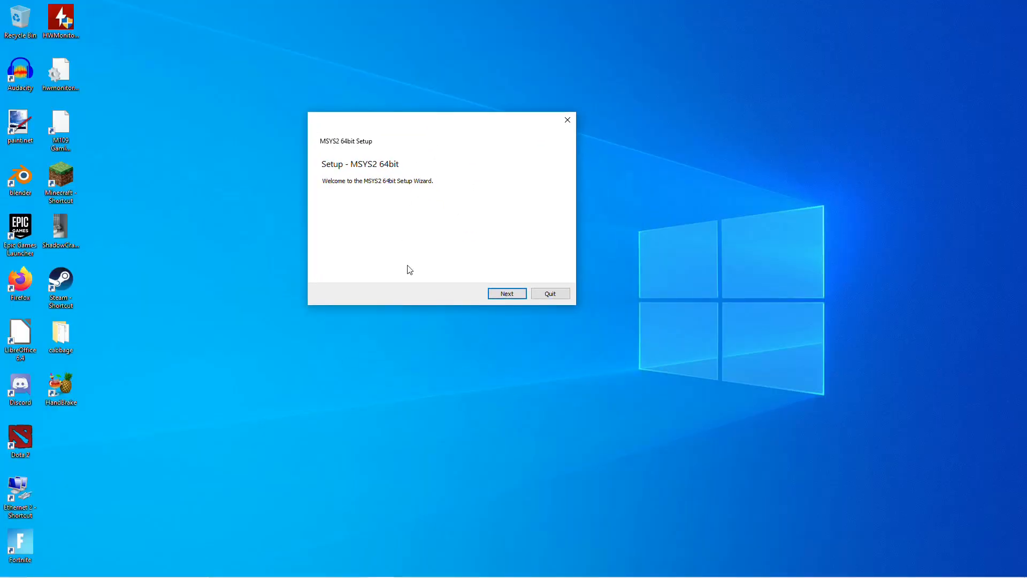
pyautogui.click(506, 293)
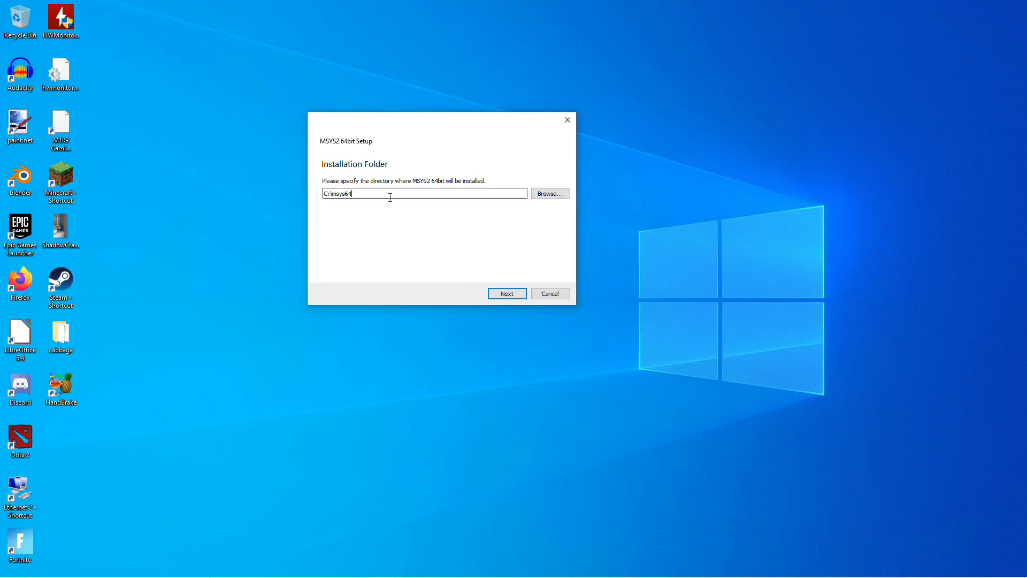
pyautogui.moveTo(411, 249)
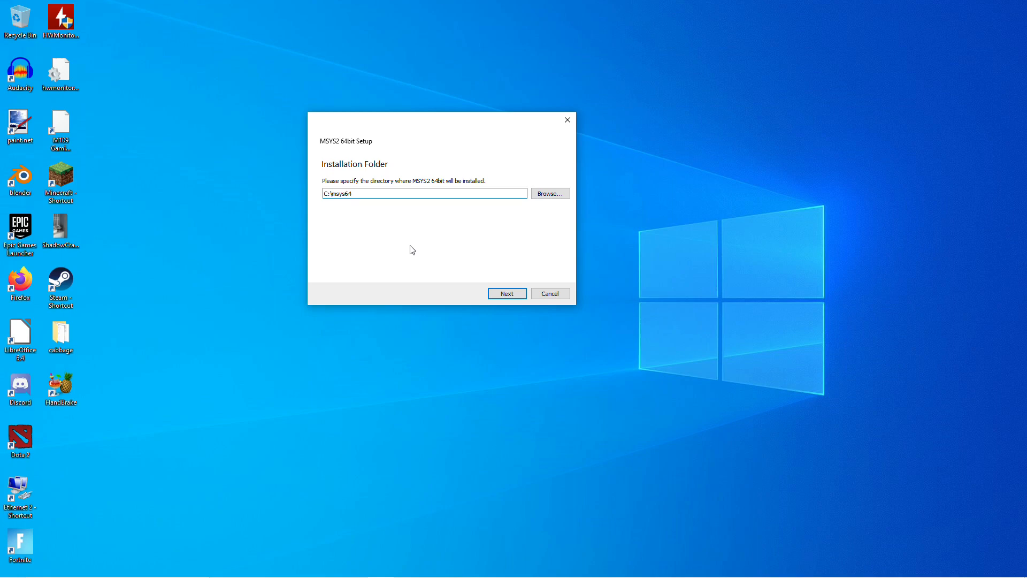
# Install into the existing C:\msys64 folder with default shortcuts and launch MSYS2 on finish.
pyautogui.click(506, 293)
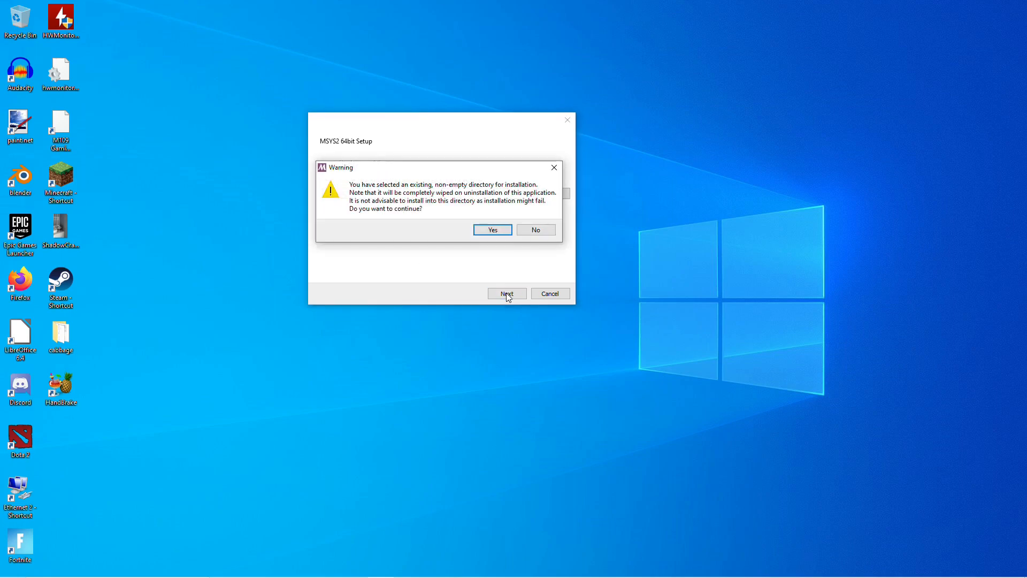
pyautogui.click(492, 229)
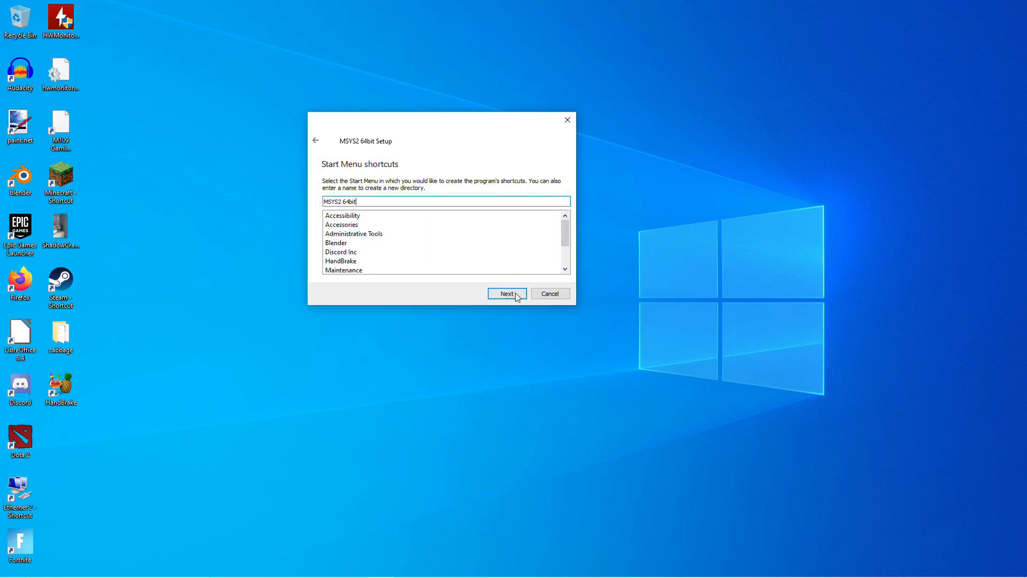
pyautogui.click(506, 293)
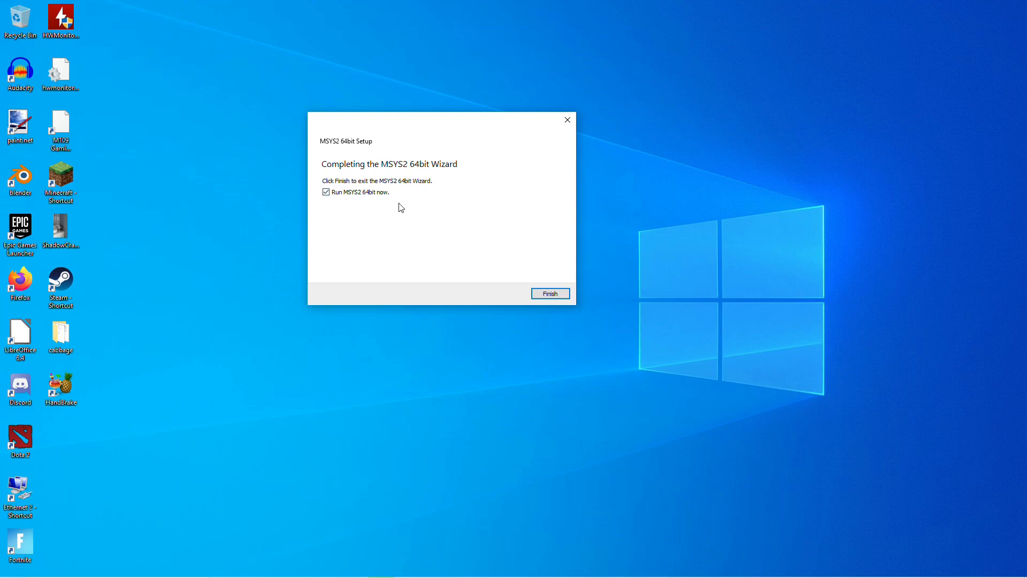
pyautogui.click(549, 293)
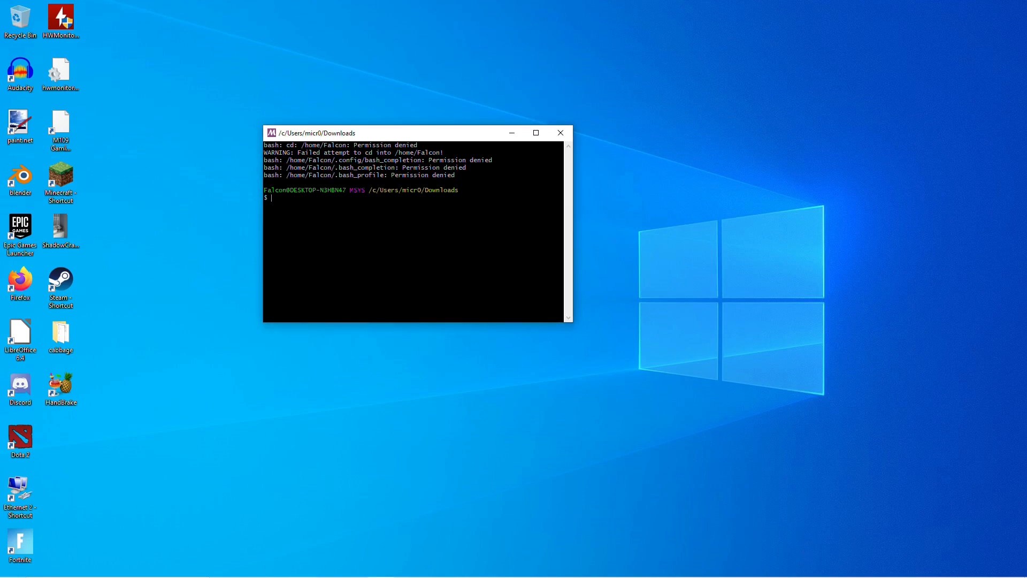
# Run pacman -Syuu and confirm with Y to upgrade the core system packages.
pyautogui.write('pacman -')
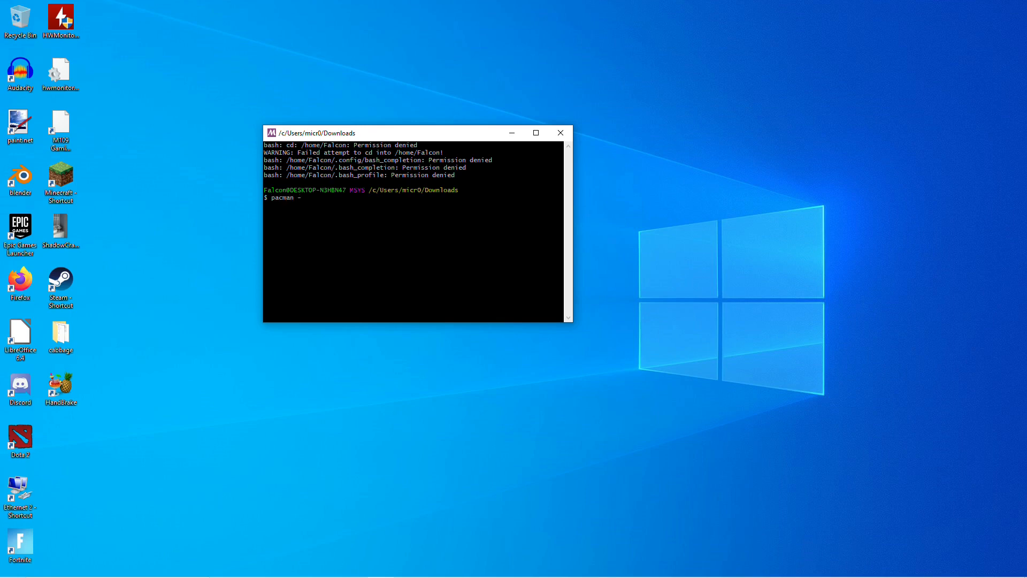
pyautogui.write('Syuu')
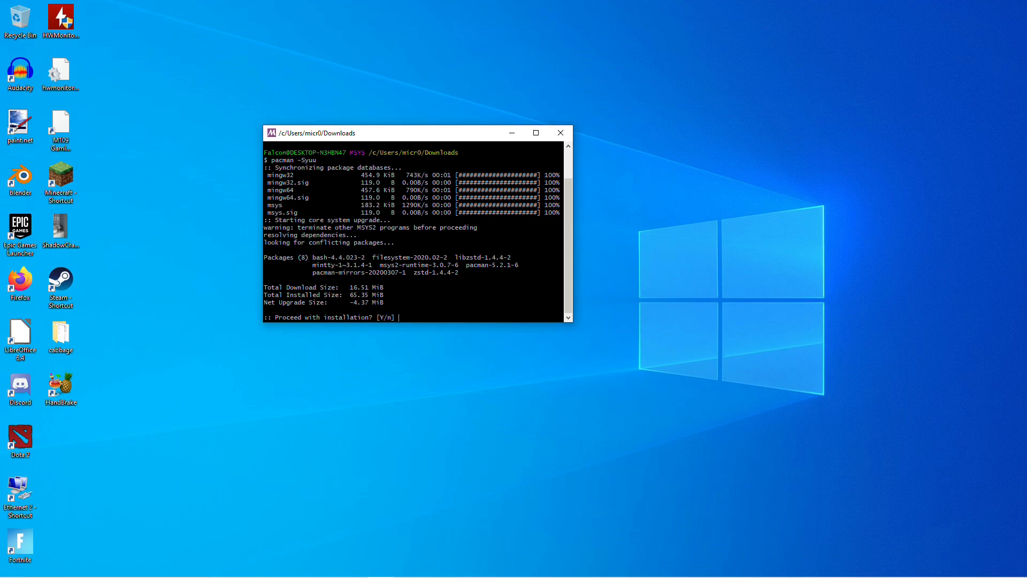
pyautogui.write('y')
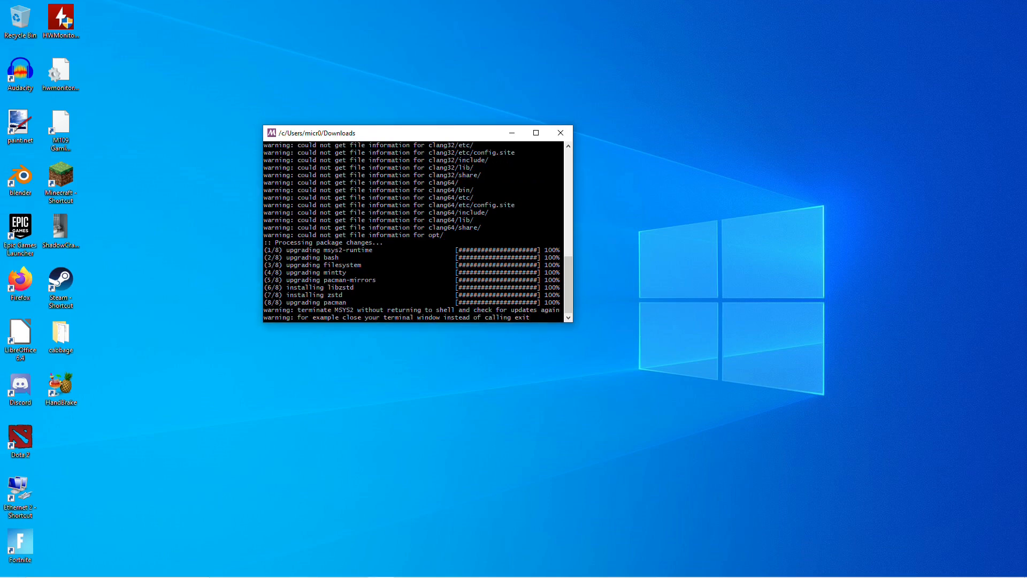
# Close the terminal, confirming the mintty warning about the running process.
pyautogui.click(560, 132)
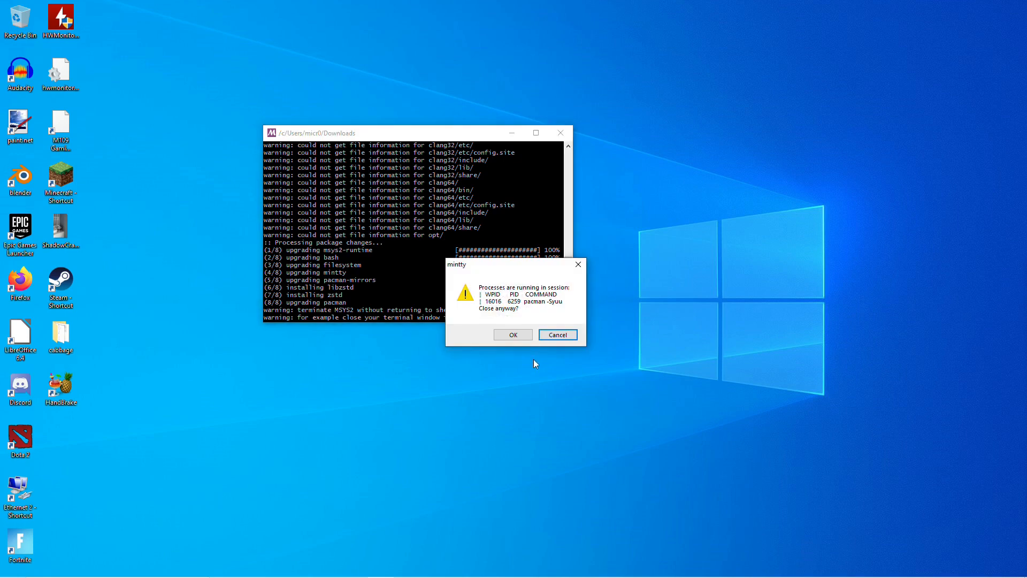
pyautogui.click(512, 335)
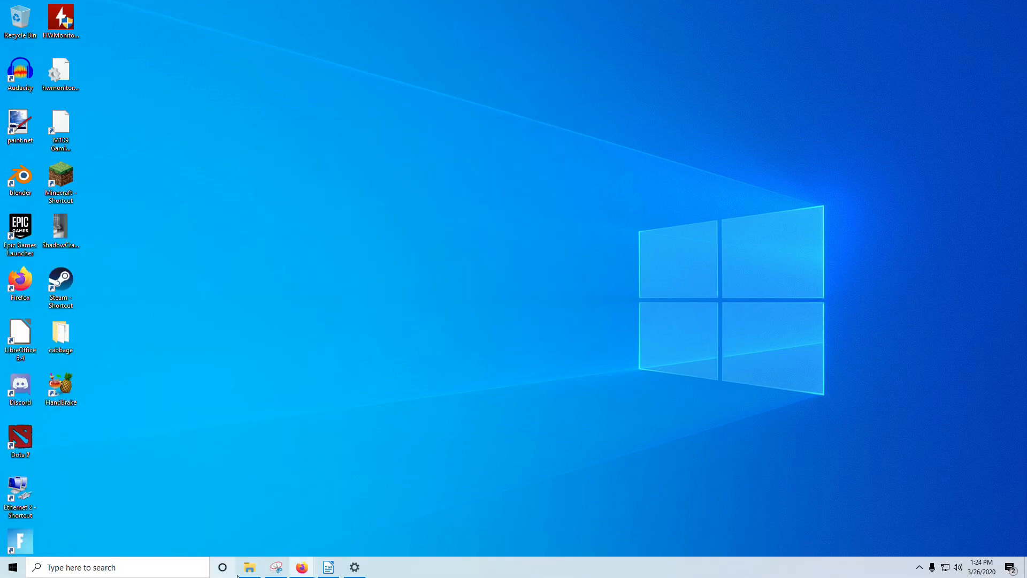
# Browse to C:\msys64 in File Explorer and launch msys2.exe again.
pyautogui.click(248, 567)
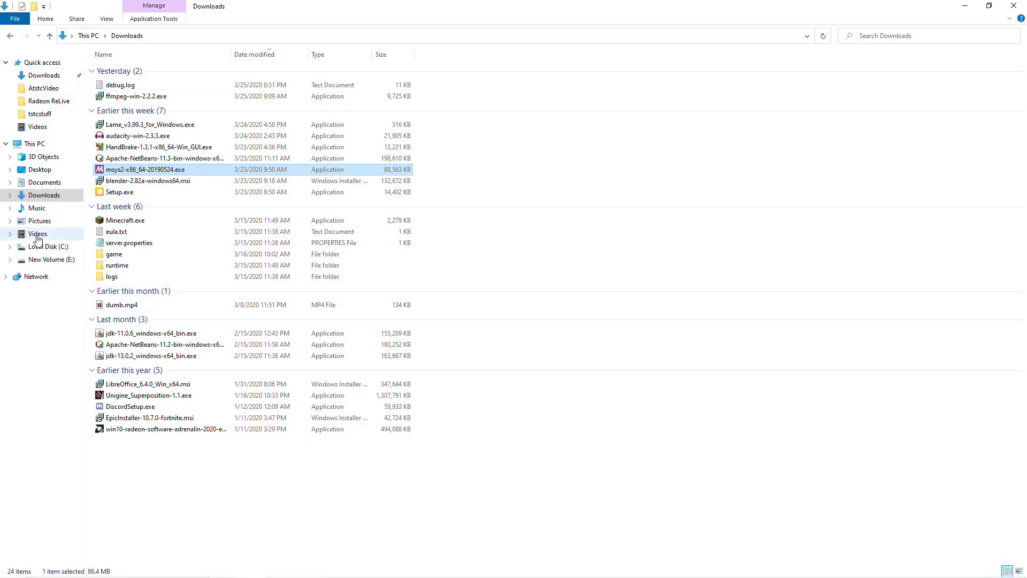
pyautogui.click(47, 246)
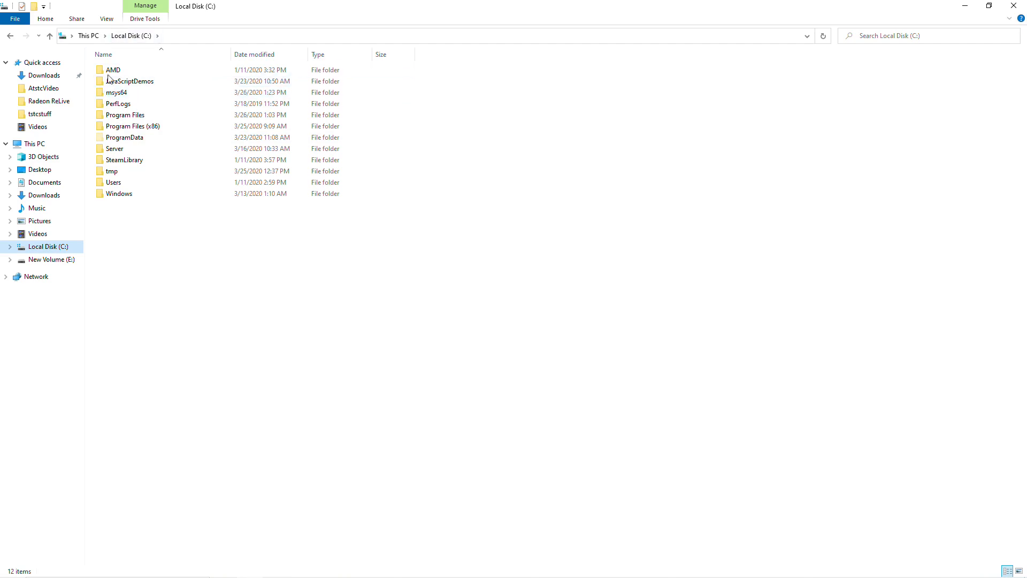
pyautogui.doubleClick(116, 92)
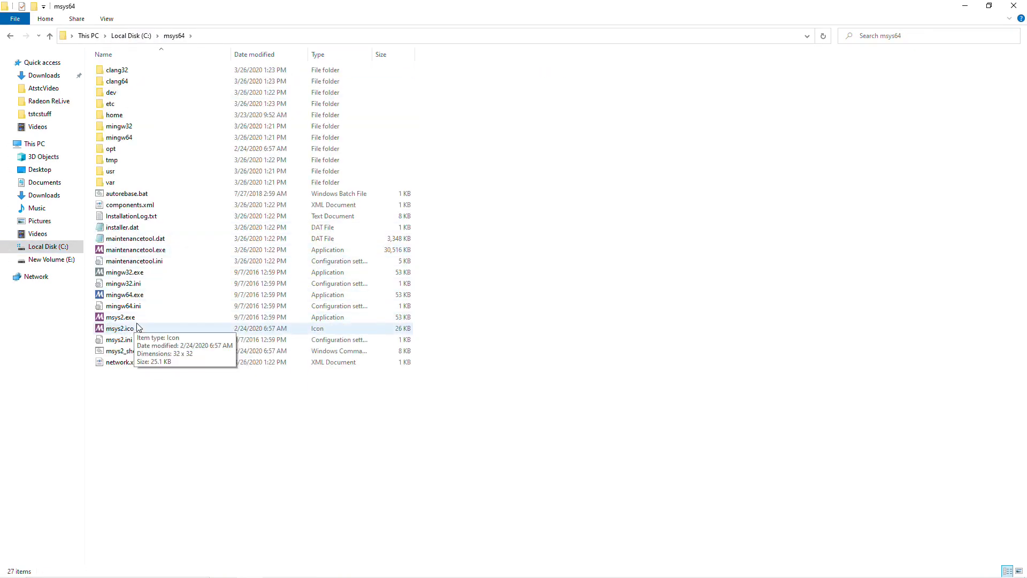
pyautogui.doubleClick(120, 317)
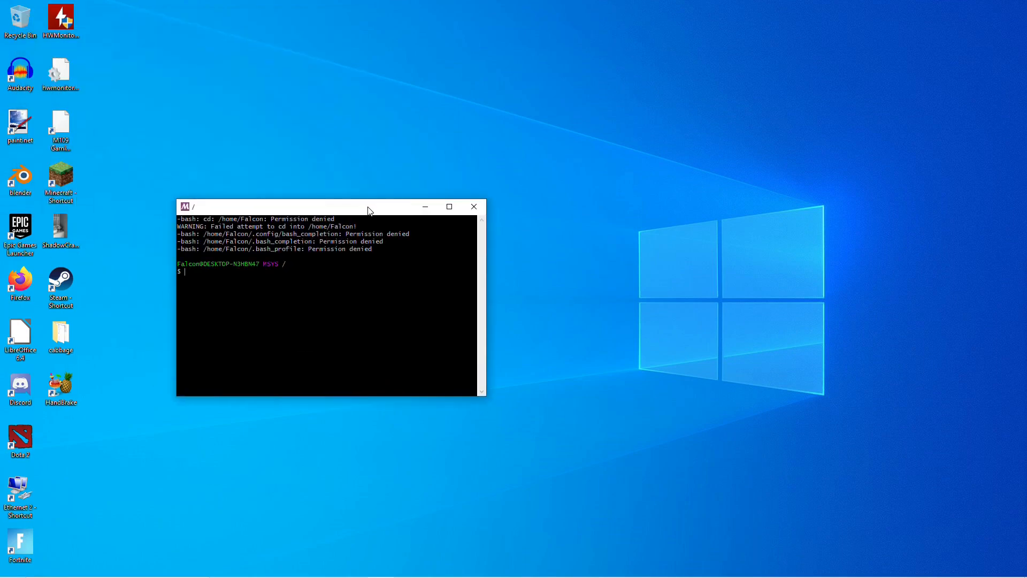
# Run pacman -Syuu to upgrade all 60 remaining packages, then close the terminal.
pyautogui.write('pacman')
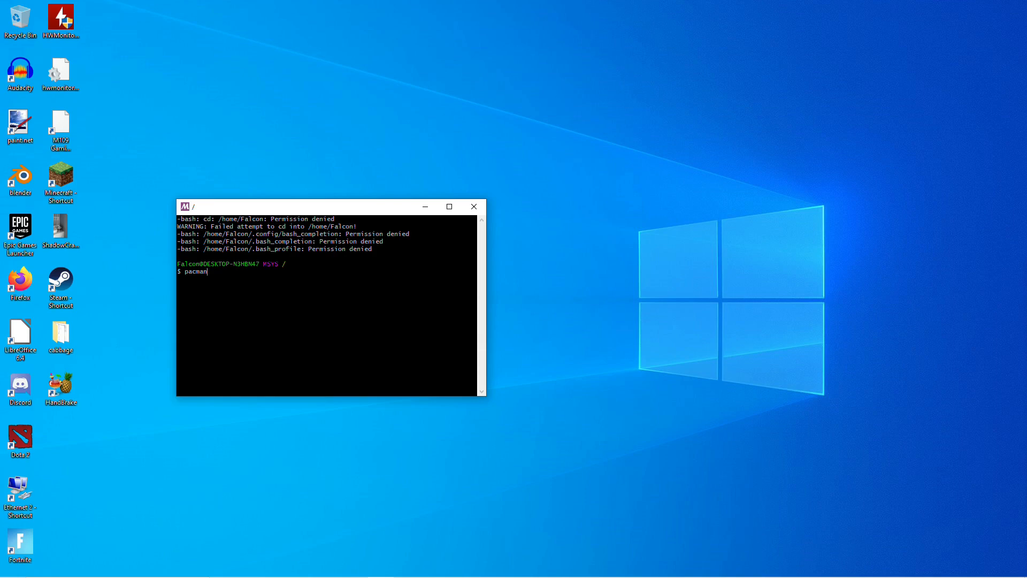
pyautogui.write('-Syuu')
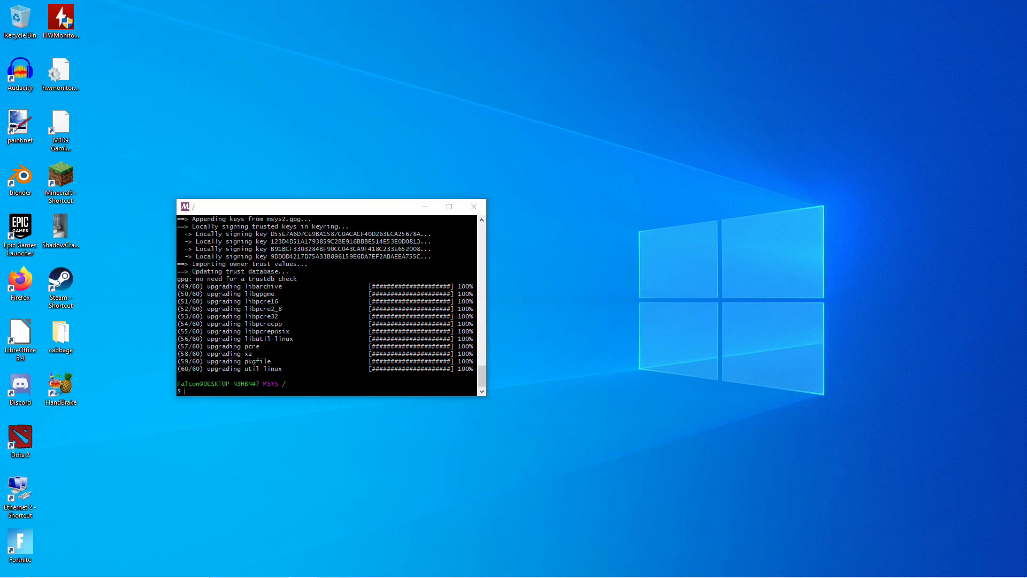
pyautogui.moveTo(1018, 407)
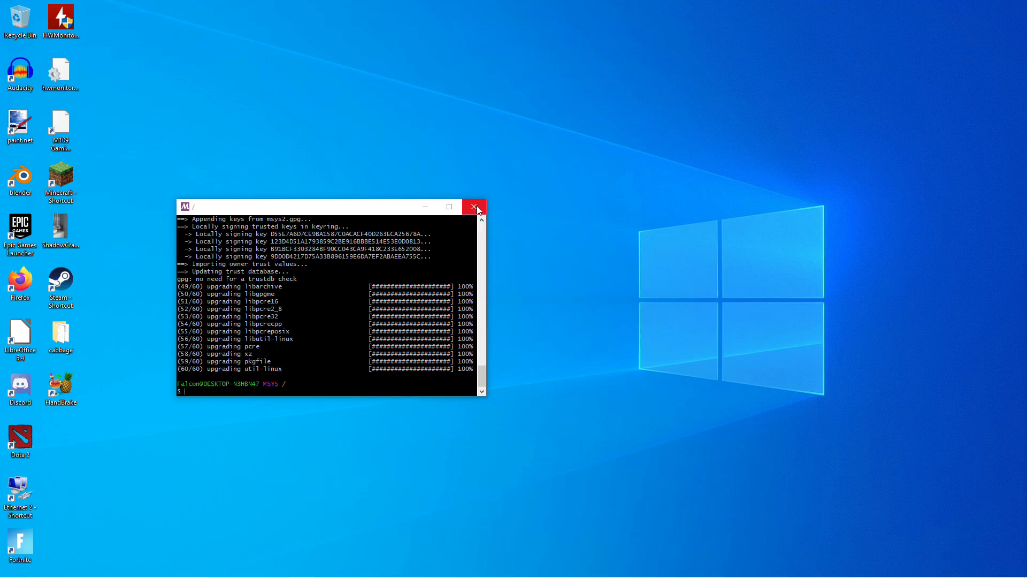
pyautogui.click(474, 207)
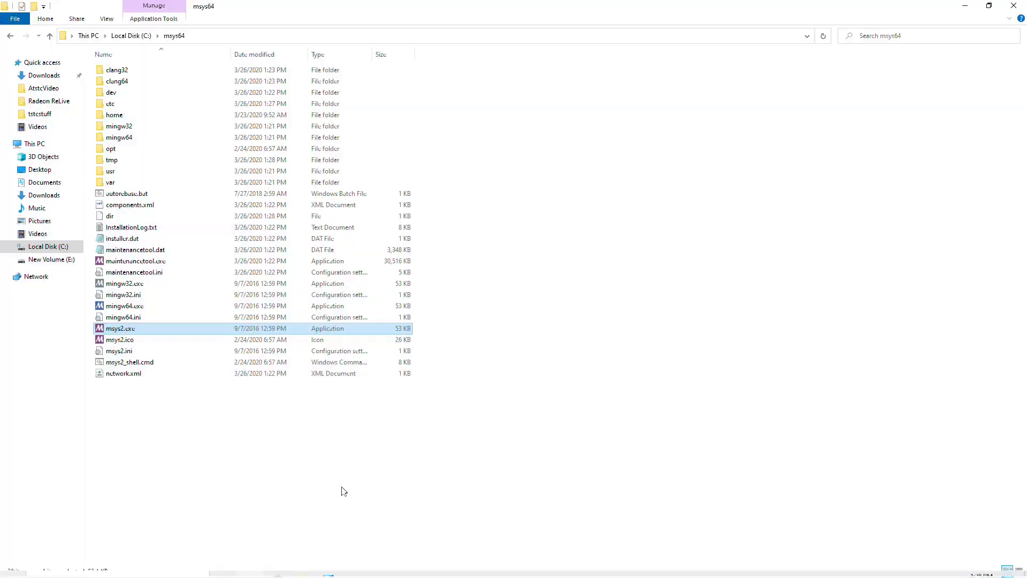
# Relaunch MSYS2 and run pacman -Syuu, answering Y to install the base development packages.
pyautogui.doubleClick(120, 329)
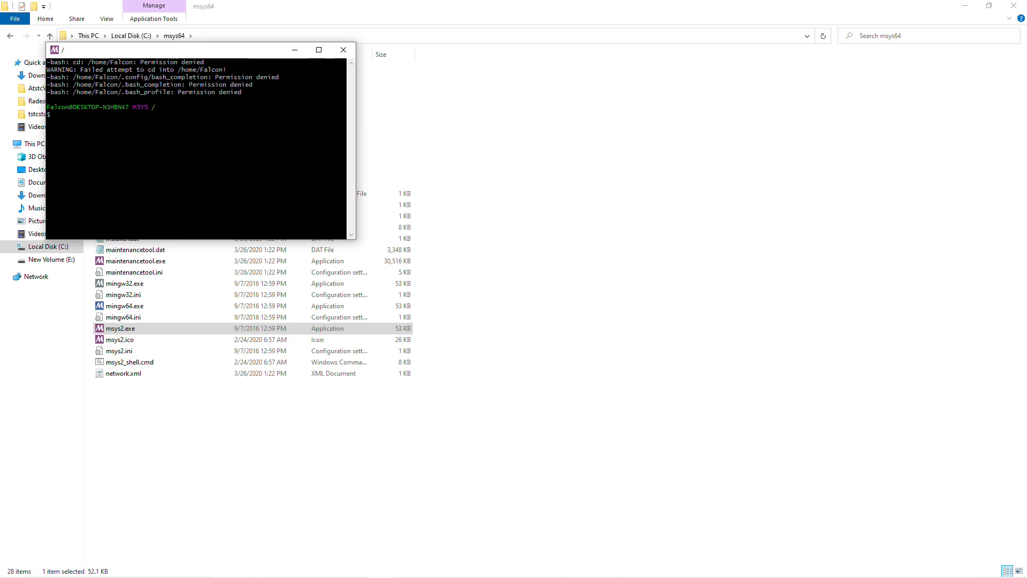
pyautogui.write('pacman -')
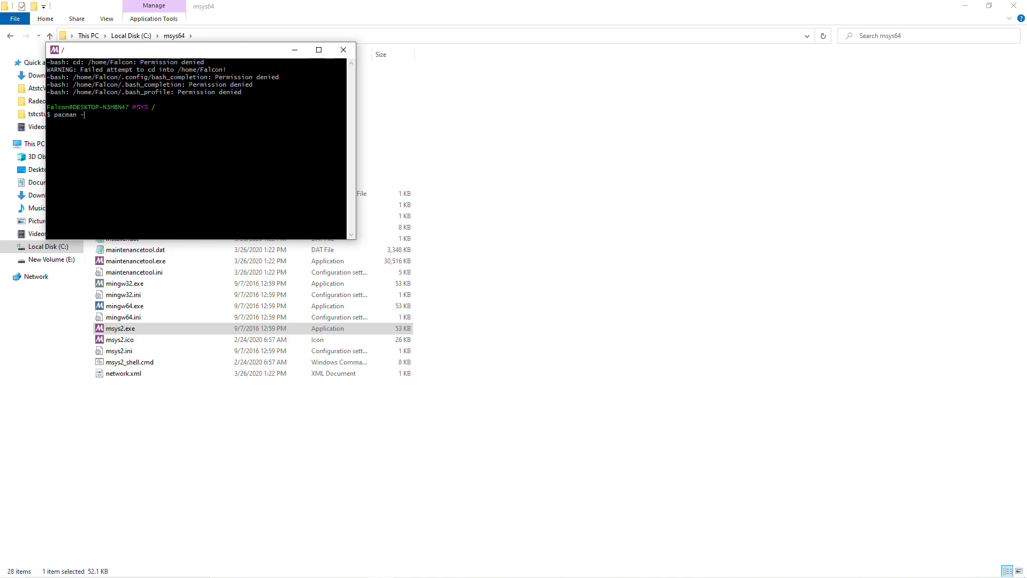
pyautogui.write('Syuu')
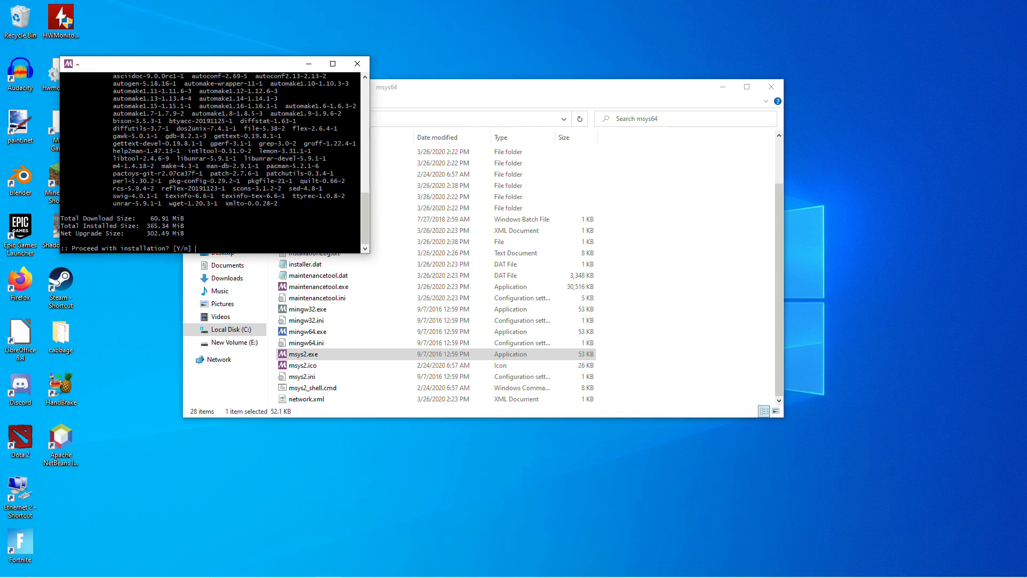
pyautogui.write('y')
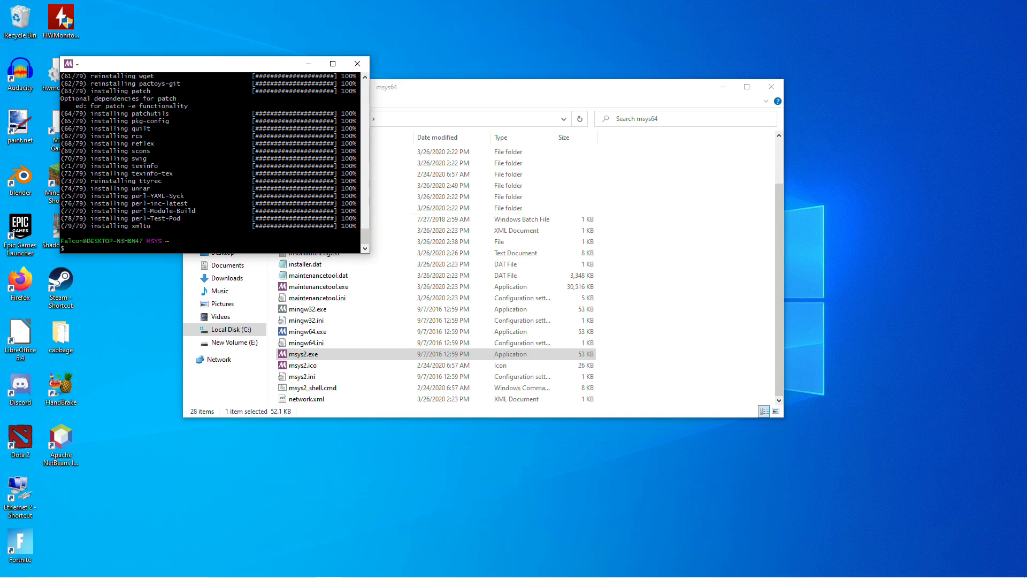
# Request the toolchain with pacman -S mingw-w64-x86_64-toolchain.
pyautogui.write('pacman -S mingw-w64-x86_64-toolchain')
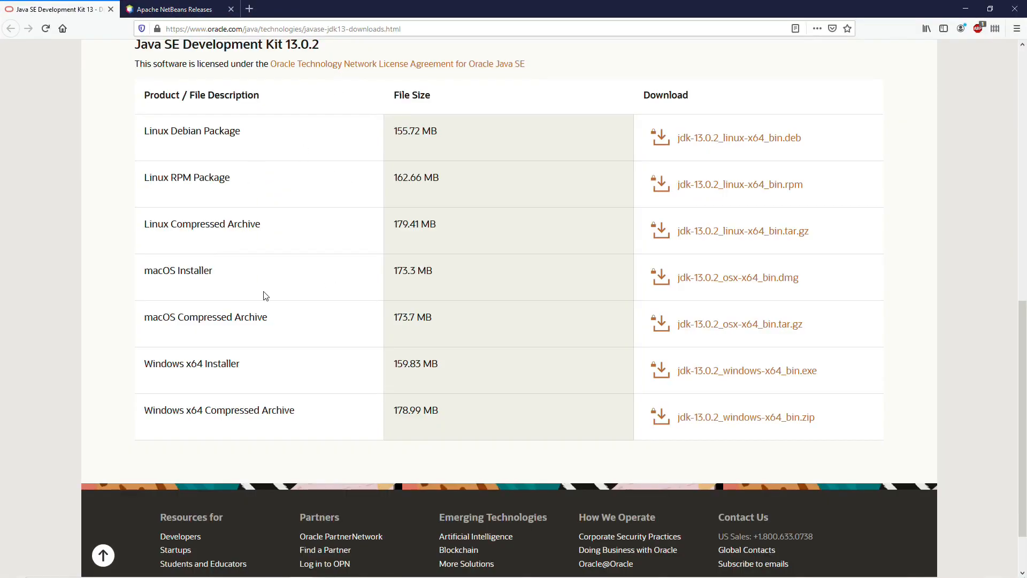
pyautogui.moveTo(298, 173)
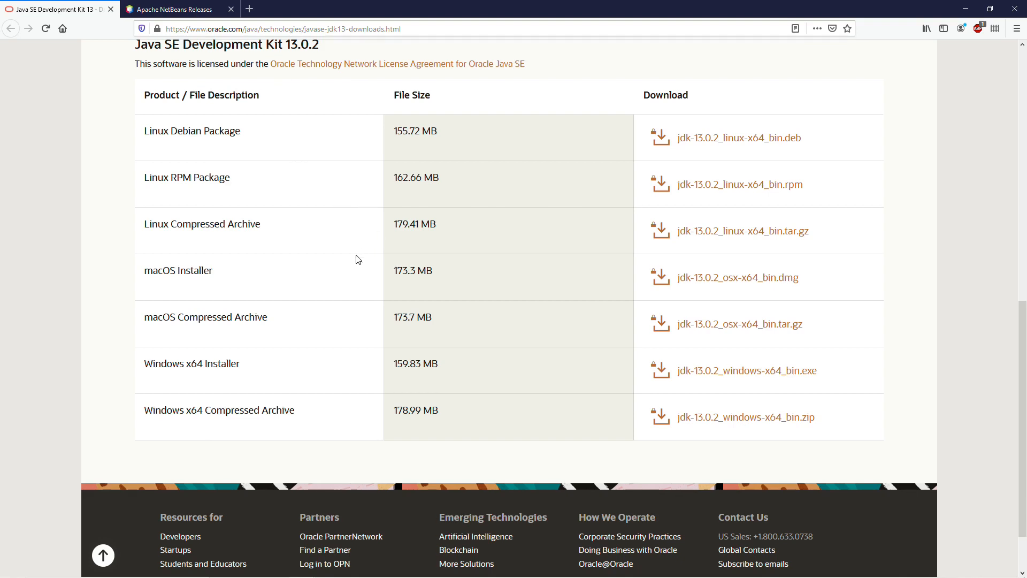
pyautogui.moveTo(198, 376)
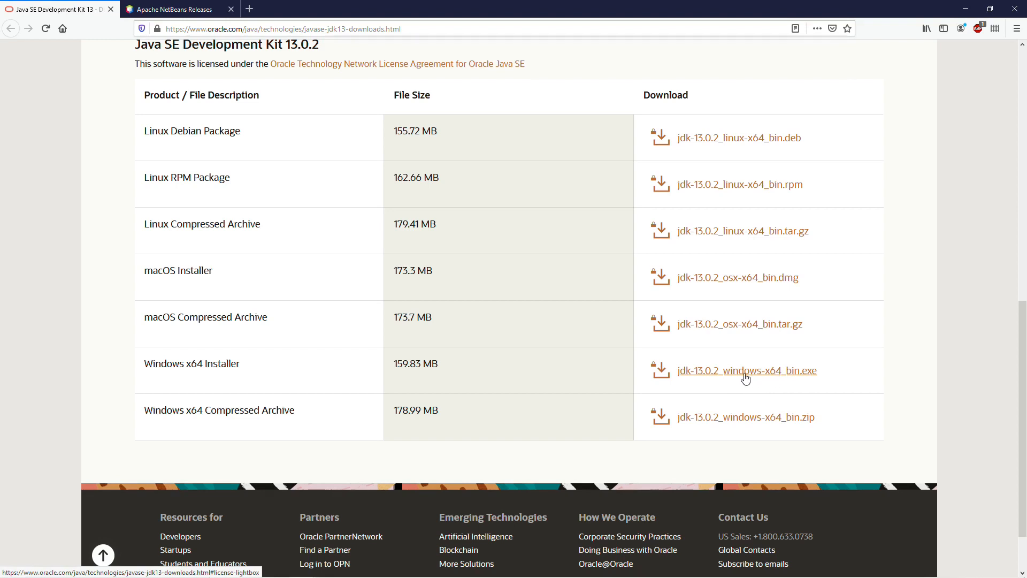
# Download jdk-13.0.2_windows-x64_bin.exe after accepting the Oracle license agreement.
pyautogui.click(747, 370)
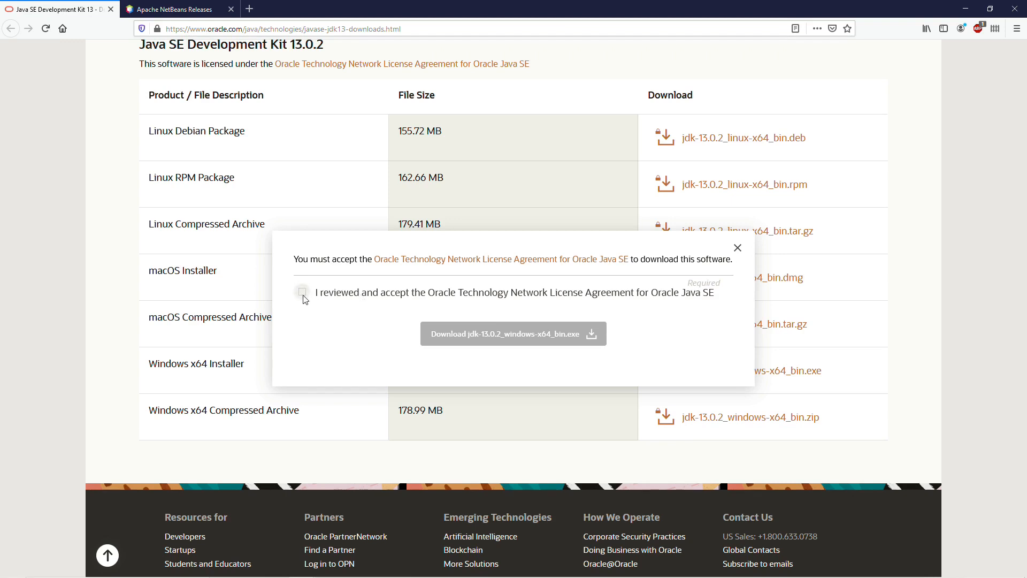
pyautogui.click(302, 291)
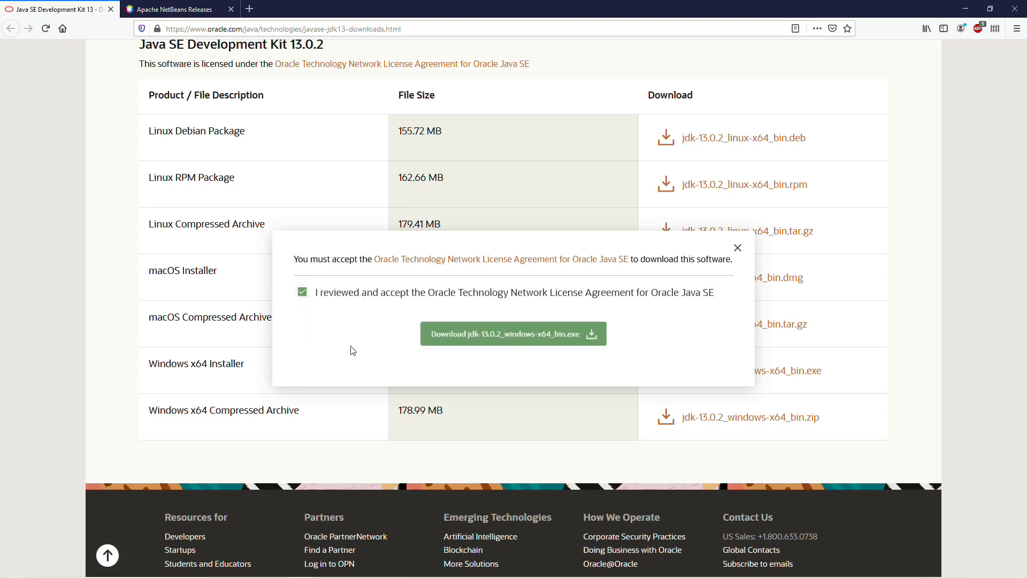
pyautogui.moveTo(497, 259)
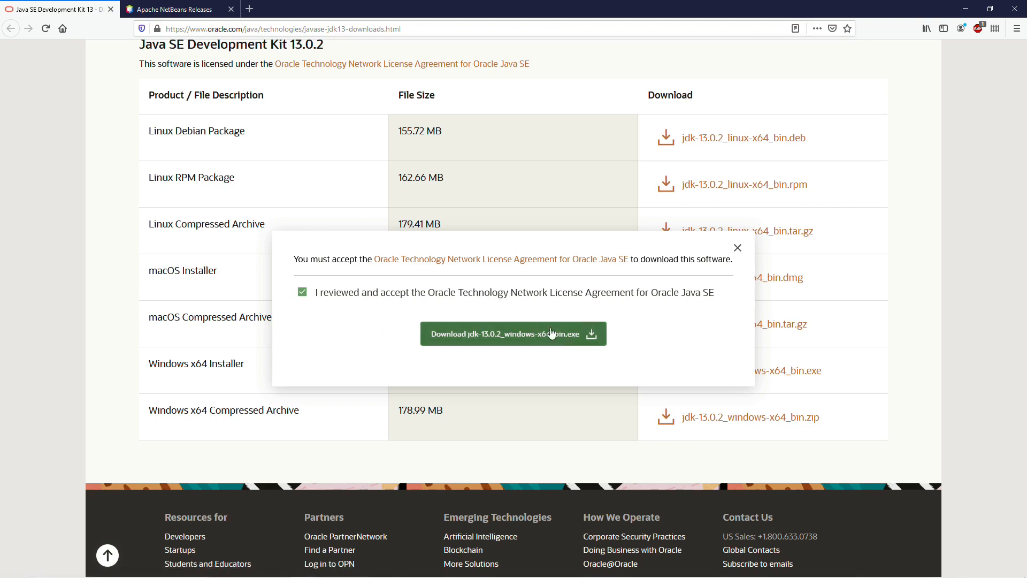
pyautogui.moveTo(681, 354)
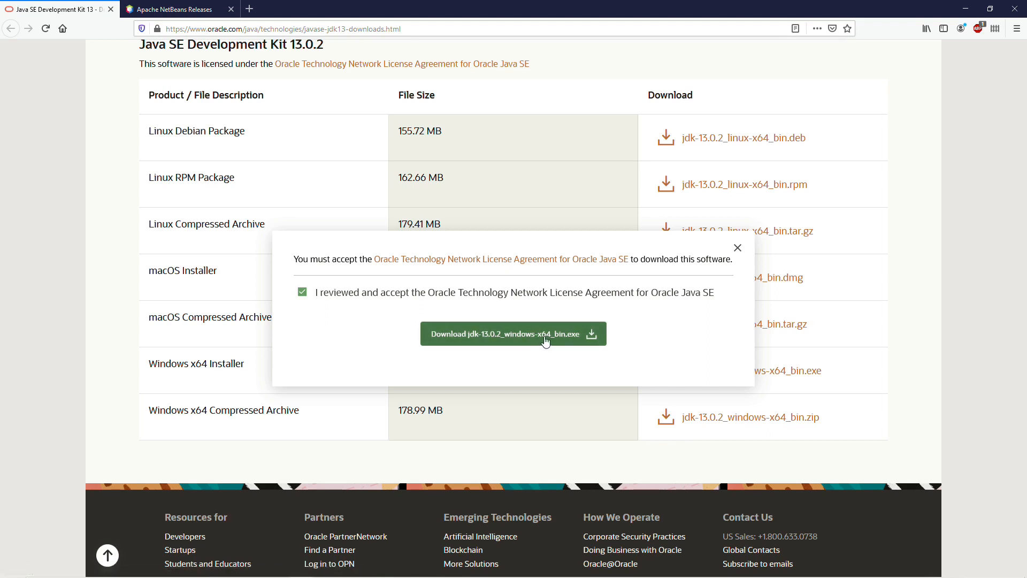
pyautogui.click(513, 334)
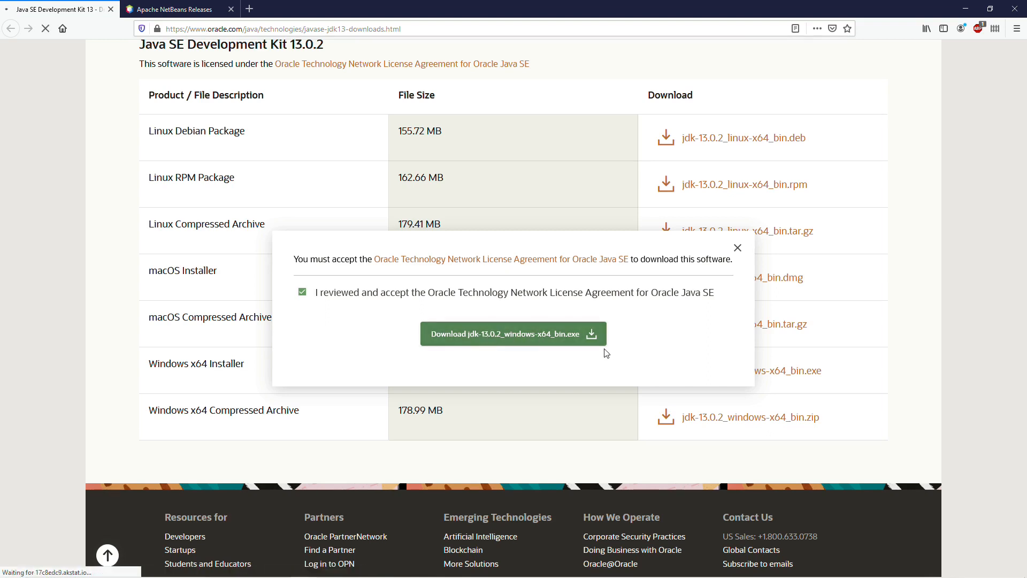
pyautogui.click(513, 334)
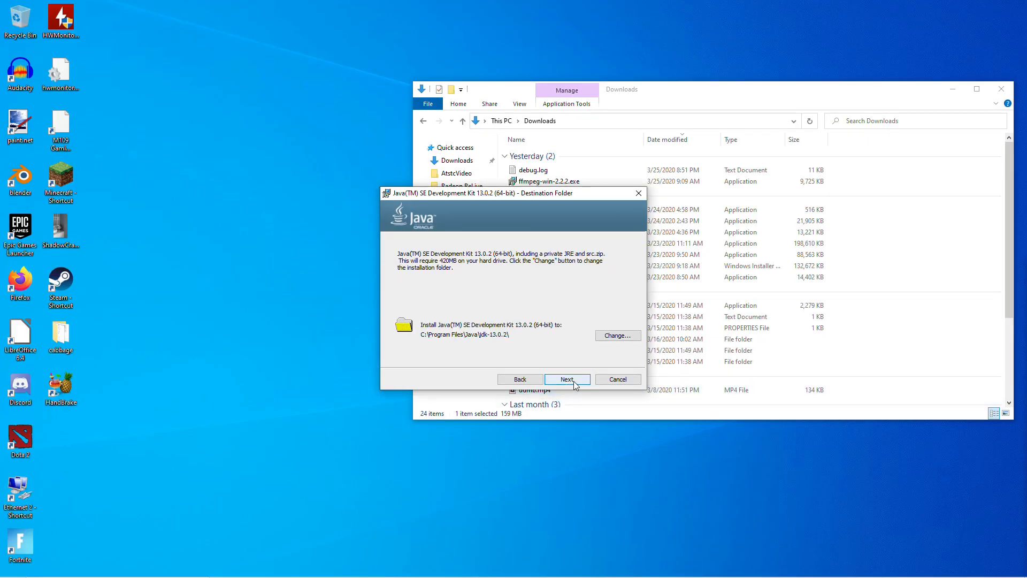
# Install JDK 13.0.2 to C:\Program Files\Java\jdk-13.0.2 and close the installer.
pyautogui.click(567, 379)
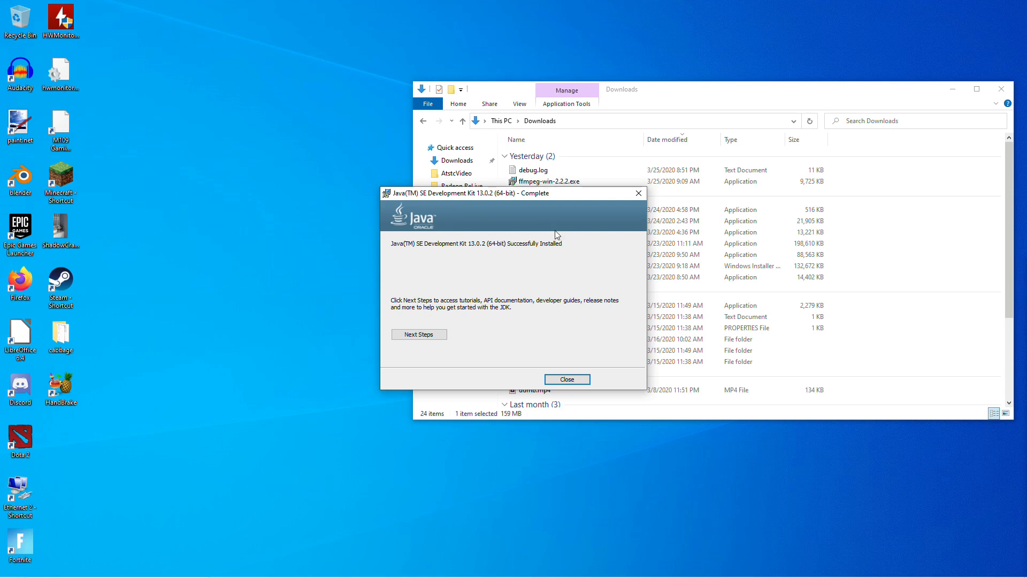
pyautogui.click(566, 379)
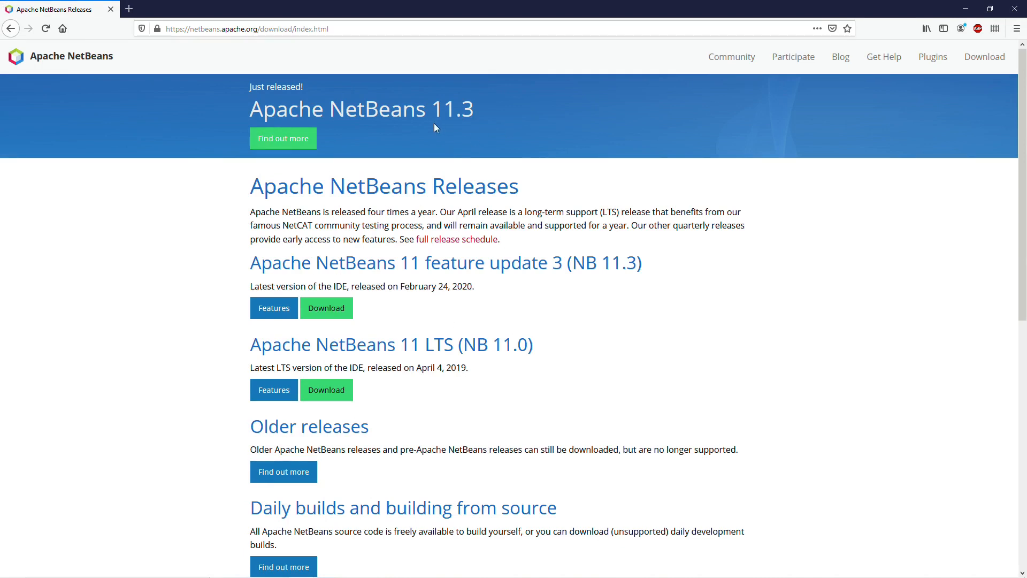
pyautogui.moveTo(408, 345)
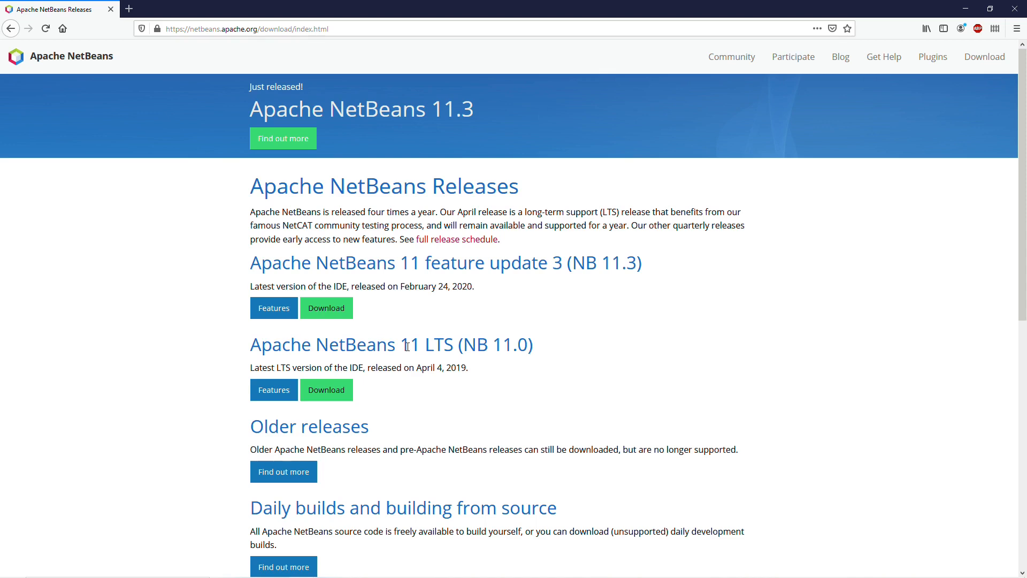
pyautogui.moveTo(398, 260)
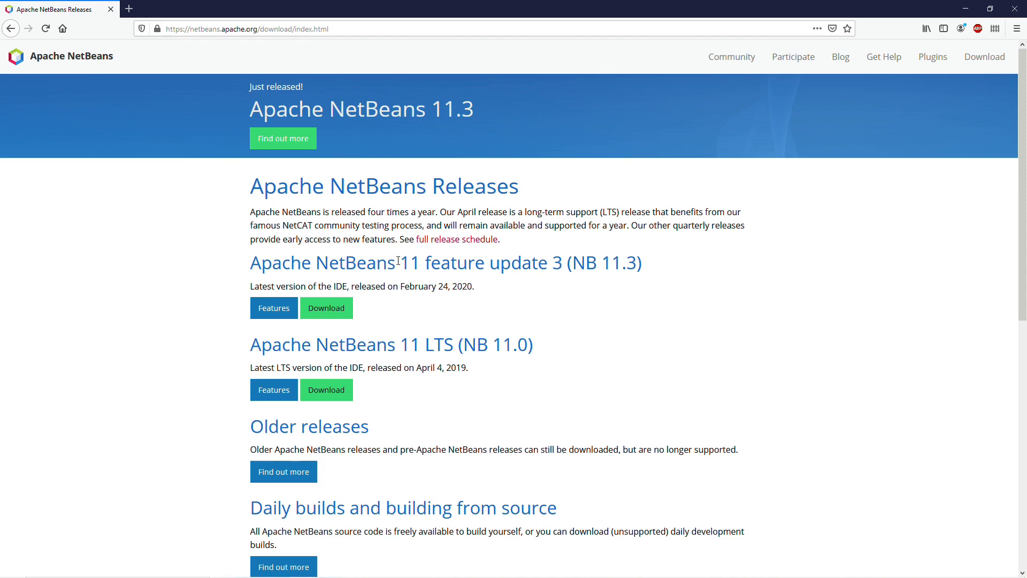
pyautogui.moveTo(371, 335)
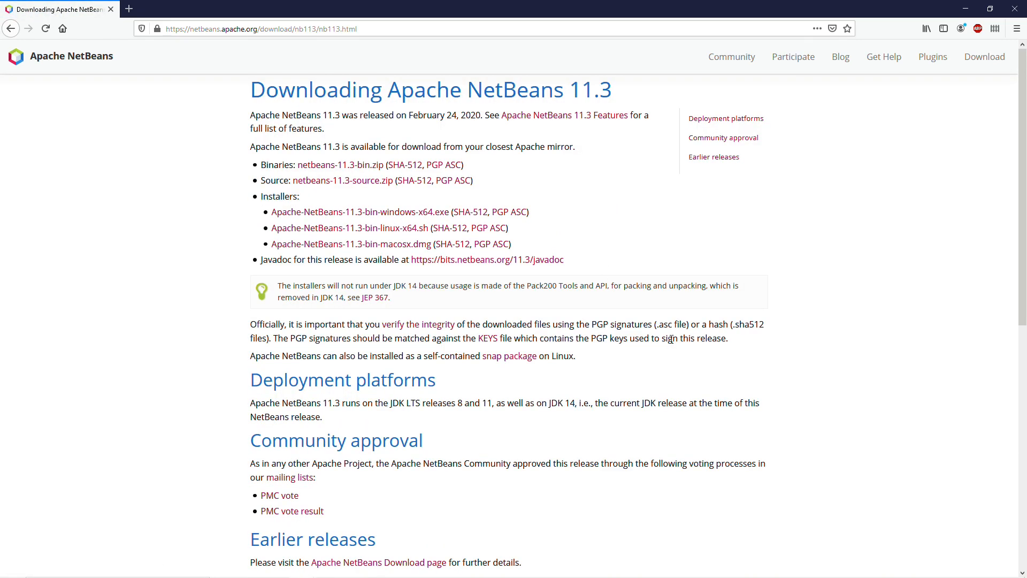
pyautogui.moveTo(592, 217)
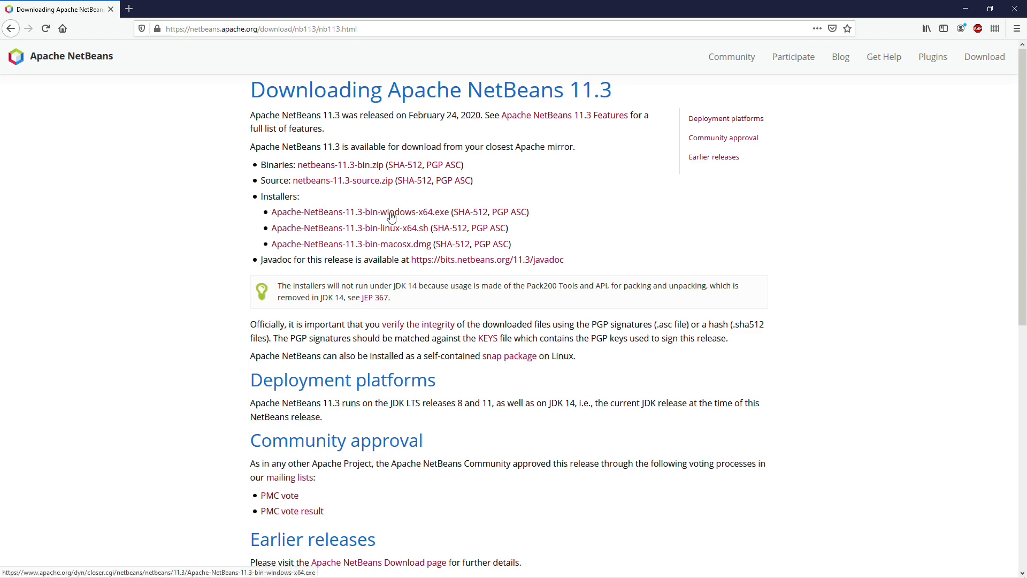
# Download Apache-NetBeans-11.3-bin-windows-x64.exe from the first mirror link.
pyautogui.click(360, 212)
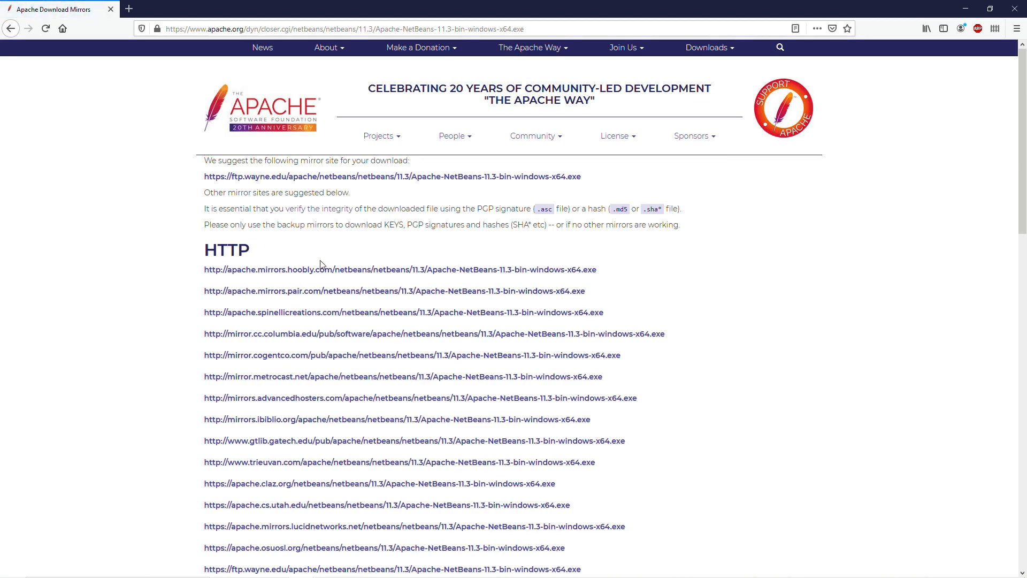
pyautogui.click(392, 269)
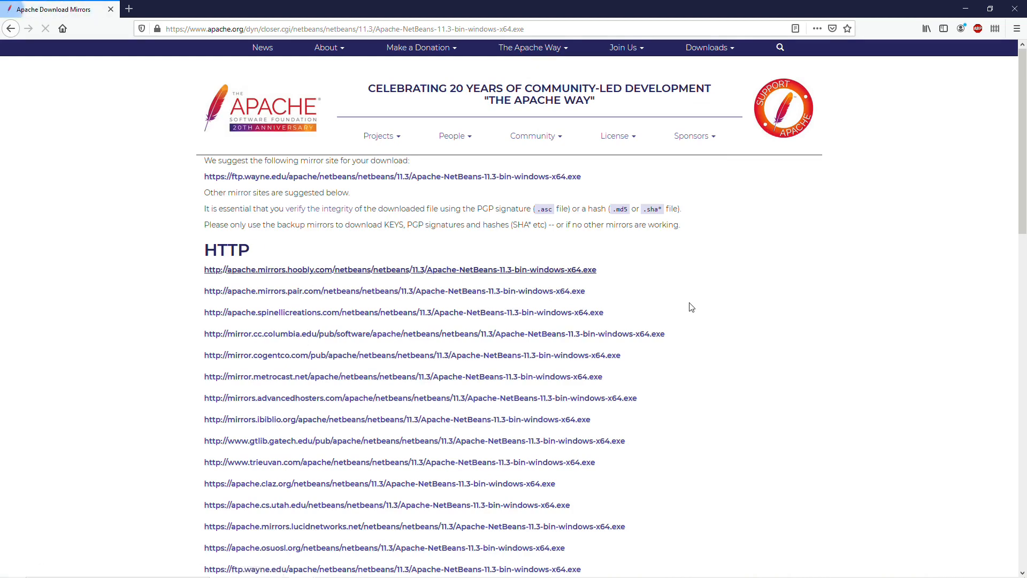
pyautogui.click(400, 270)
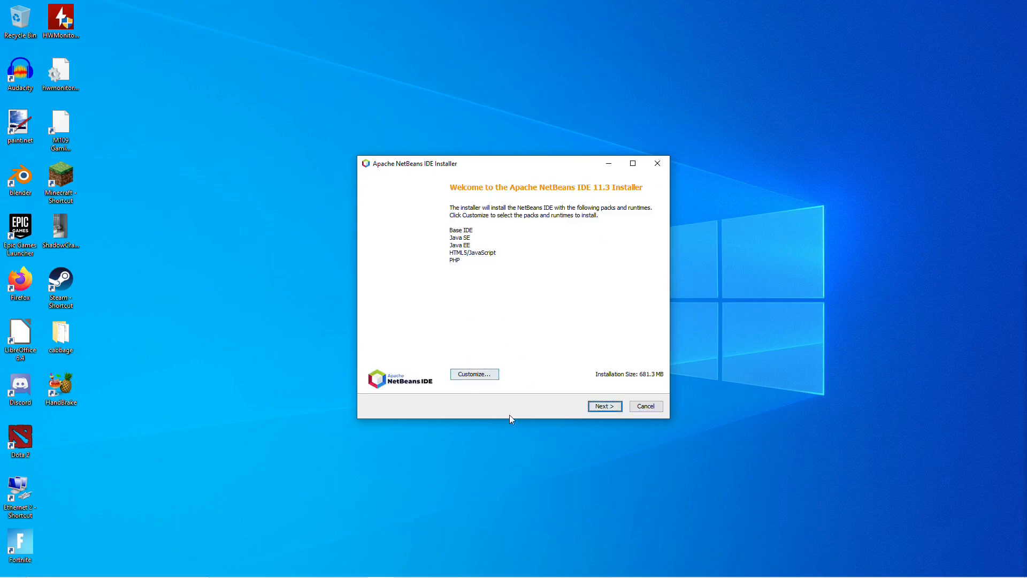
# Accept the license and install NetBeans 11.3 with default packs, then finish.
pyautogui.click(603, 406)
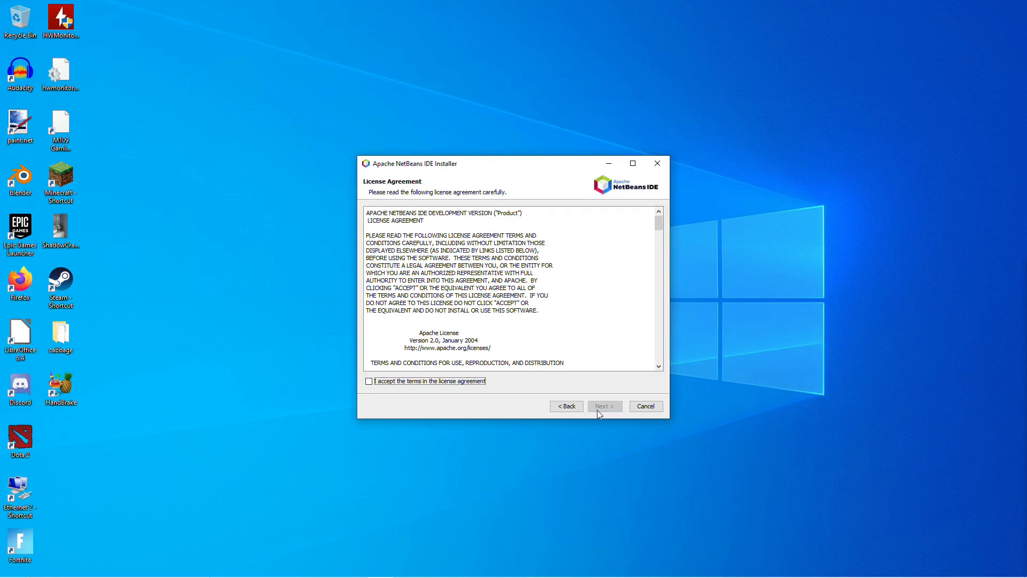
pyautogui.click(368, 381)
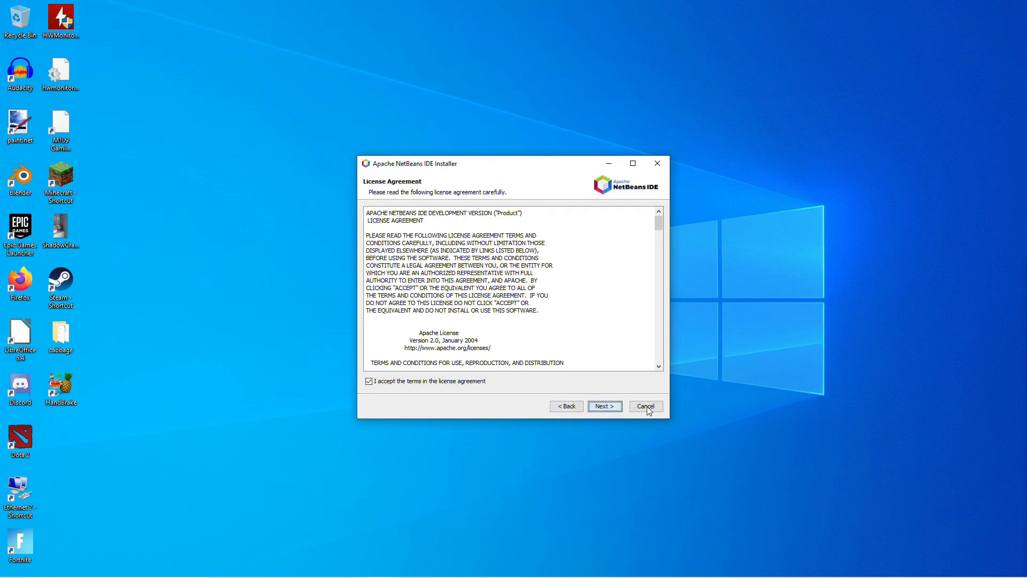
pyautogui.click(604, 405)
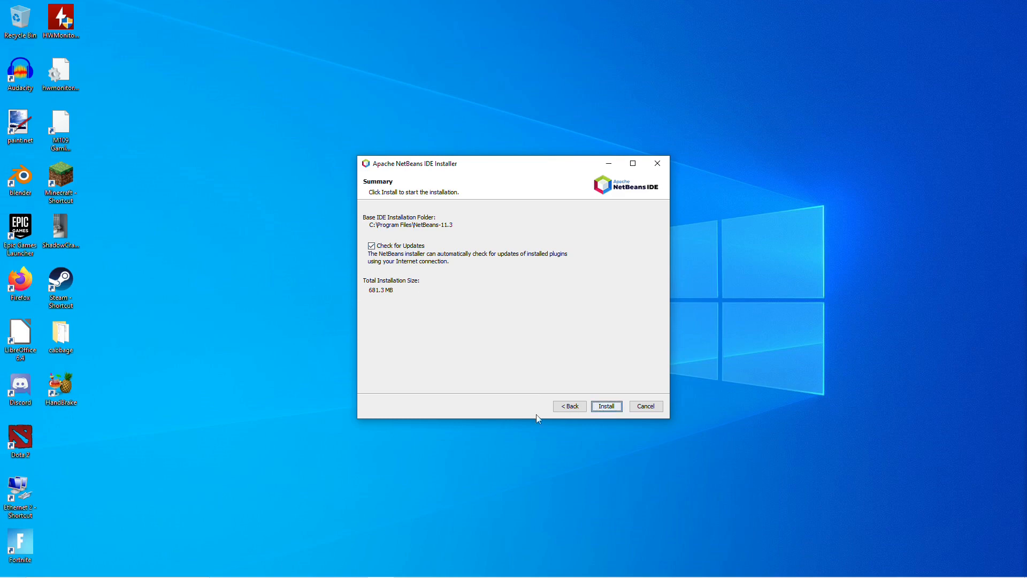
pyautogui.click(604, 406)
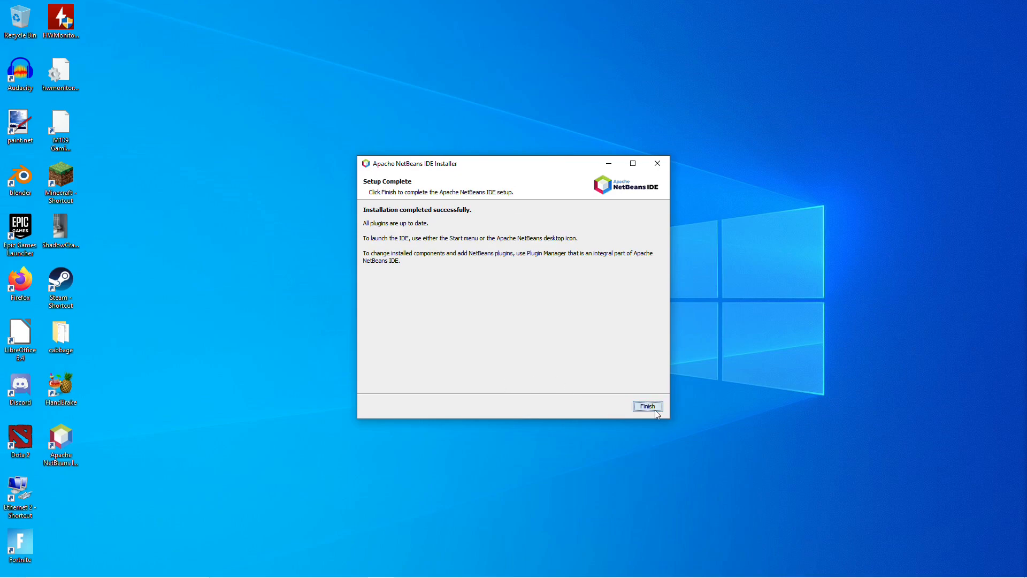
pyautogui.click(646, 406)
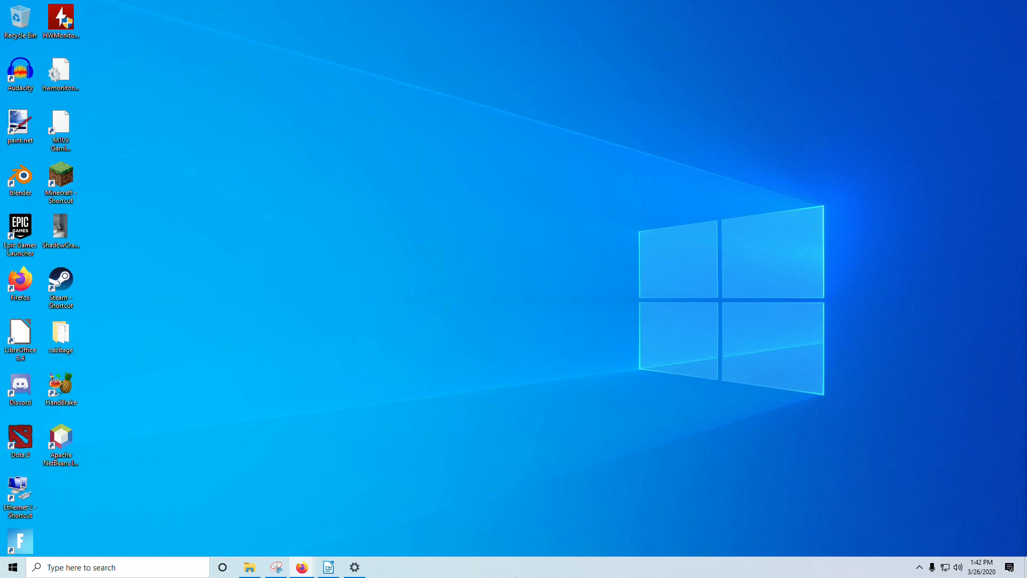
# Search the Start menu for 'path' and open 'Edit the system environment variables'.
pyautogui.click(9, 567)
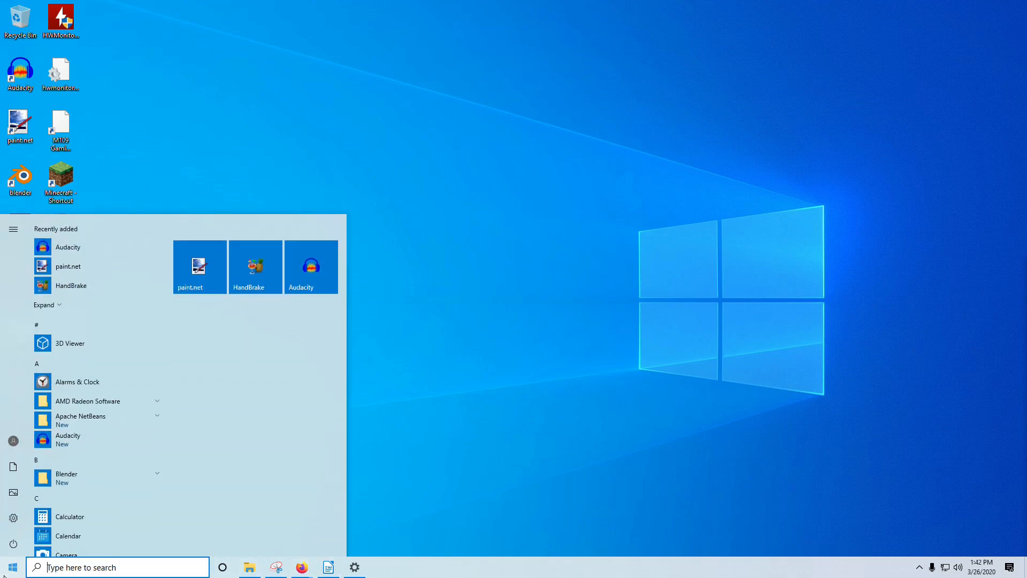
pyautogui.write('path')
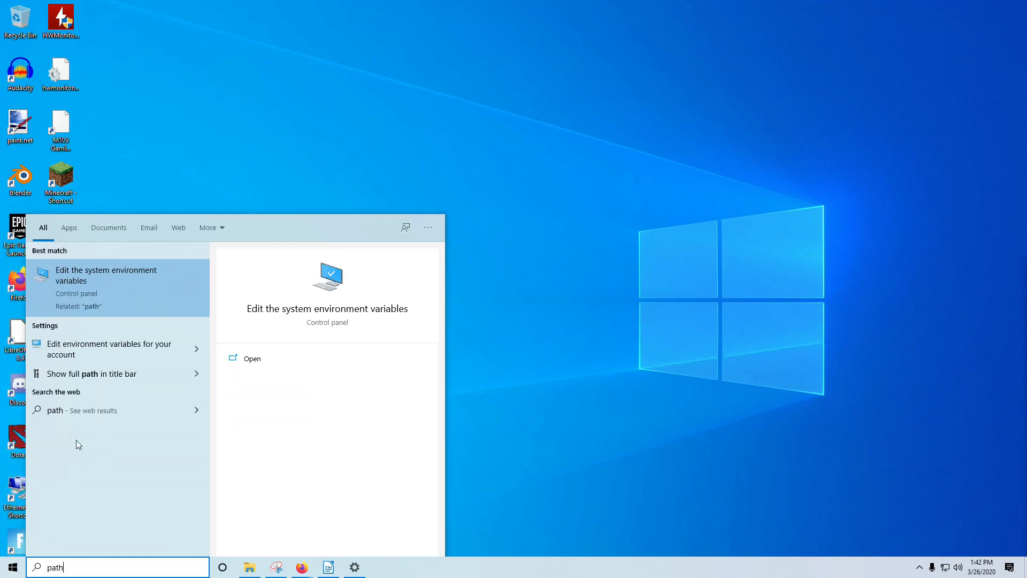
pyautogui.moveTo(169, 283)
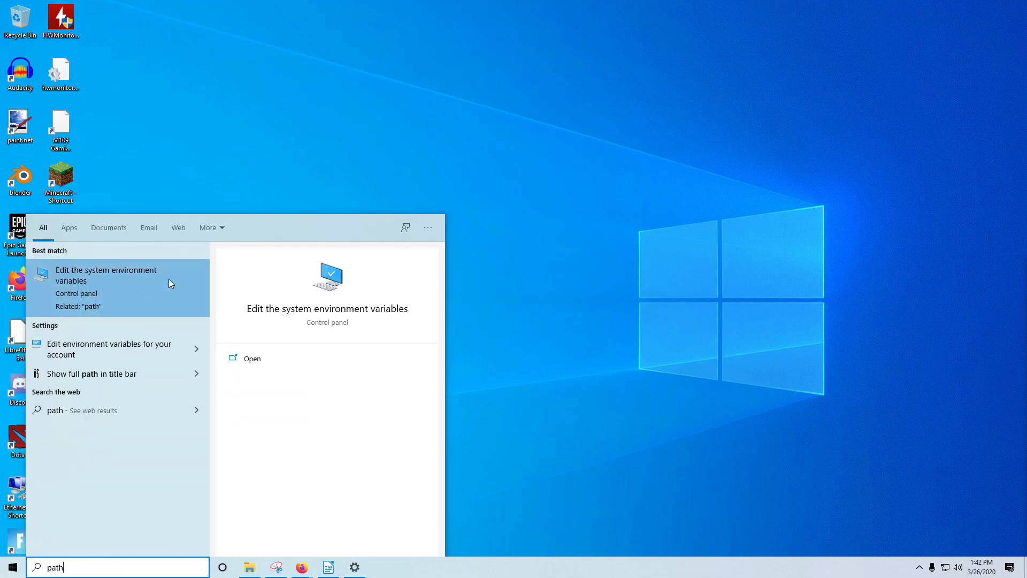
pyautogui.click(106, 275)
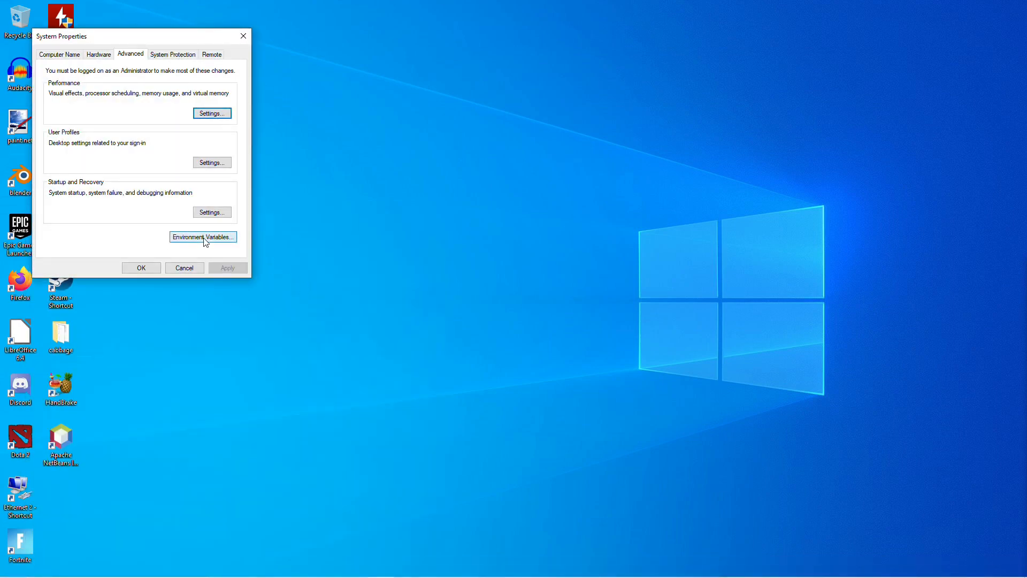
# Bring up the system-wide Path variable's entry list for editing via Environment Variables.
pyautogui.click(203, 236)
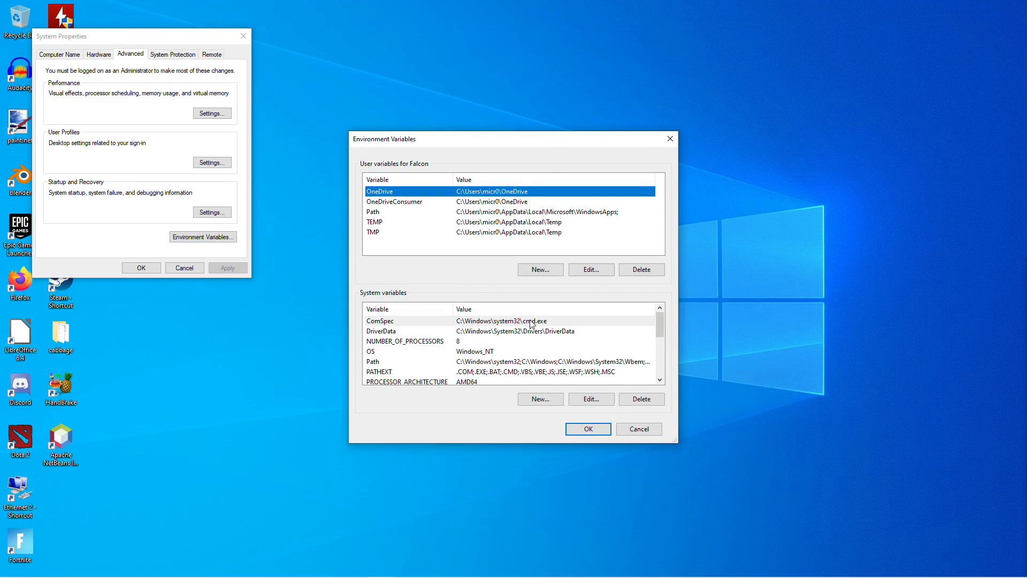
pyautogui.moveTo(380, 217)
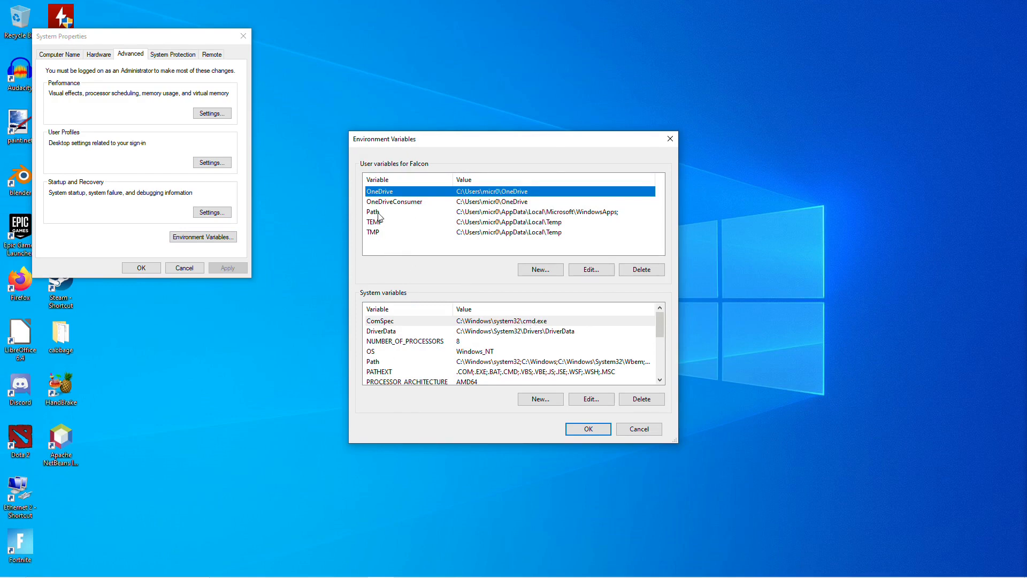
pyautogui.moveTo(399, 385)
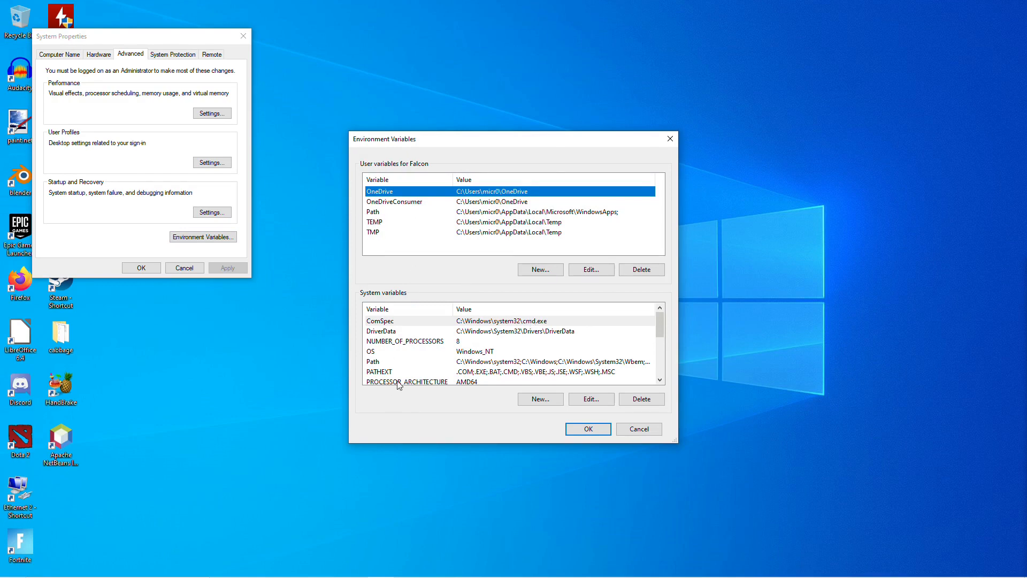
pyautogui.click(374, 361)
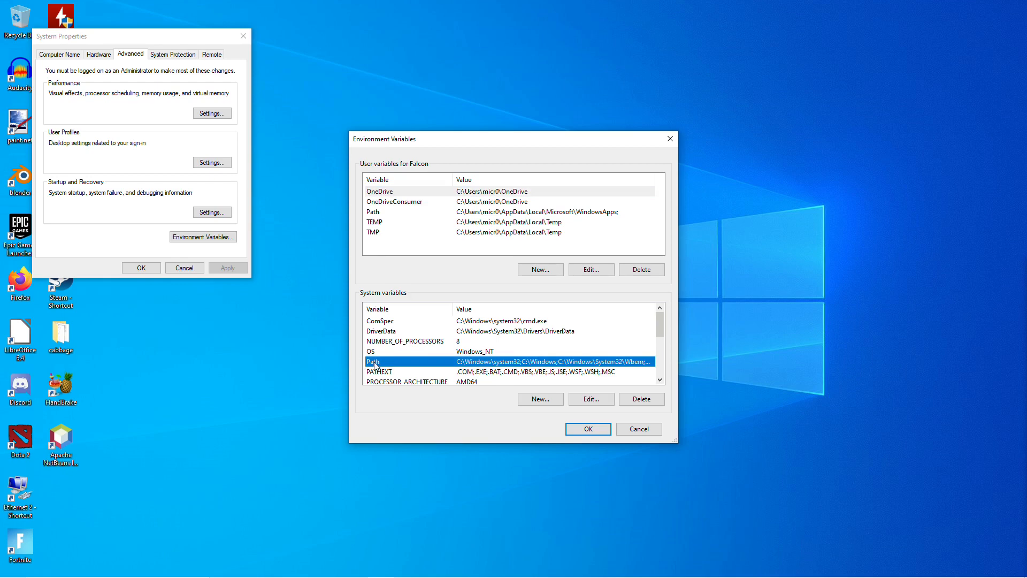
pyautogui.click(590, 398)
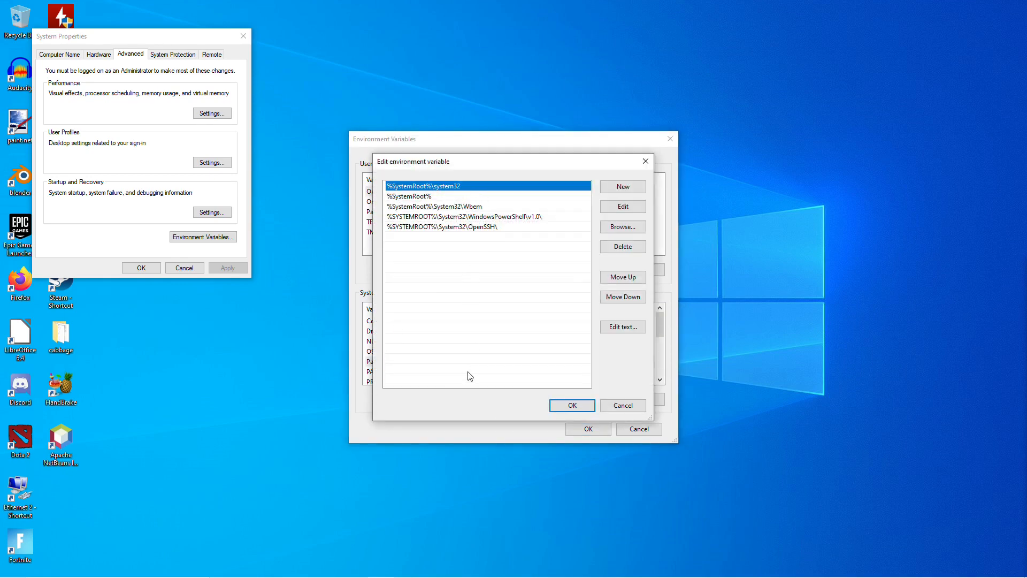
pyautogui.moveTo(465, 316)
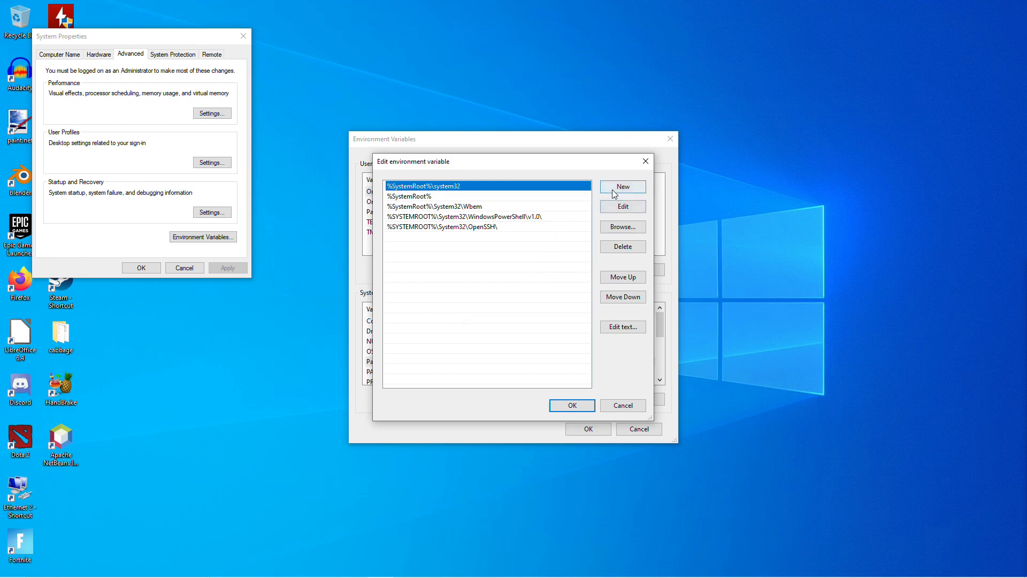
# Add a new Path entry by browsing to C:\msys64\mingw64\bin.
pyautogui.click(622, 186)
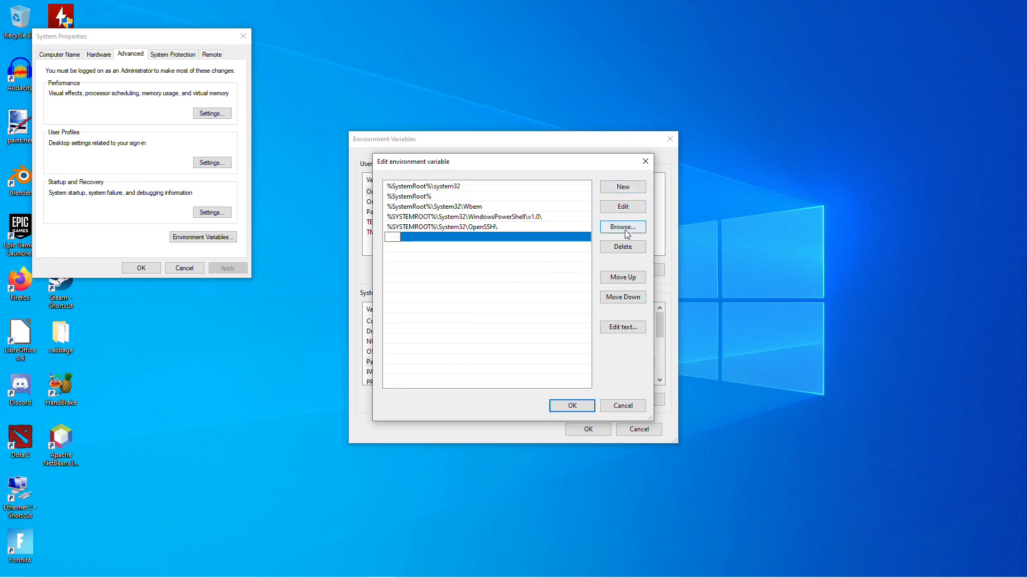
pyautogui.click(621, 227)
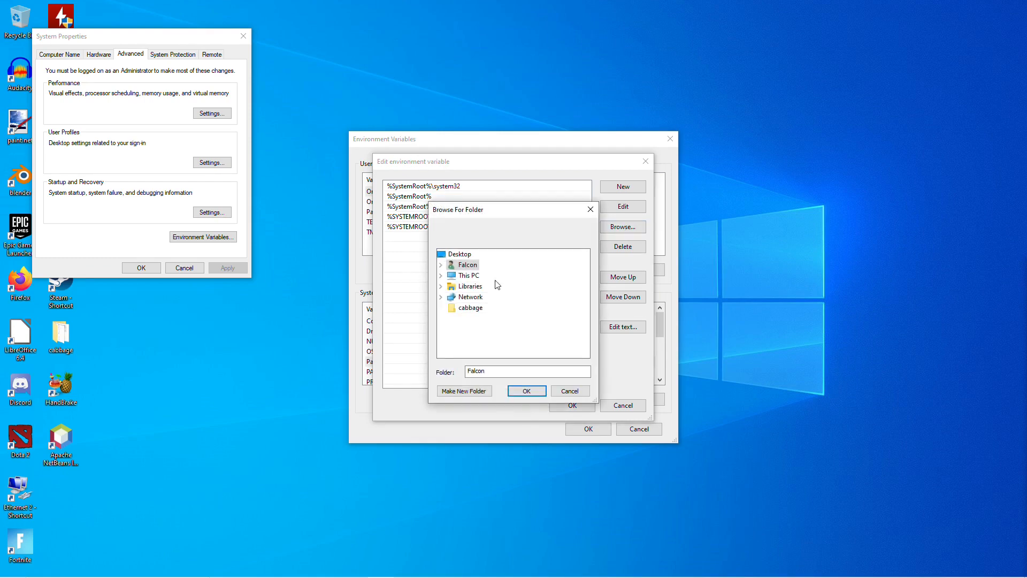
pyautogui.click(440, 275)
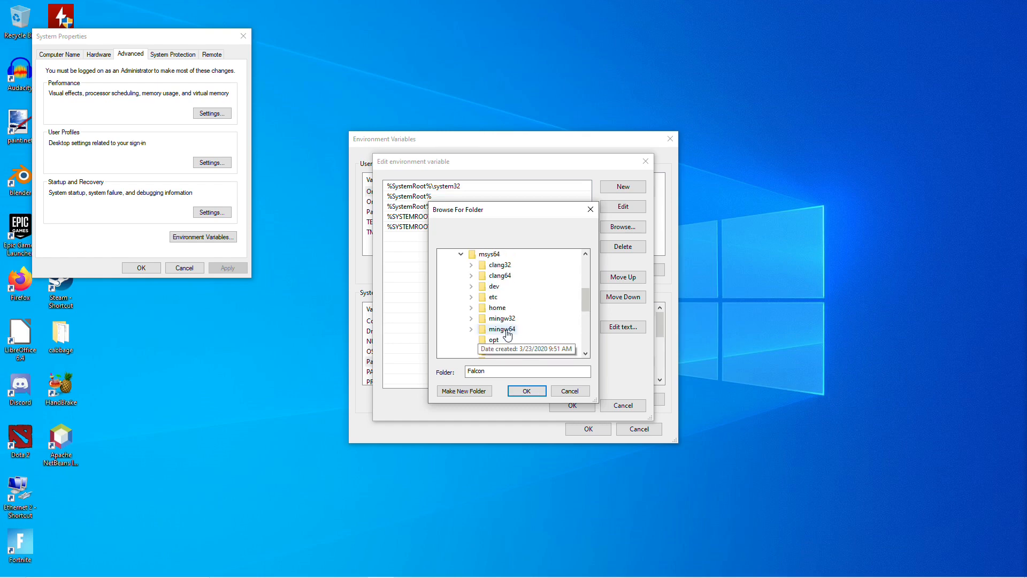
pyautogui.click(501, 328)
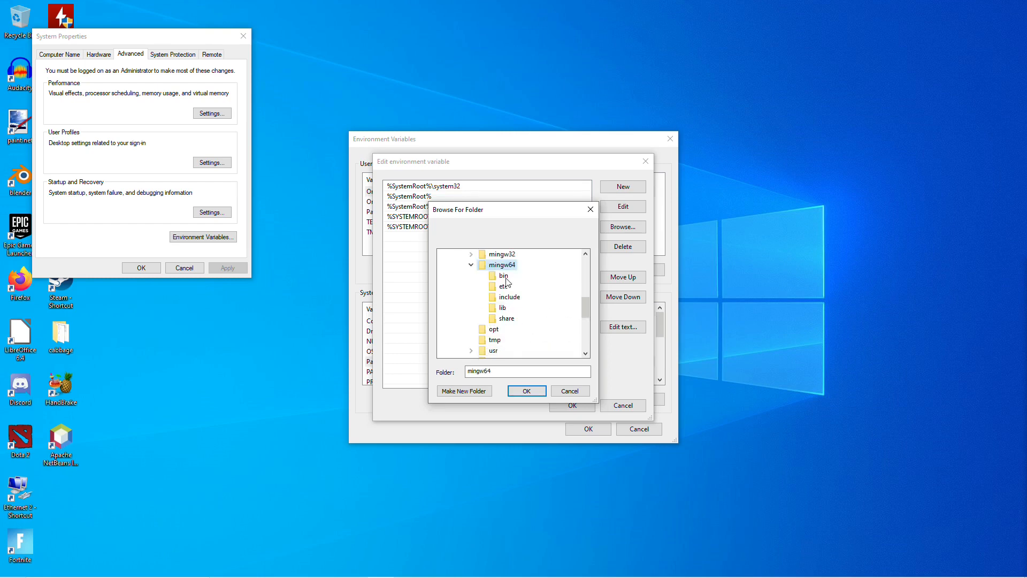
pyautogui.click(504, 275)
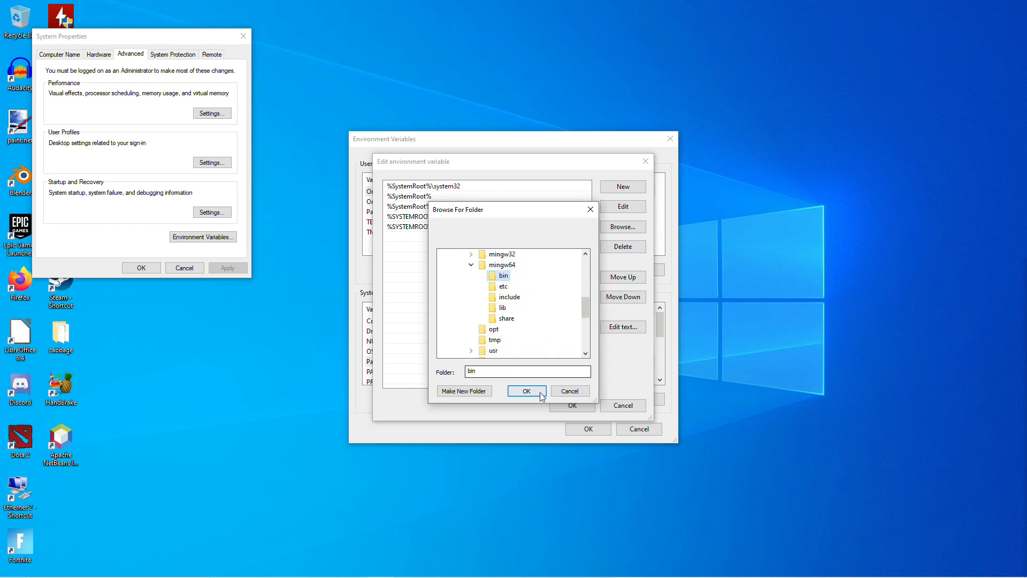
pyautogui.click(527, 392)
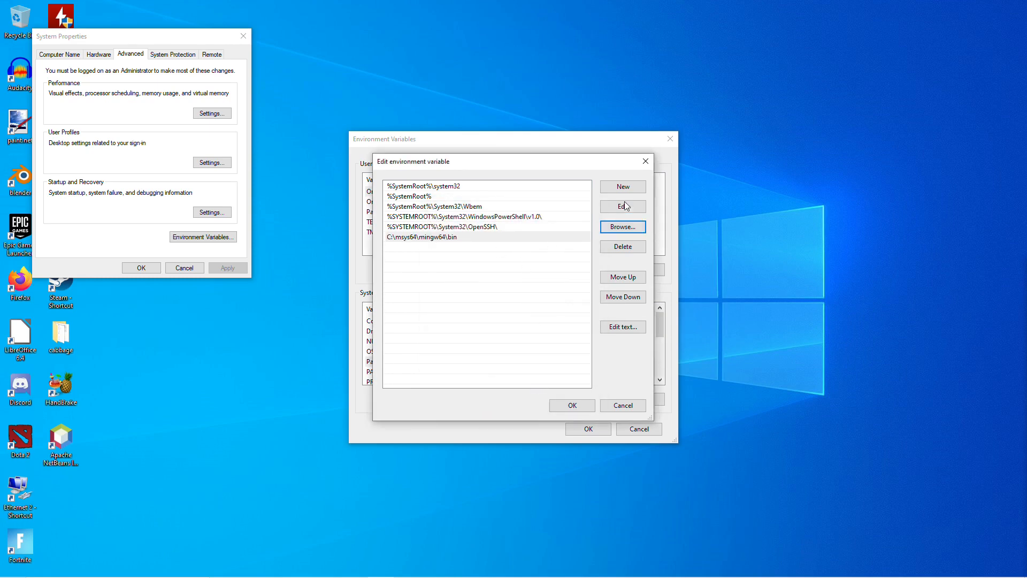
# Add another Path entry by browsing to C:\msys64\usr\bin.
pyautogui.click(621, 187)
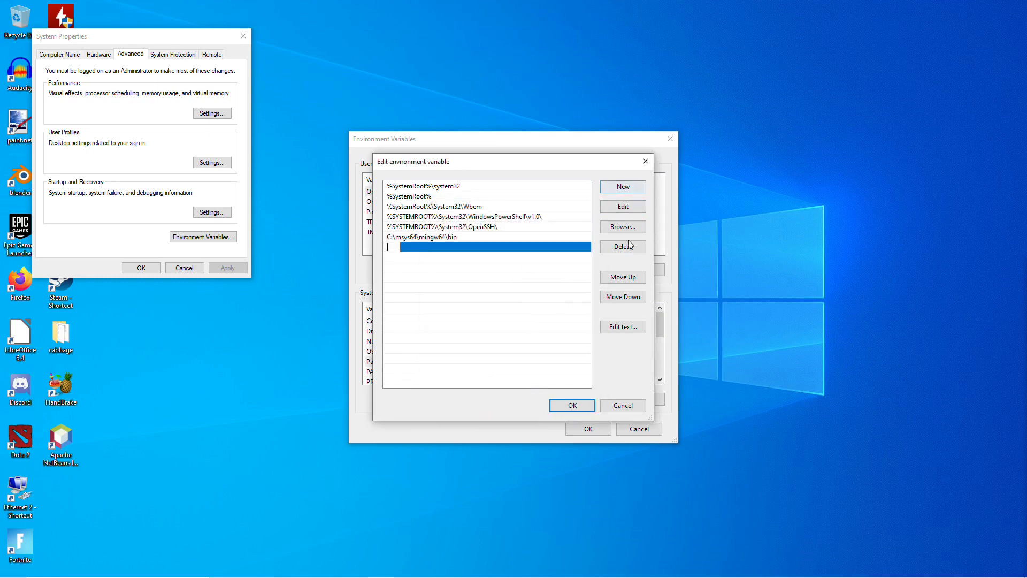
pyautogui.click(621, 225)
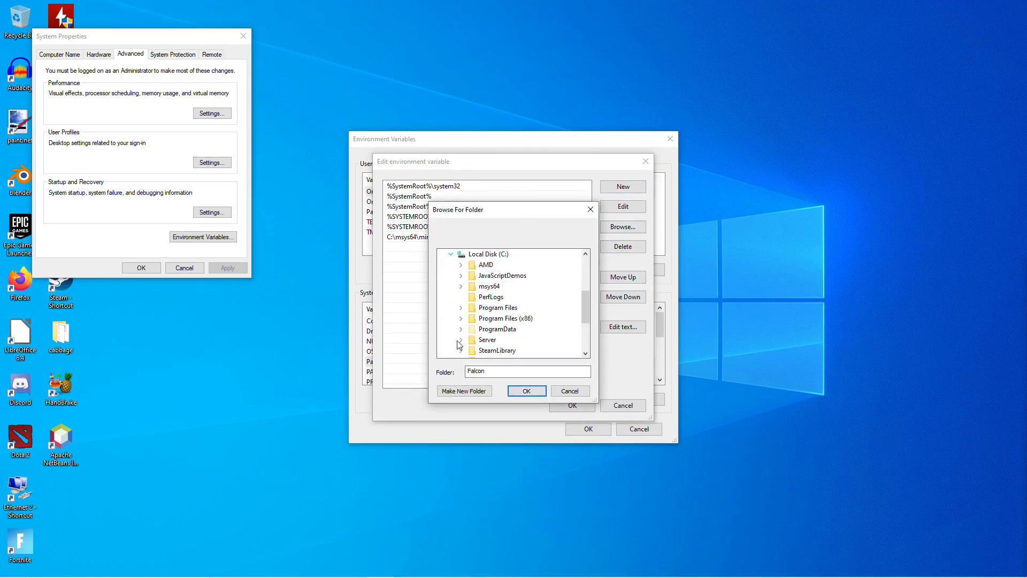
pyautogui.doubleClick(488, 287)
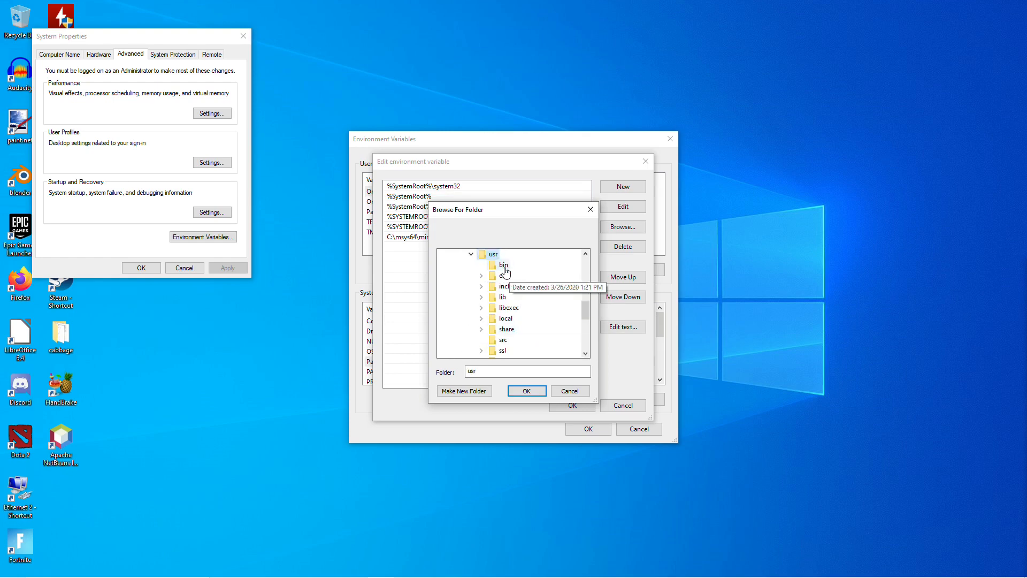
pyautogui.click(526, 391)
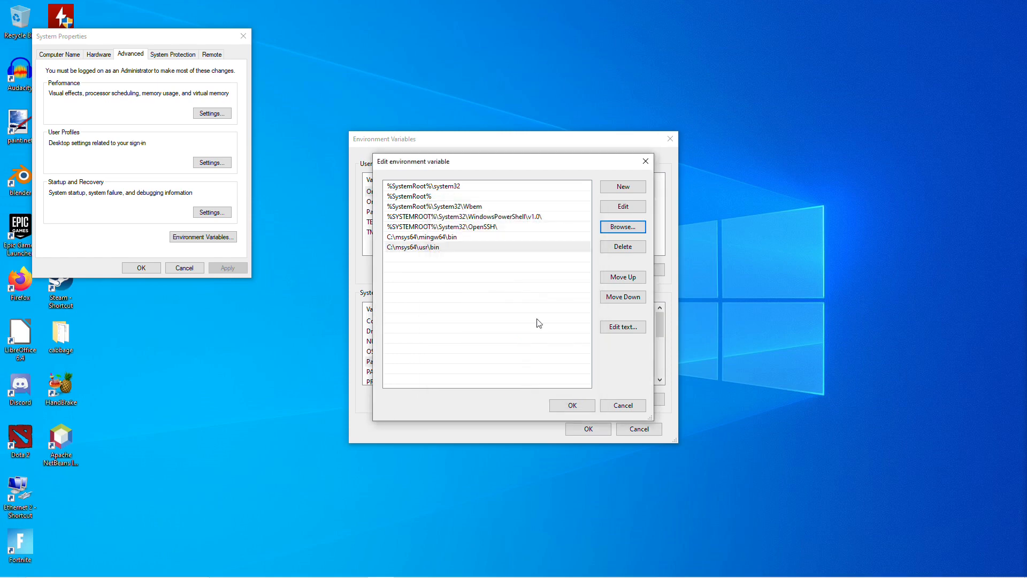
pyautogui.moveTo(649, 235)
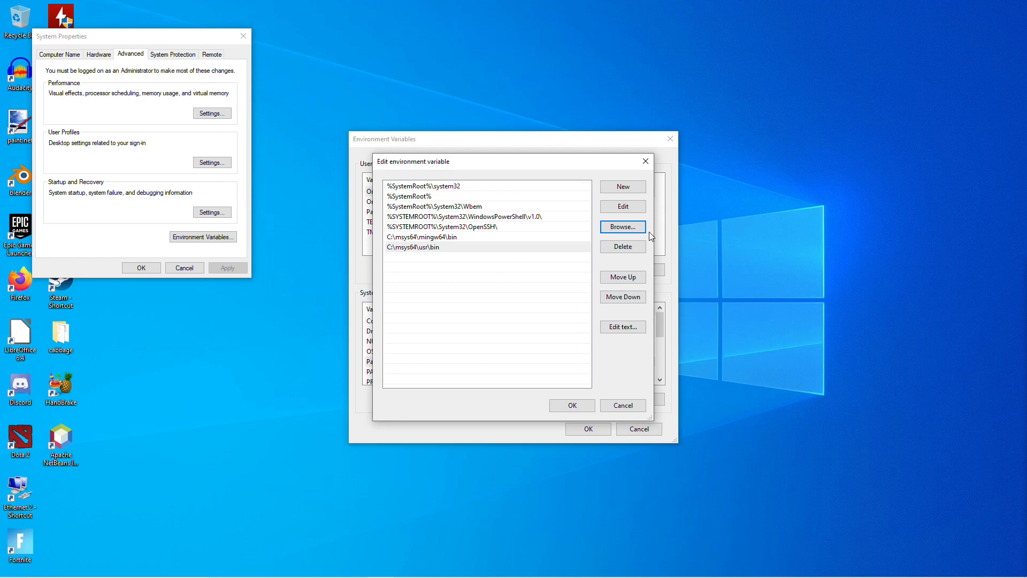
pyautogui.moveTo(621, 226)
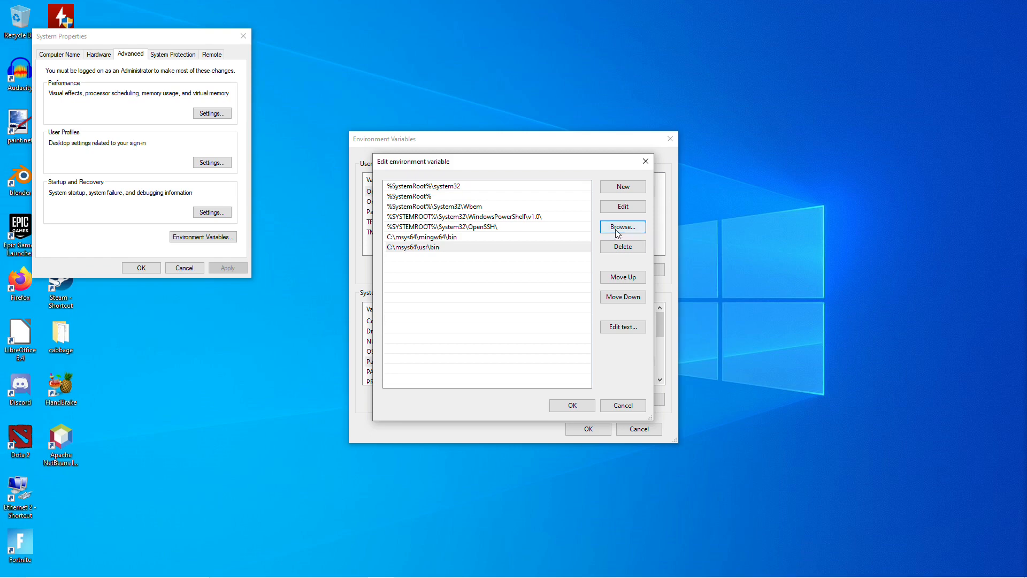
# Add a Path entry by browsing to C:\Program Files\Java\jdk-13.0.2\bin.
pyautogui.click(621, 187)
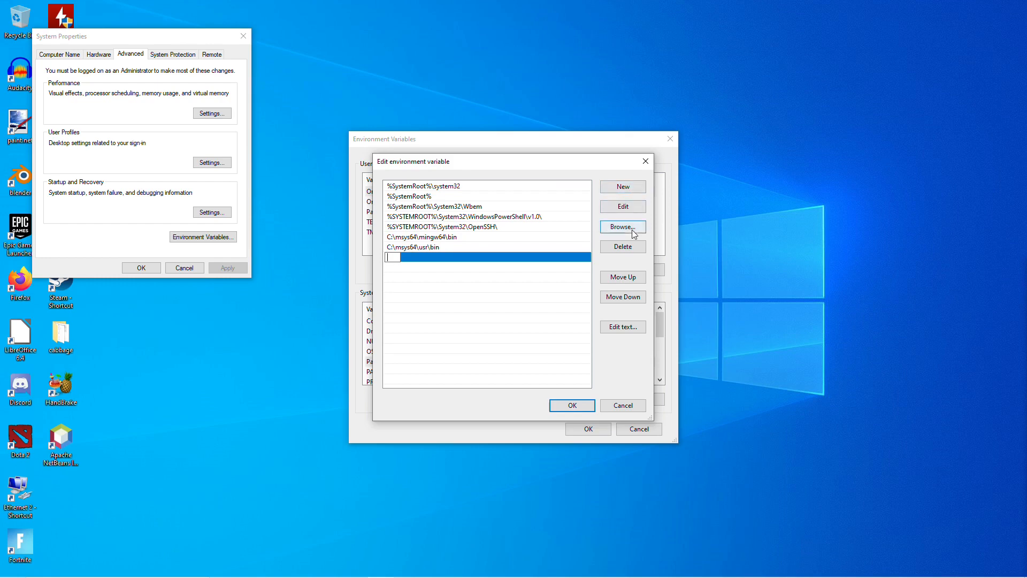
pyautogui.click(621, 227)
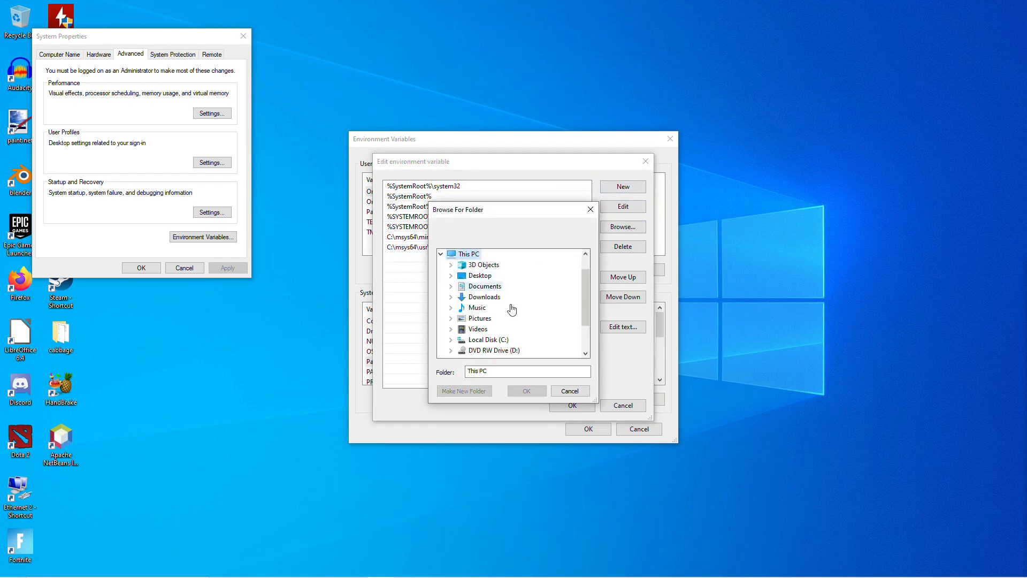
pyautogui.click(488, 340)
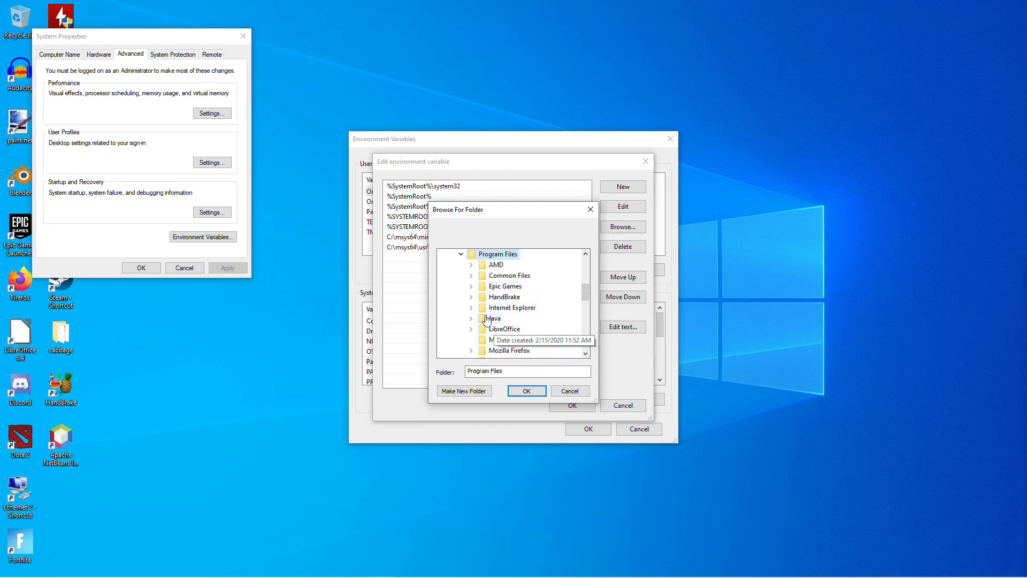
pyautogui.click(471, 319)
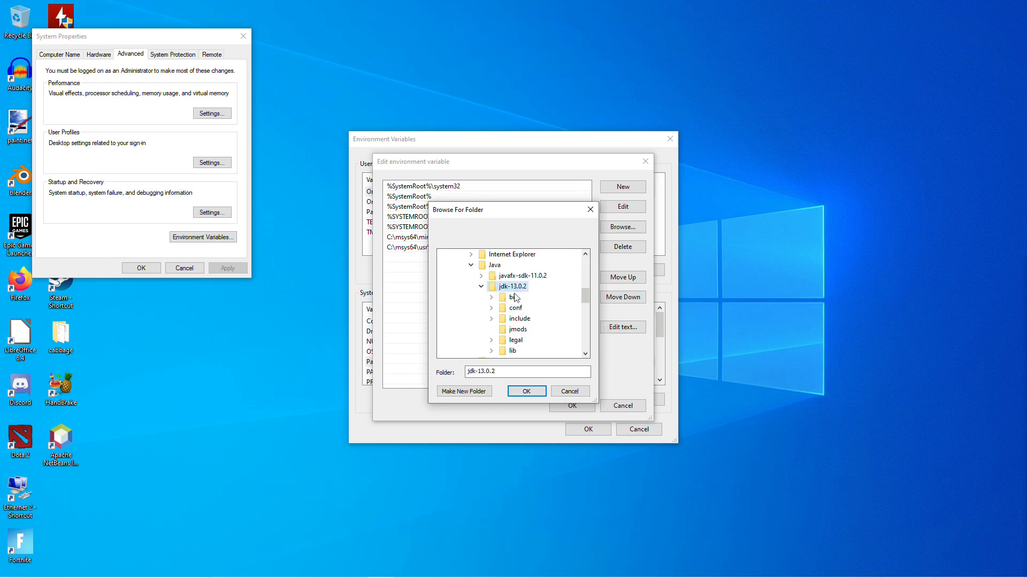
pyautogui.moveTo(504, 299)
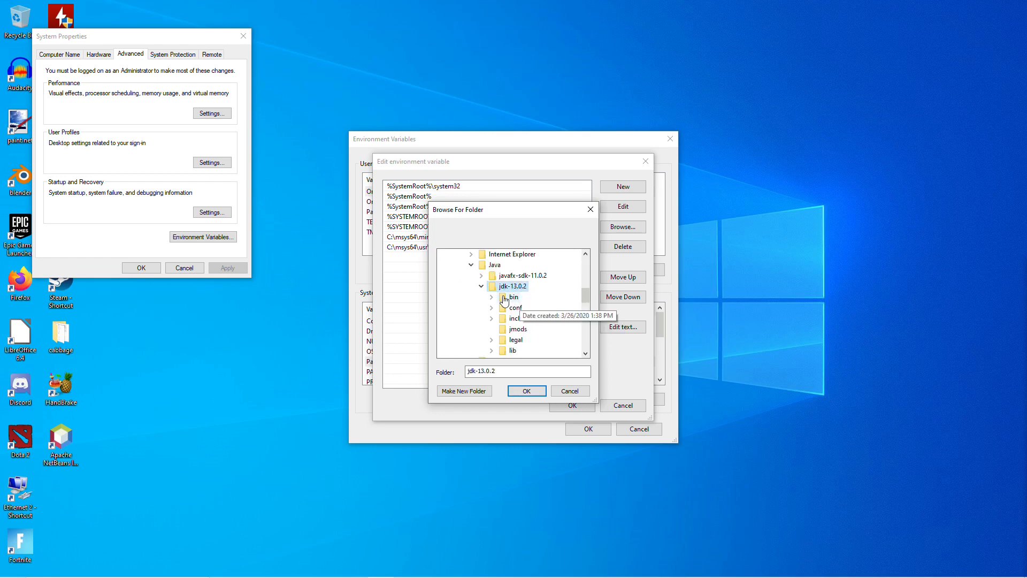
pyautogui.click(527, 392)
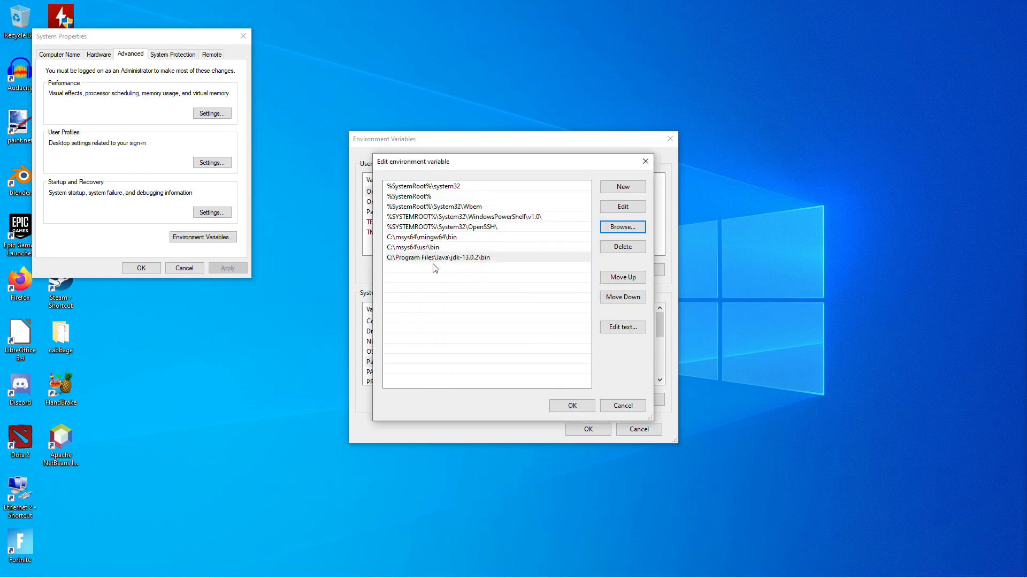
# Move the JDK, msys64 usr bin and mingw64 bin entries to the top of the Path.
pyautogui.click(438, 257)
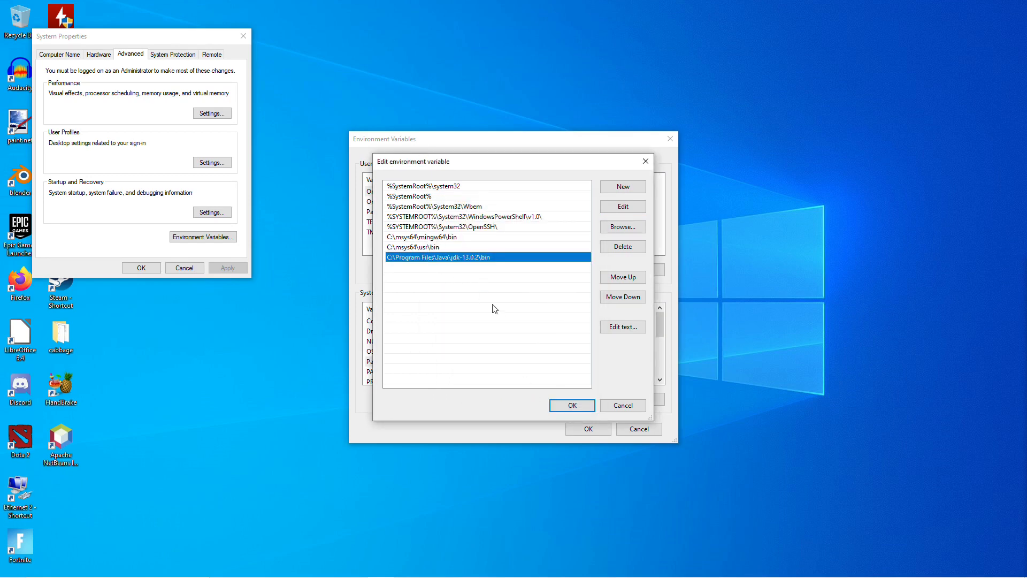
pyautogui.click(621, 276)
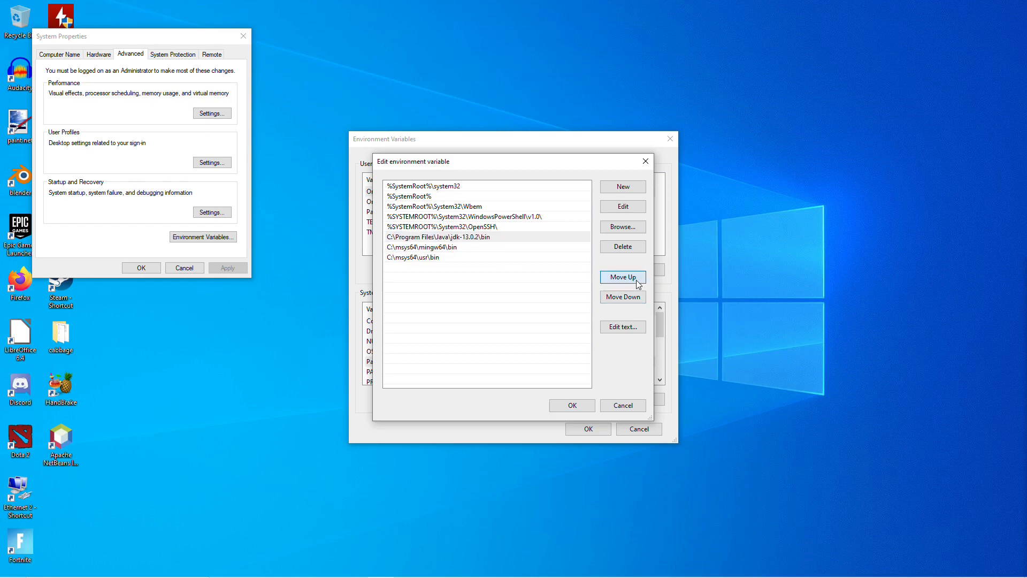
pyautogui.click(622, 276)
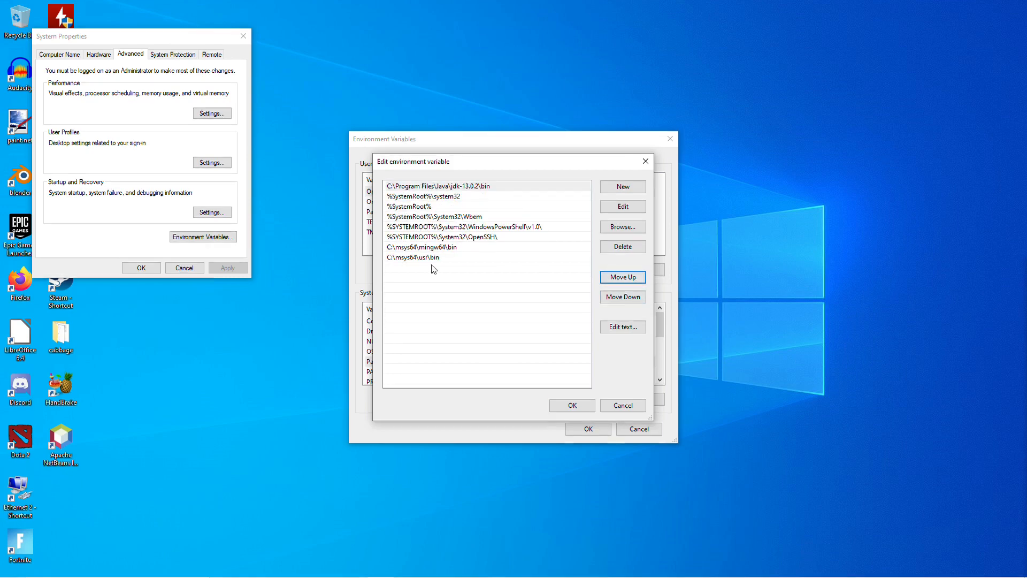
pyautogui.click(621, 276)
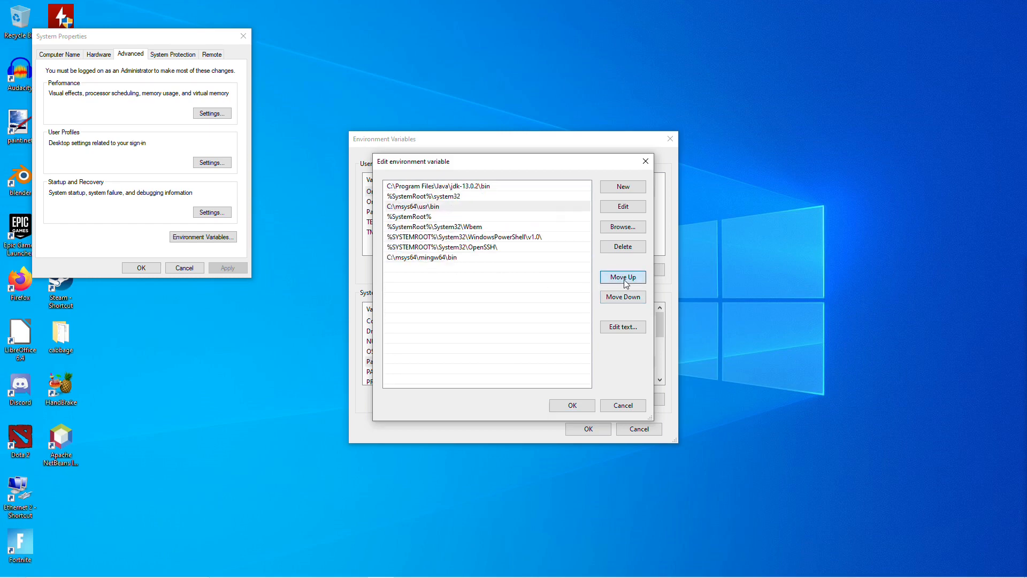
pyautogui.click(622, 276)
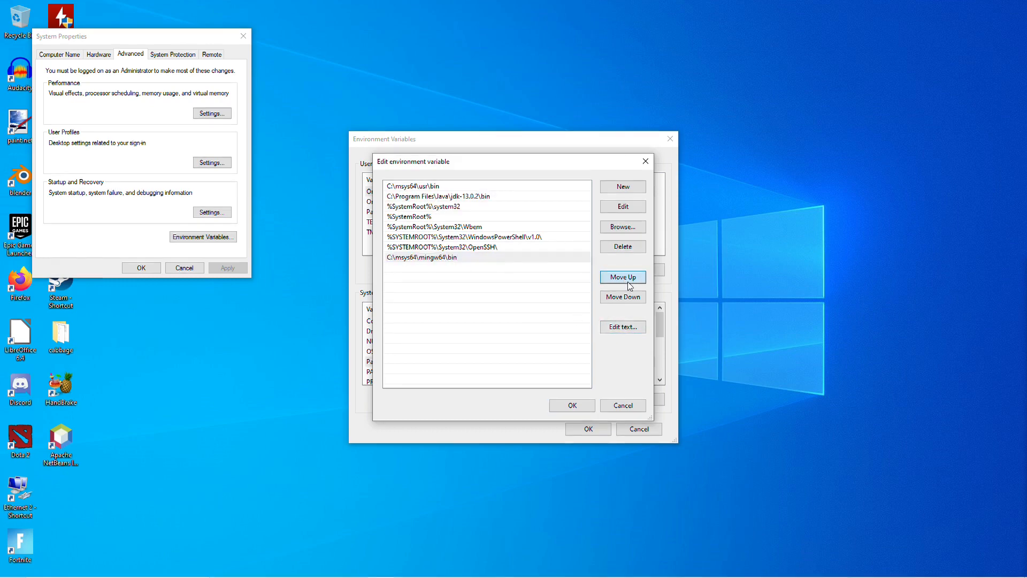
pyautogui.click(622, 276)
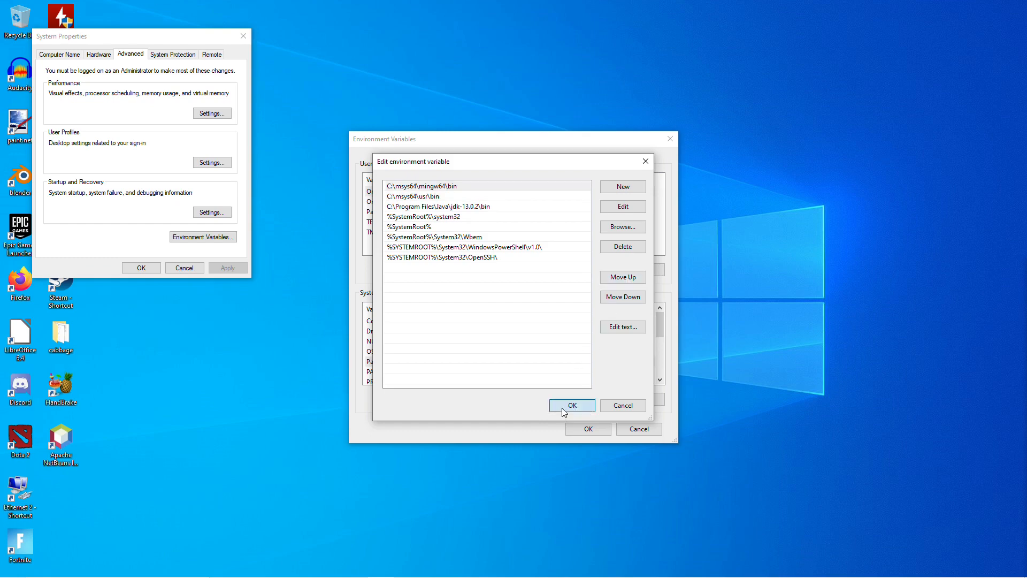
# Confirm the reordered Path and close the System Properties windows.
pyautogui.click(570, 404)
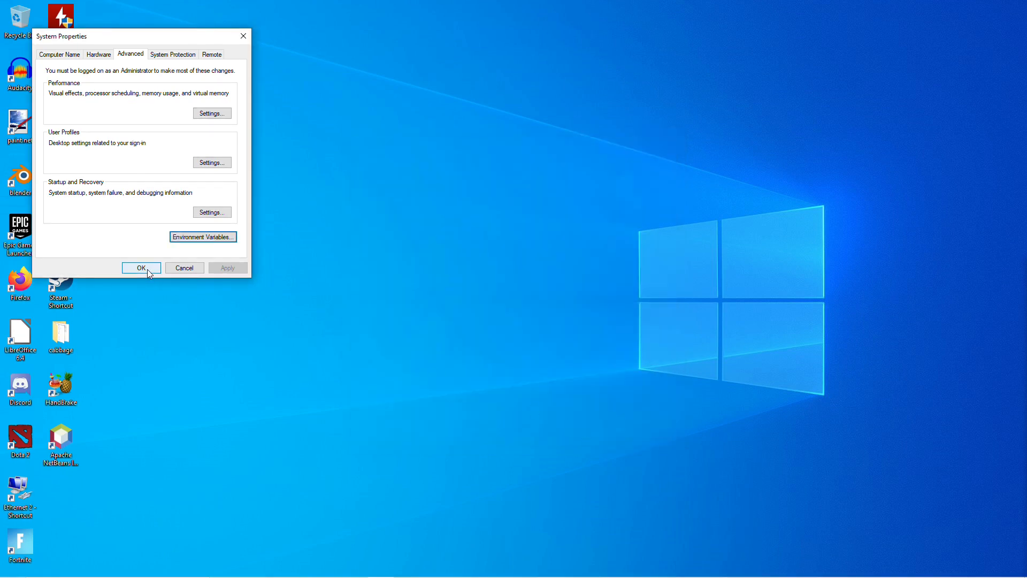
pyautogui.click(141, 267)
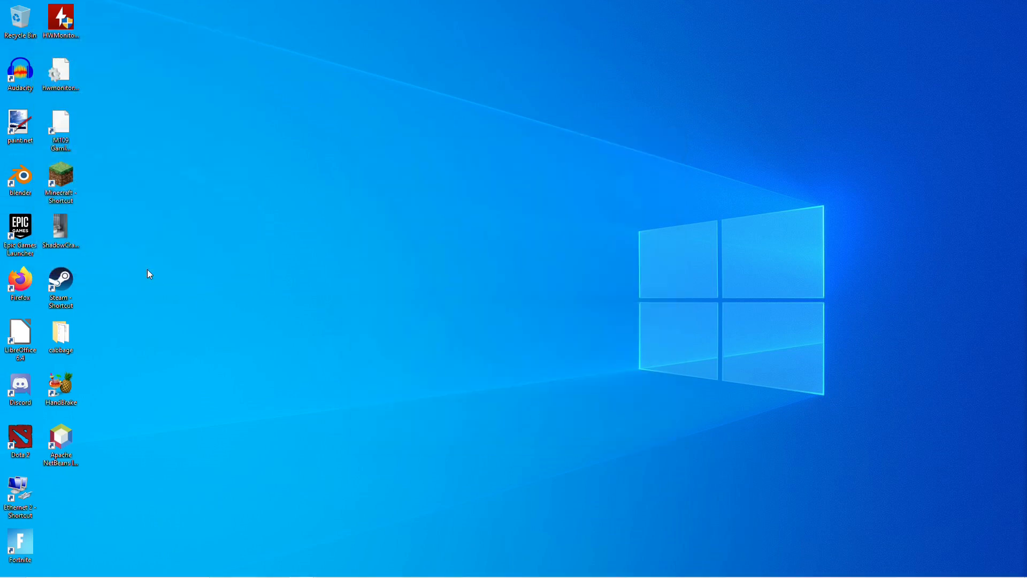
pyautogui.moveTo(224, 319)
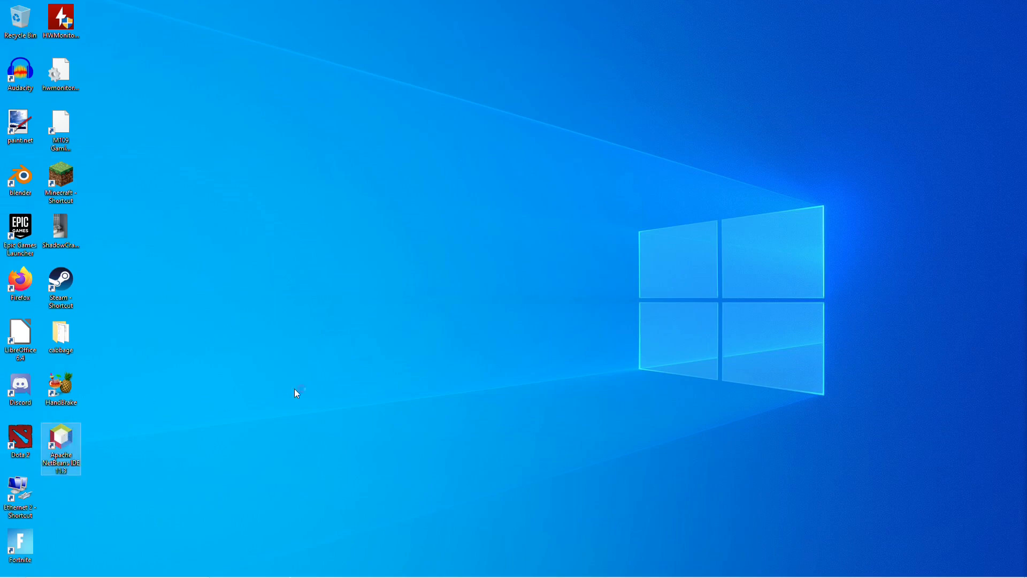
# Launch Apache NetBeans IDE and bring up the Plugins manager from Tools.
pyautogui.doubleClick(60, 442)
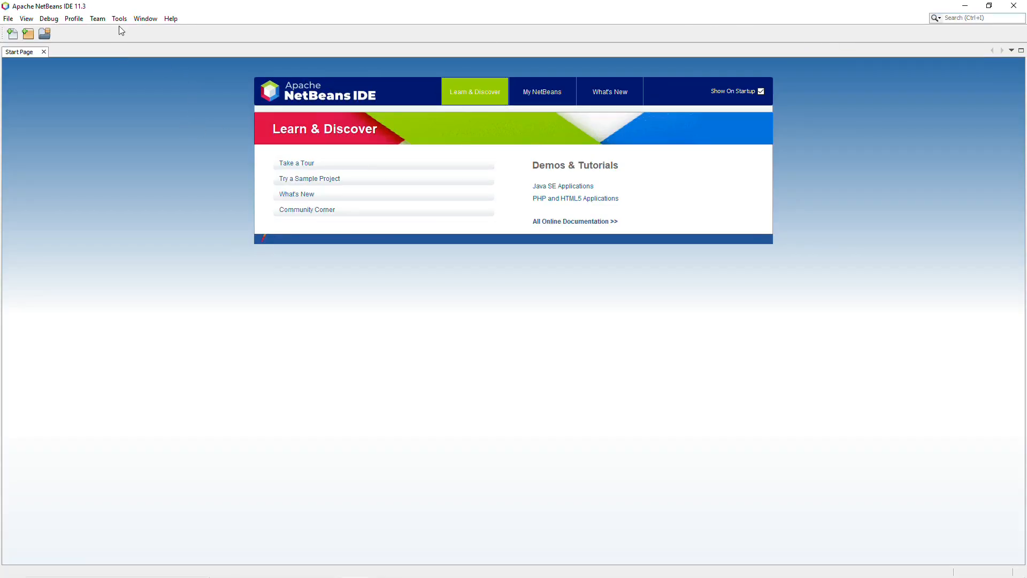
pyautogui.click(119, 19)
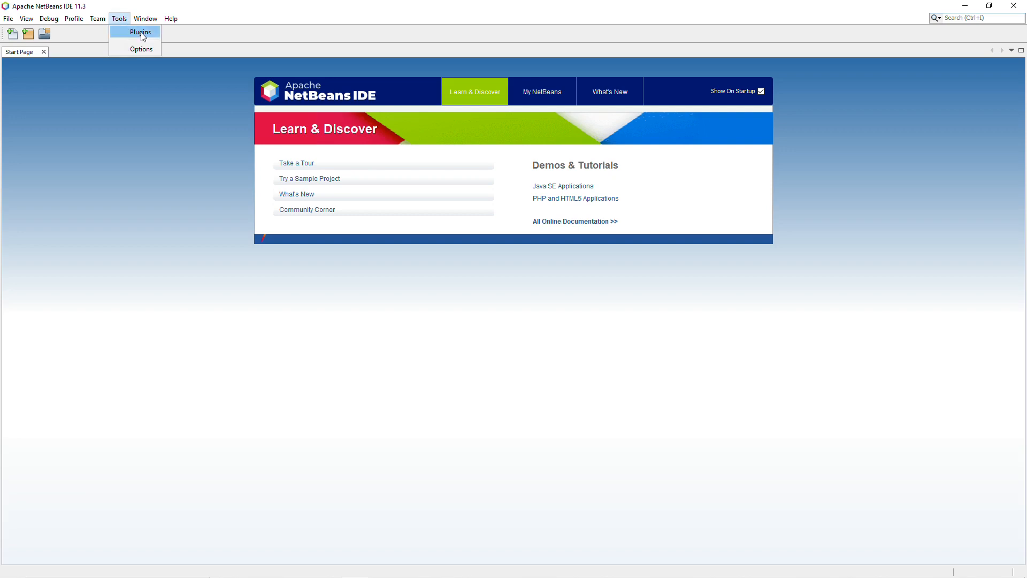
pyautogui.click(139, 32)
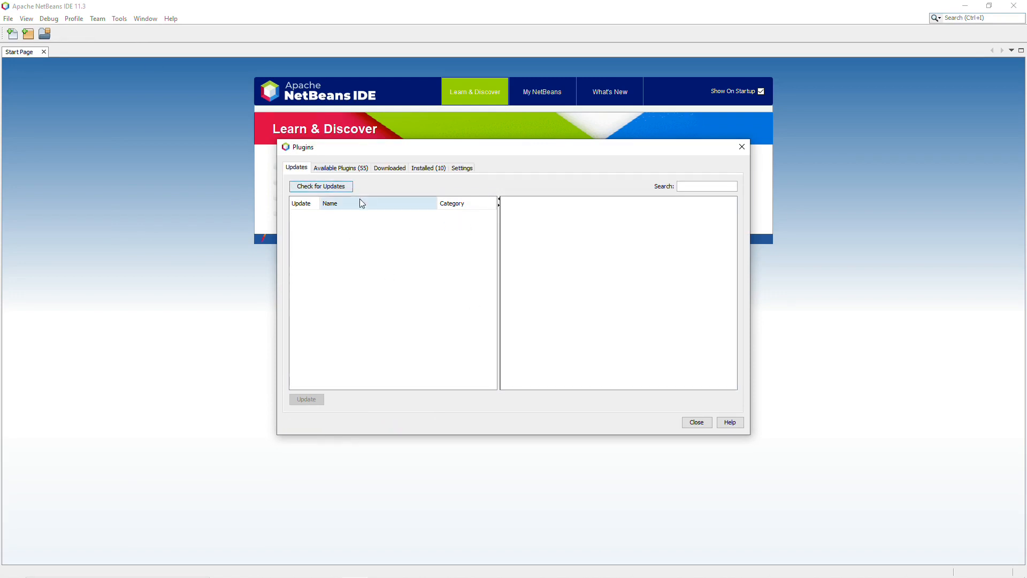
pyautogui.click(320, 186)
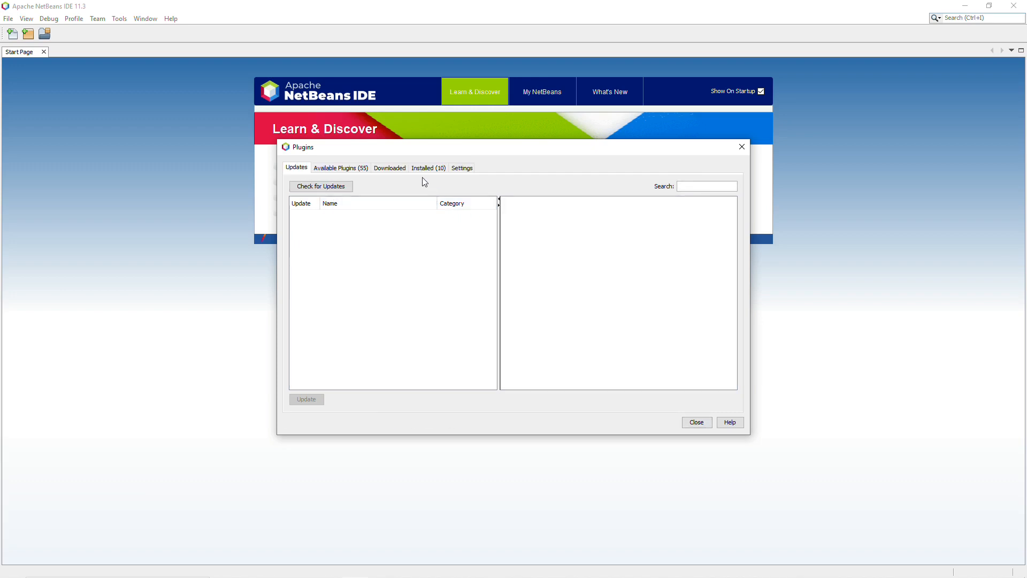
# In Plugins Settings, tick the NetBeans 8.2 Plugin Portal update centre as active.
pyautogui.click(462, 168)
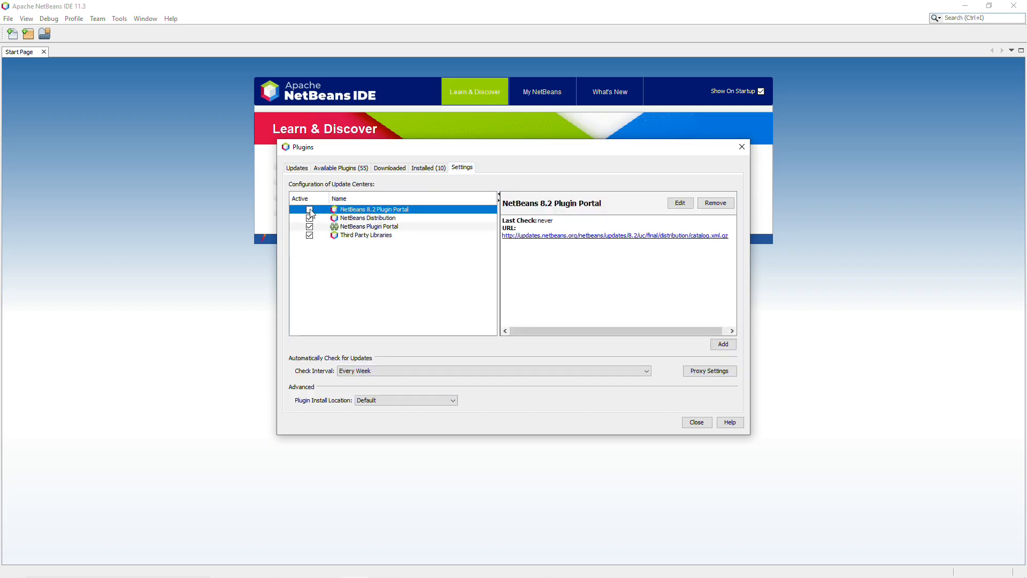
pyautogui.click(309, 208)
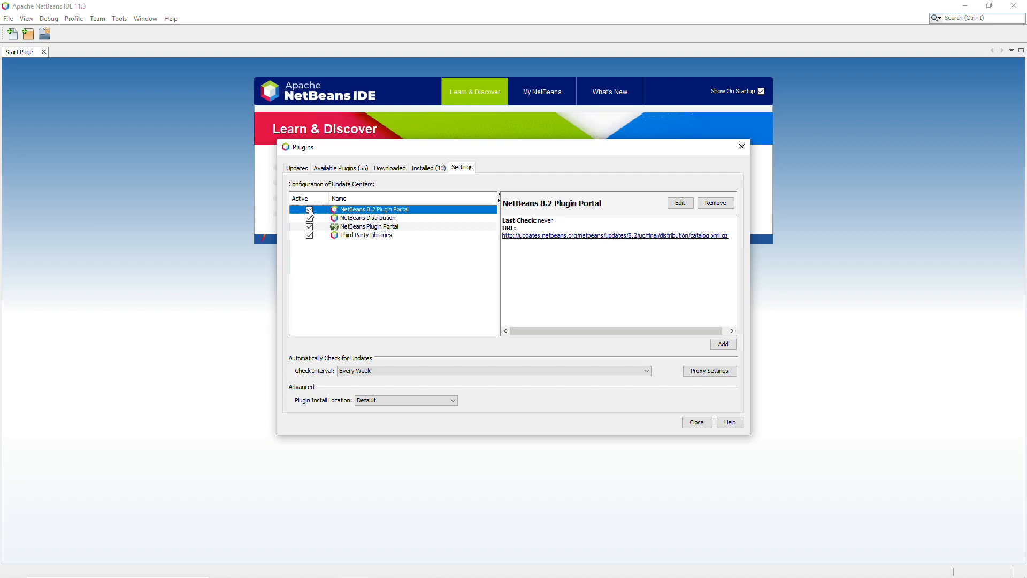
pyautogui.click(309, 209)
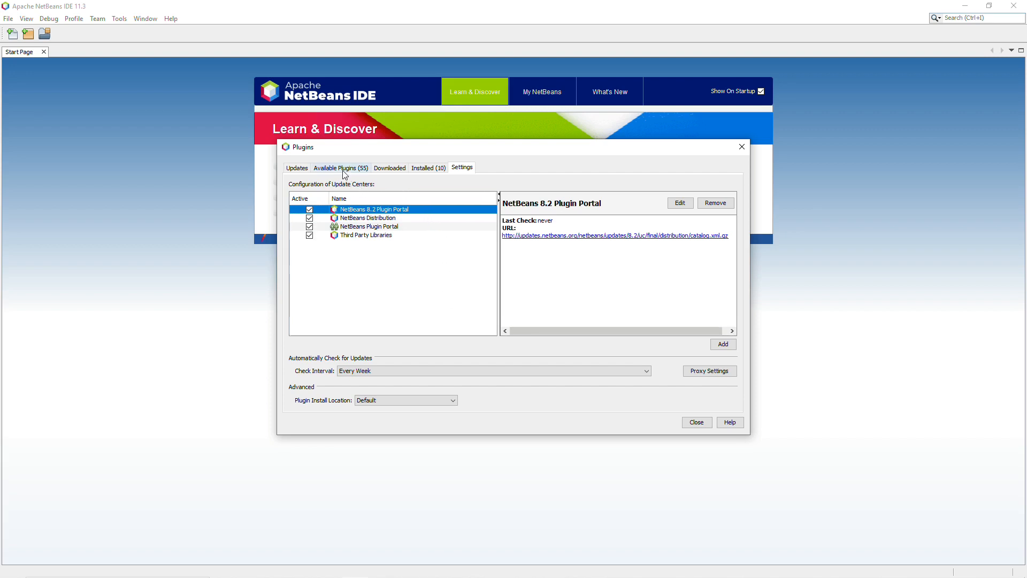
# Refresh Available Plugins and mark the C/C++ plugin for installation.
pyautogui.click(340, 168)
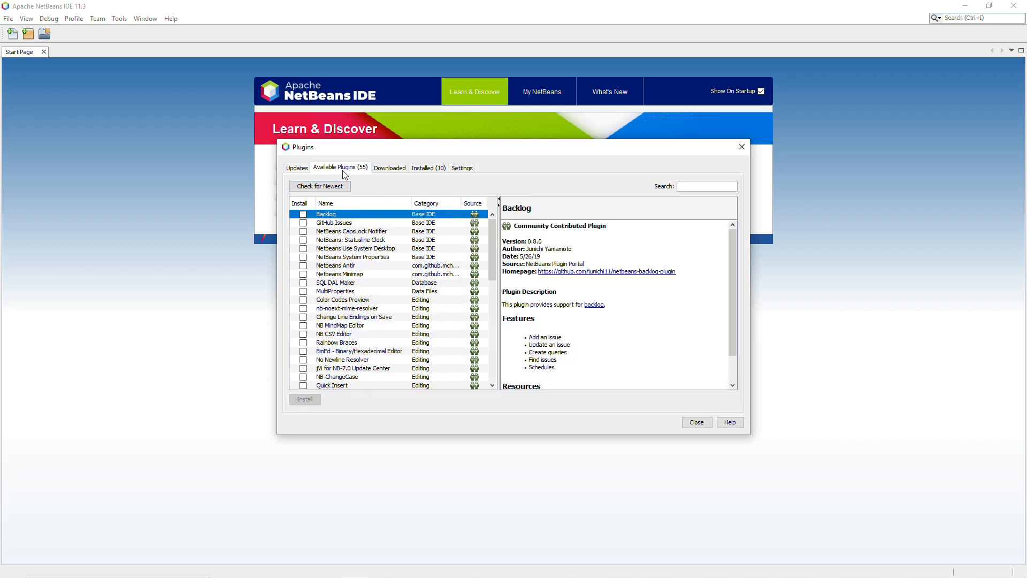
pyautogui.moveTo(417, 291)
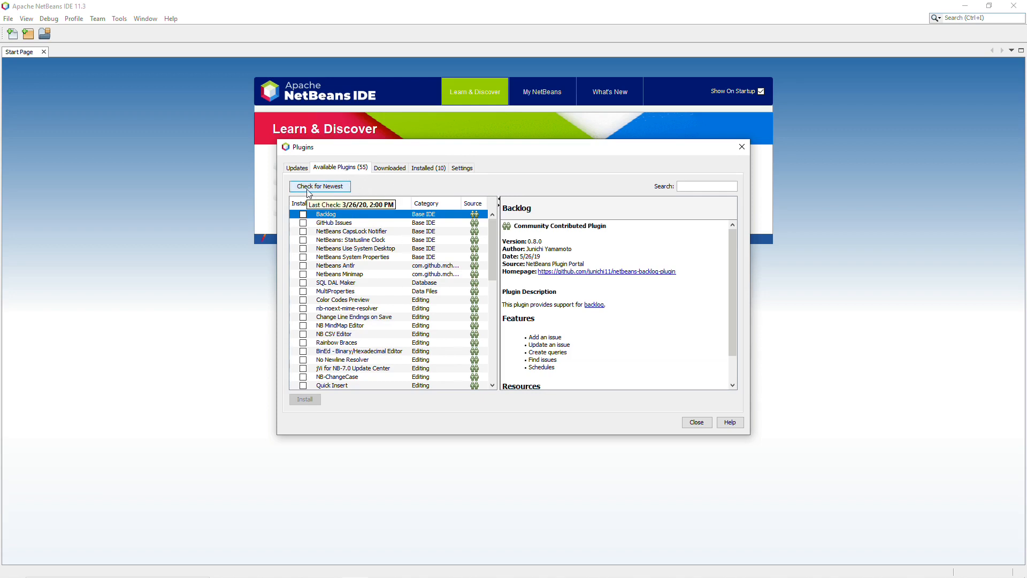
pyautogui.click(320, 186)
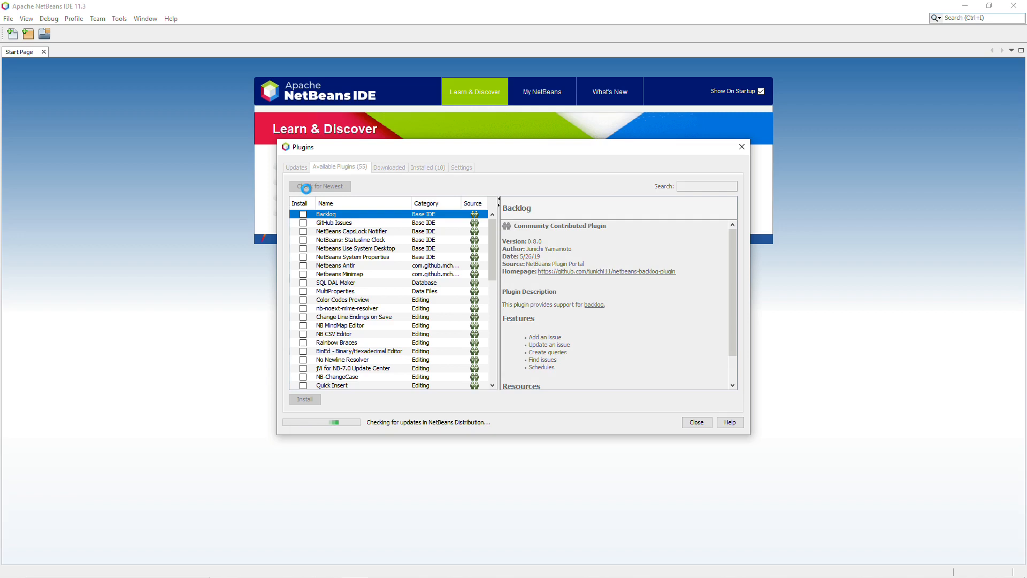
pyautogui.click(319, 186)
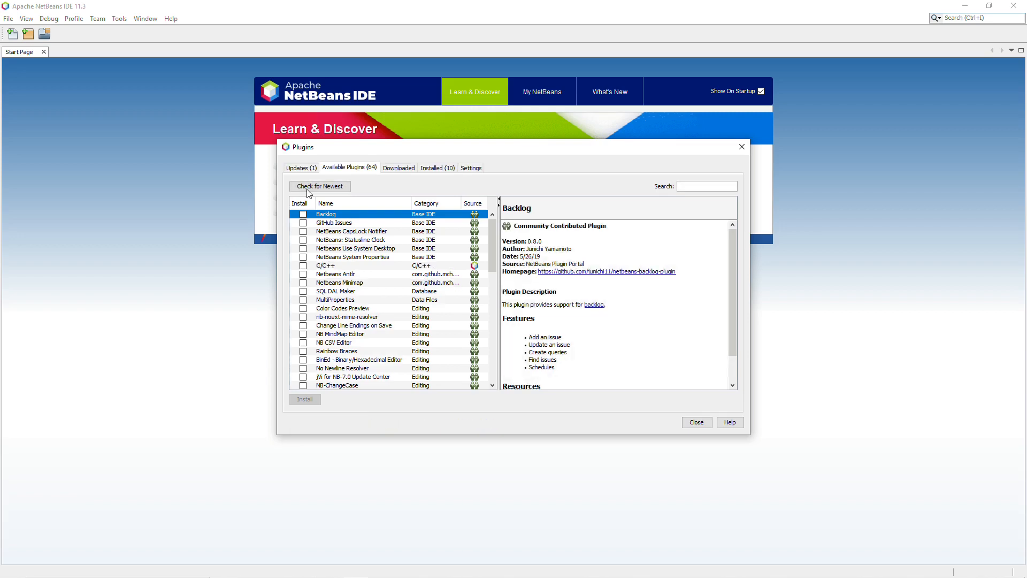
pyautogui.moveTo(329, 271)
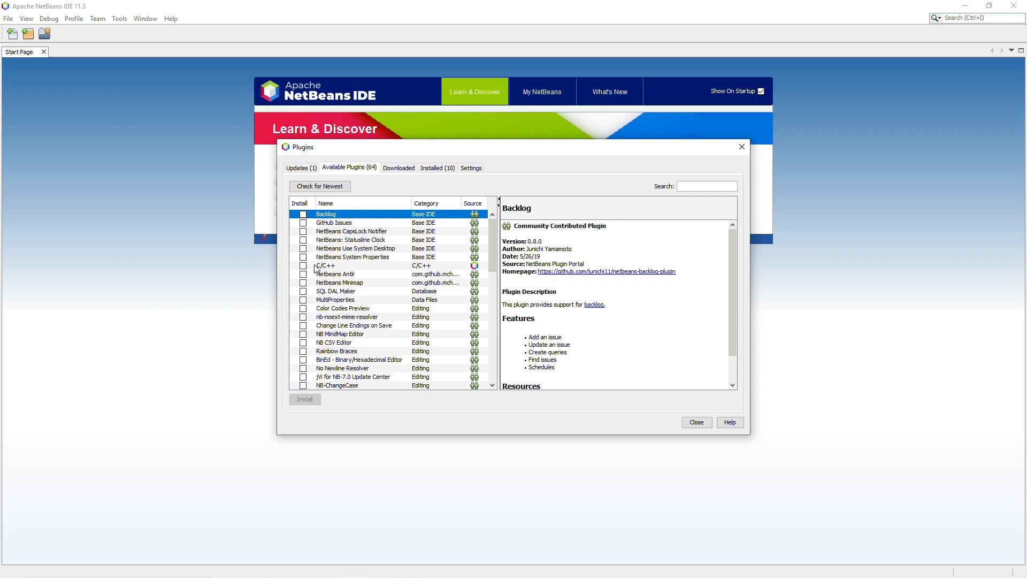
pyautogui.click(303, 265)
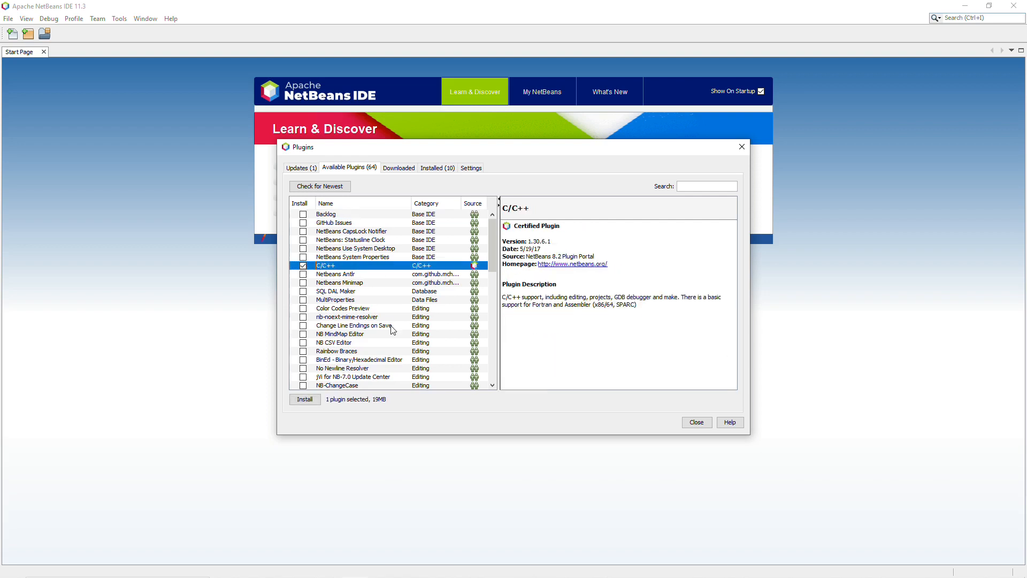
pyautogui.click(305, 399)
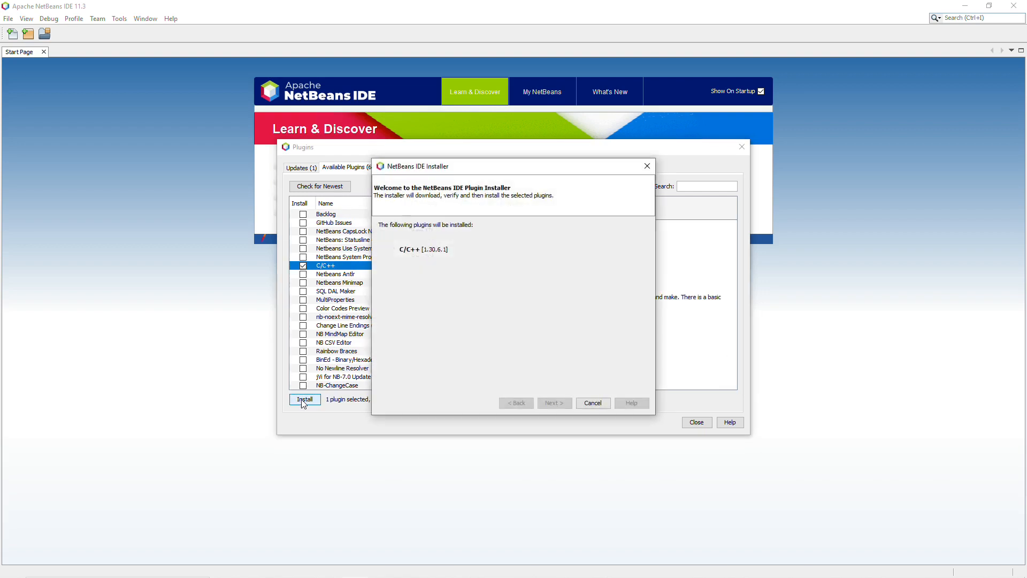
# Run the installer: accept the licence, trust the self-signed plugins, and finish.
pyautogui.click(553, 403)
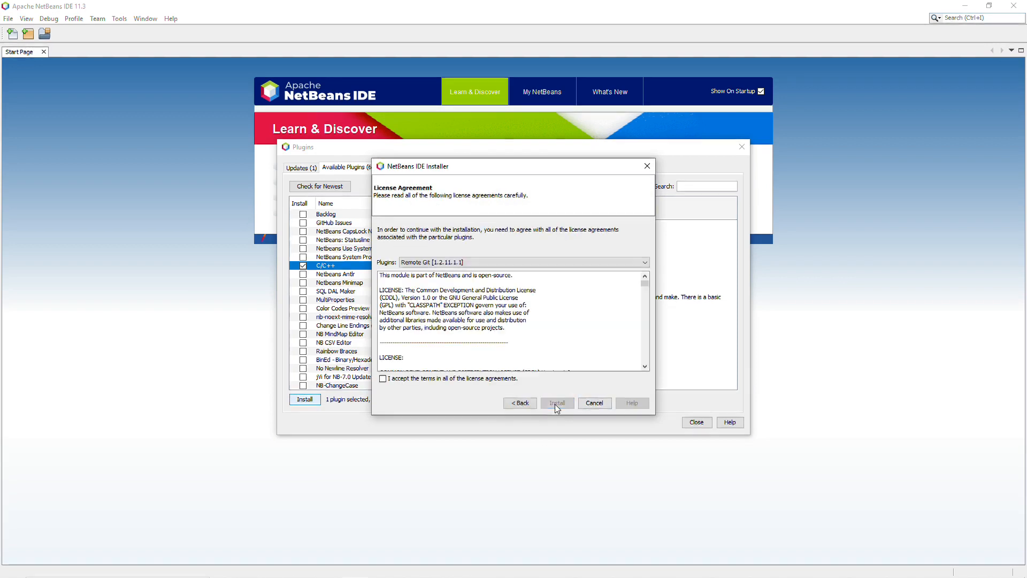
pyautogui.click(383, 379)
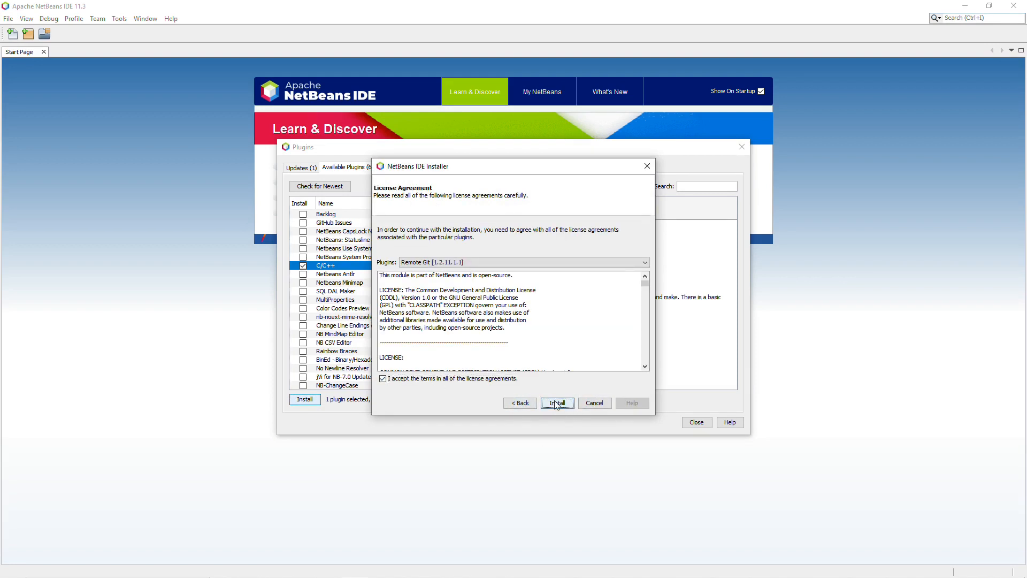
pyautogui.click(557, 402)
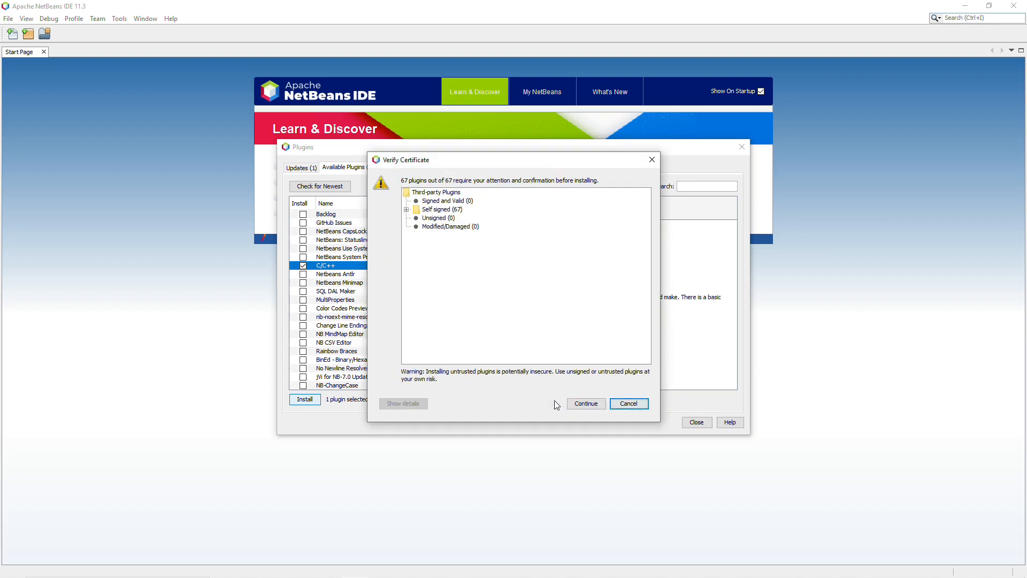
pyautogui.click(586, 403)
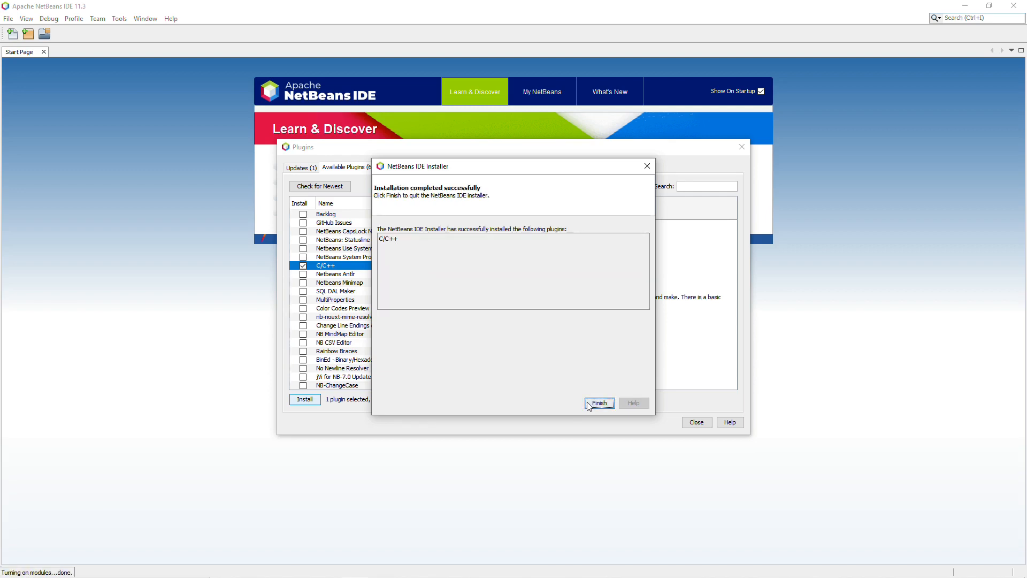
pyautogui.click(599, 403)
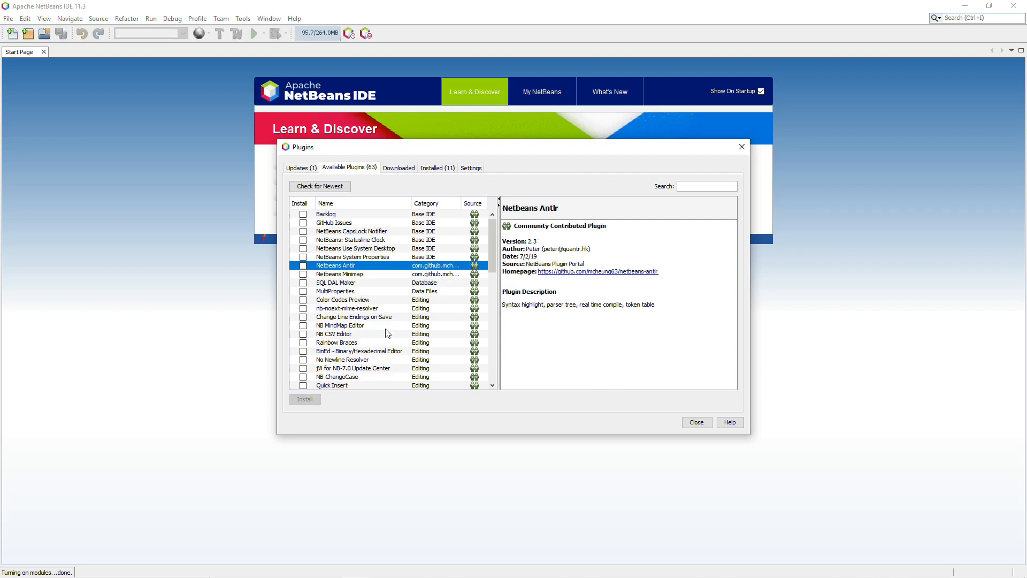
# Install the Local Tasks plugin update and relaunch NetBeans to its Start Page.
pyautogui.click(296, 168)
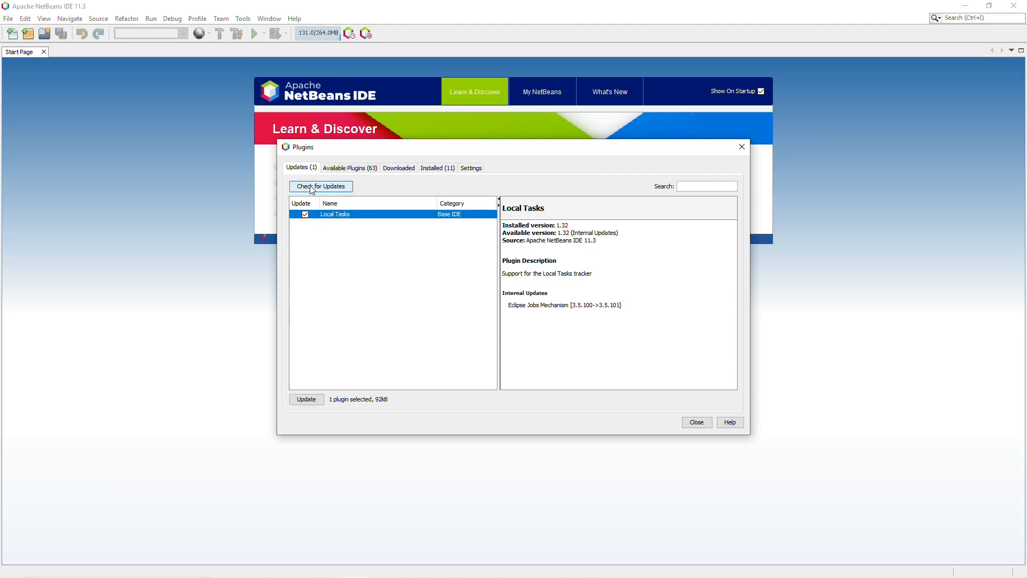
pyautogui.click(320, 186)
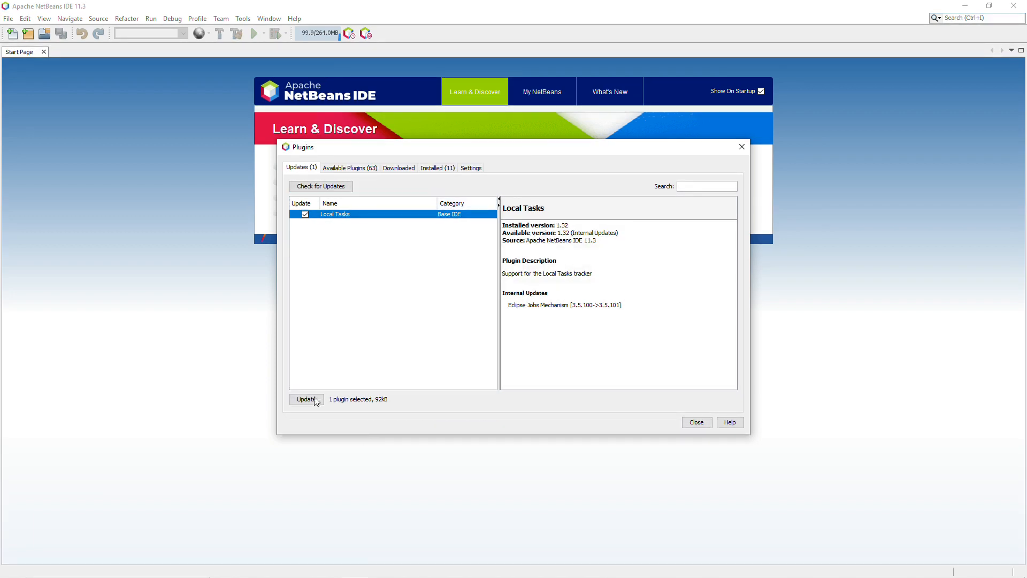
pyautogui.click(306, 399)
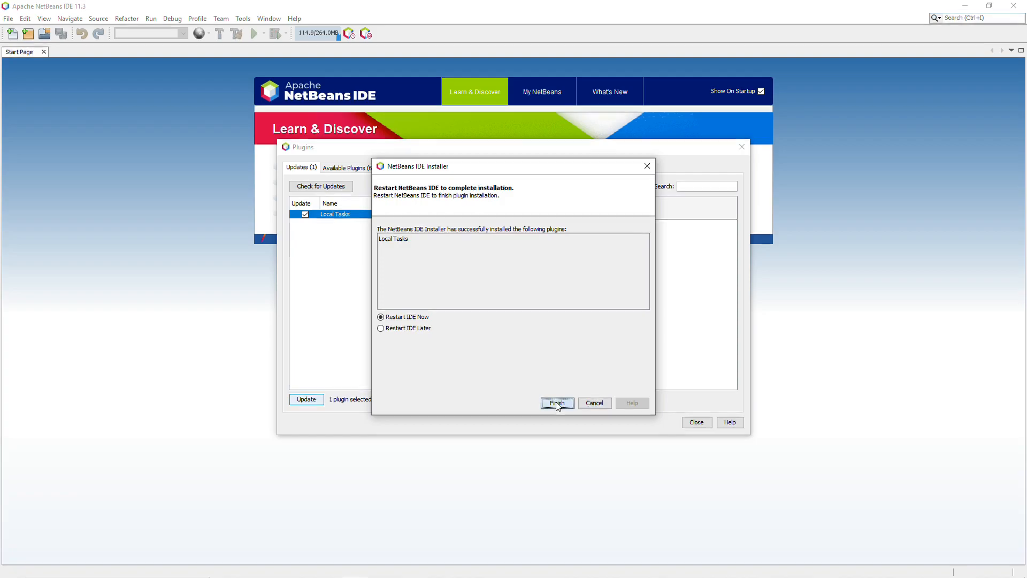
pyautogui.click(557, 404)
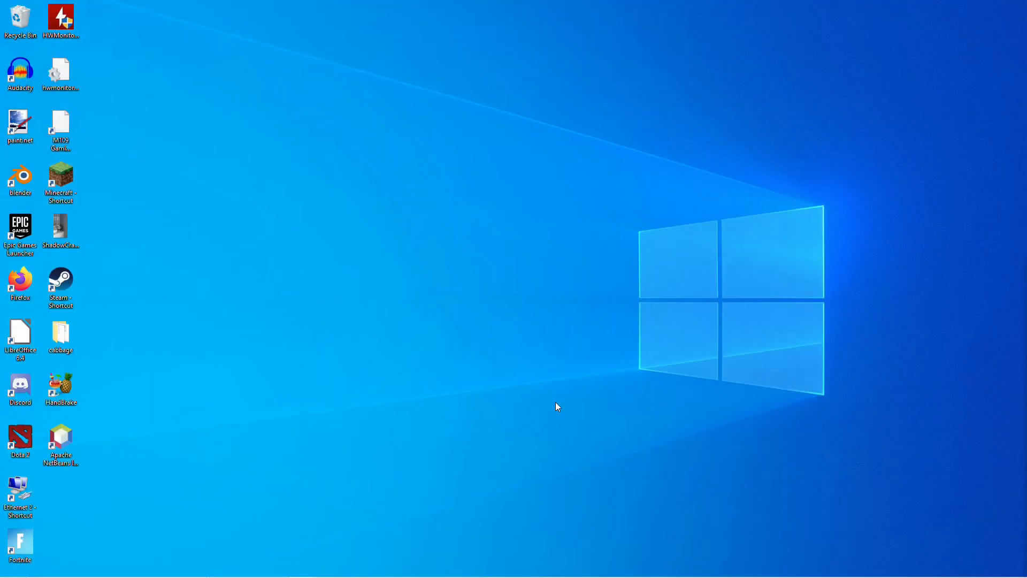
pyautogui.doubleClick(60, 438)
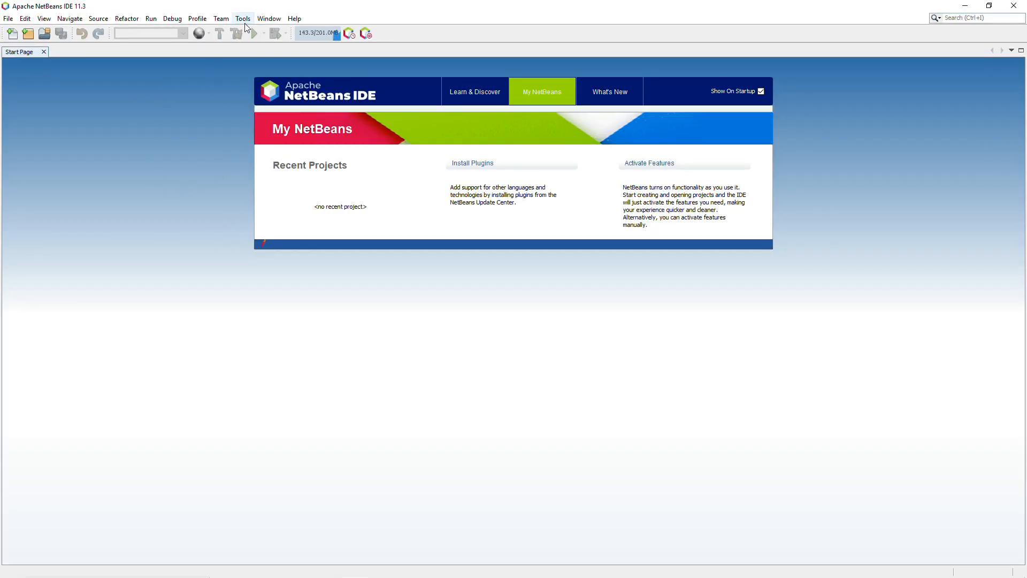
# Review the auto-detected MinGW tool collection under Options > C/C++ Build Tools and accept it.
pyautogui.click(243, 18)
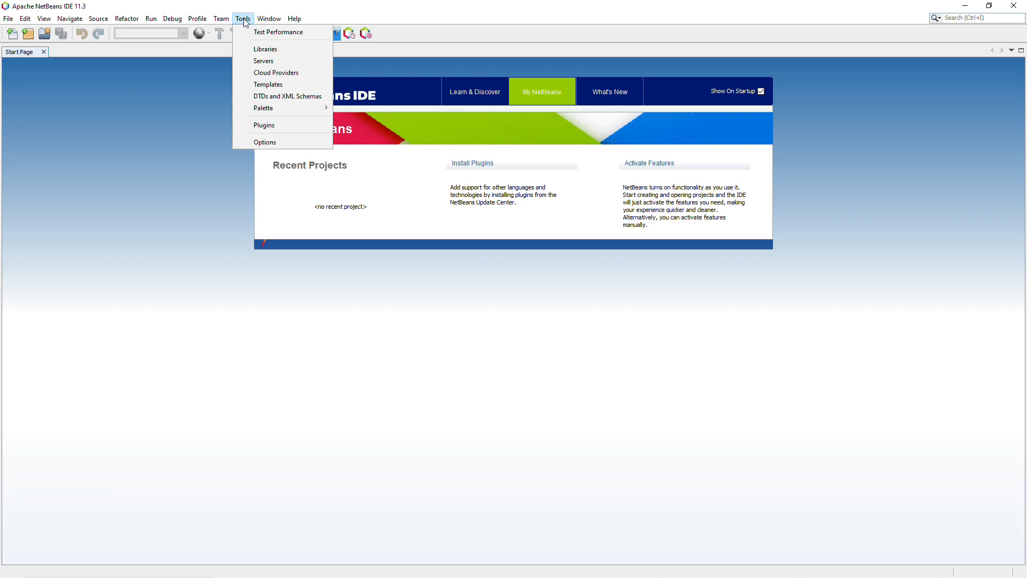
pyautogui.moveTo(271, 142)
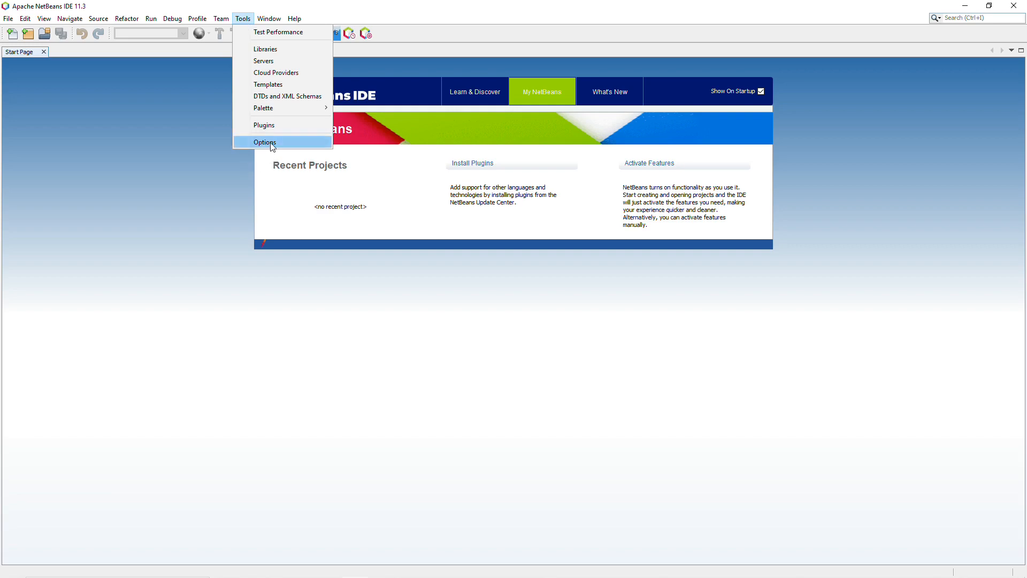
pyautogui.click(264, 143)
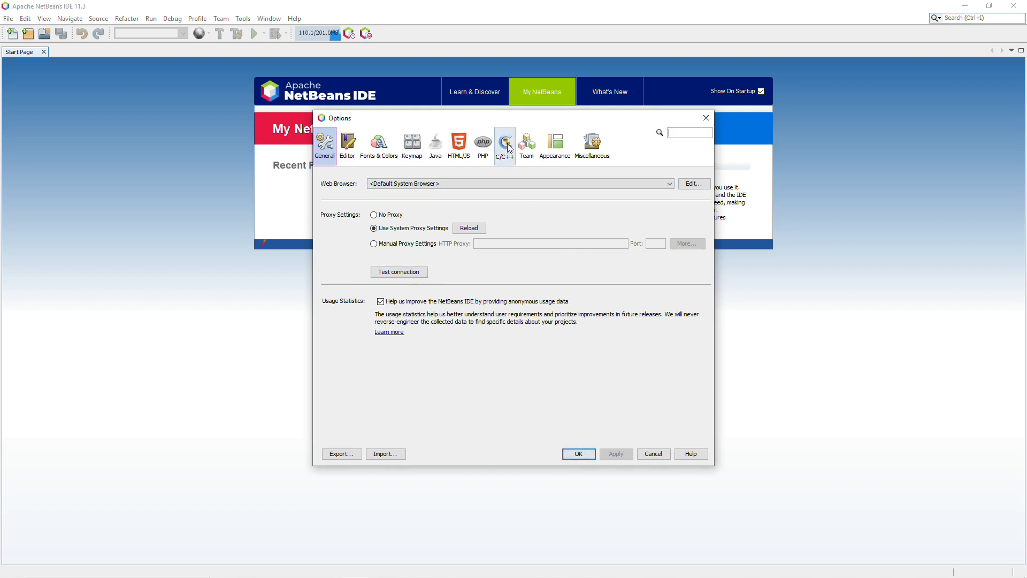
pyautogui.click(503, 142)
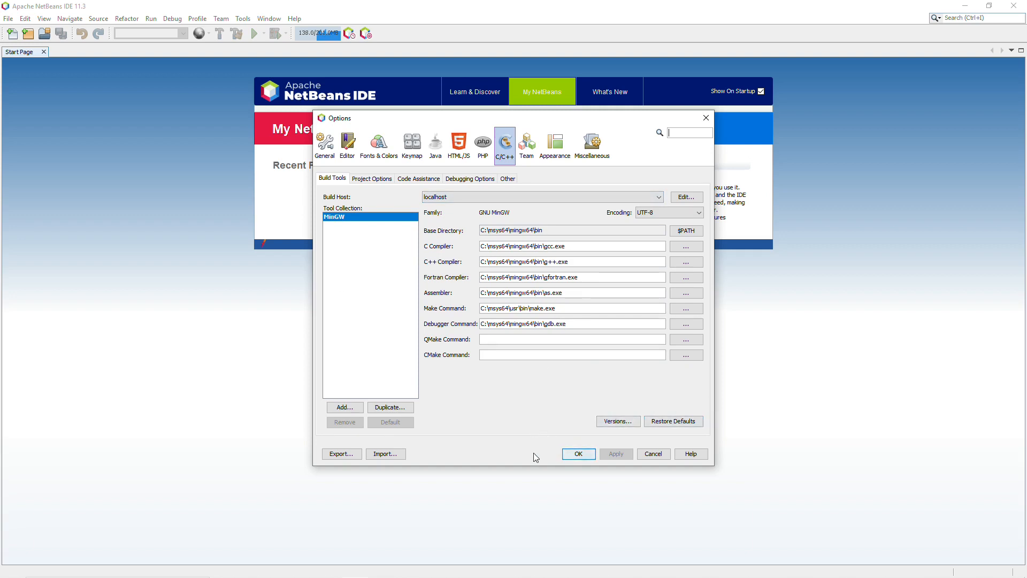
pyautogui.click(578, 454)
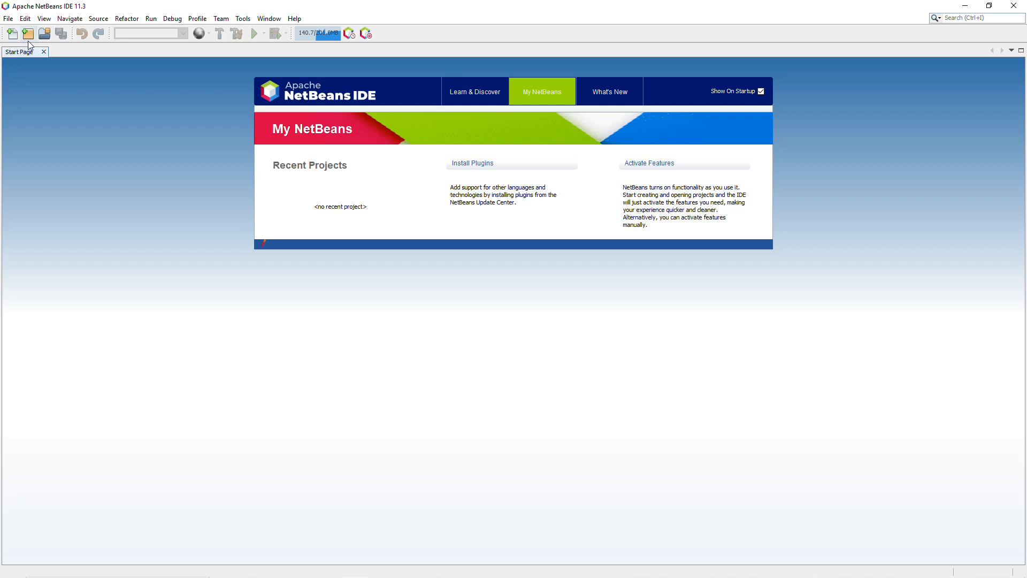
# Start a new project of type C/C++ Application.
pyautogui.click(27, 34)
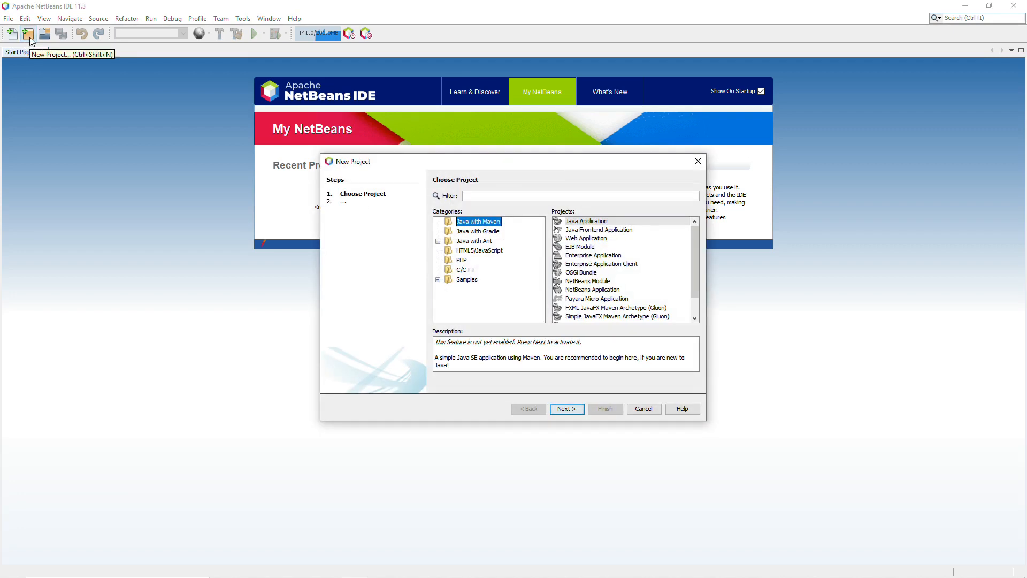
pyautogui.click(465, 270)
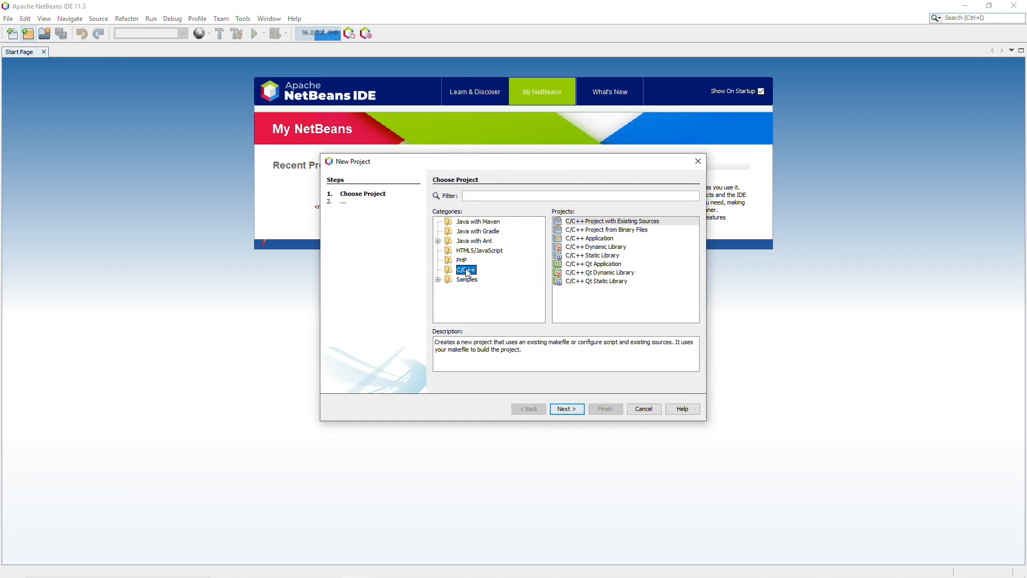
pyautogui.click(588, 238)
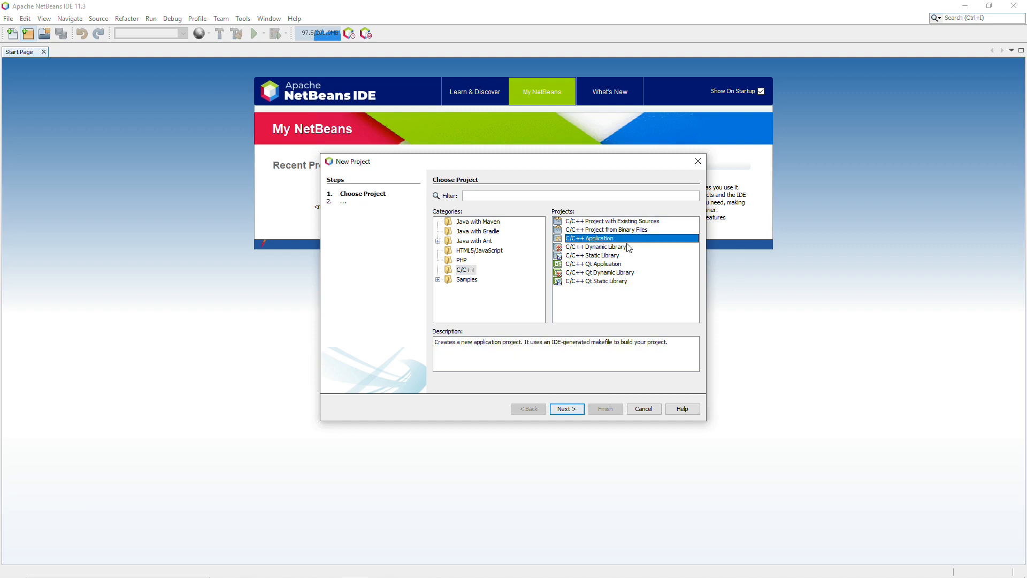
pyautogui.click(565, 408)
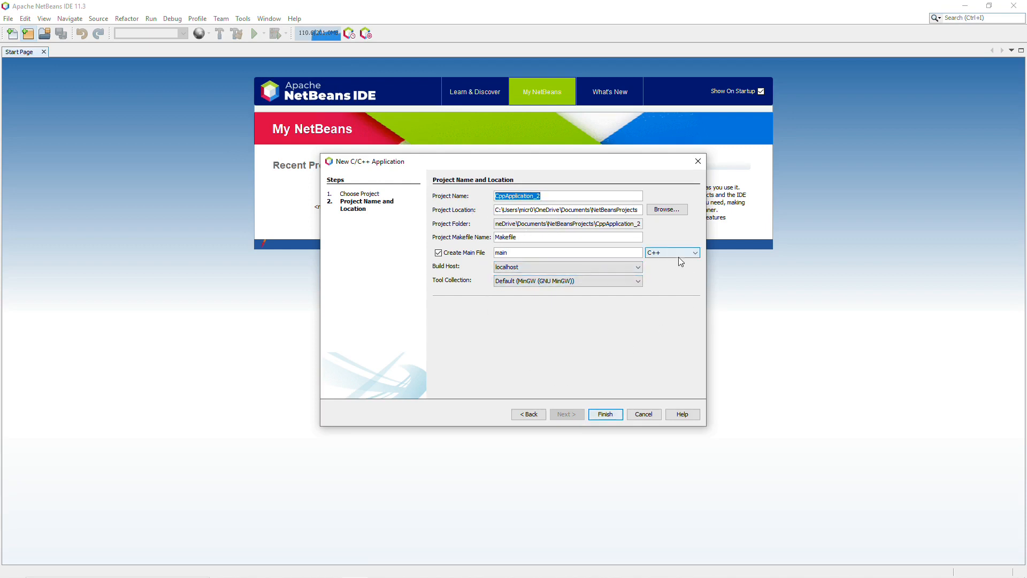
# Set the main file to C++14 and finish creating CppApplication_2.
pyautogui.click(696, 252)
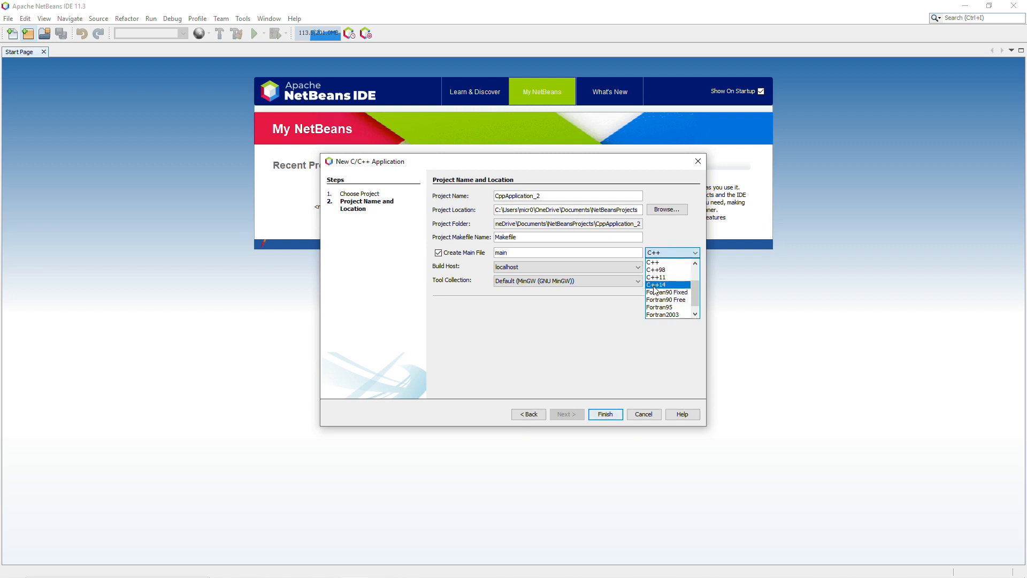
pyautogui.click(656, 285)
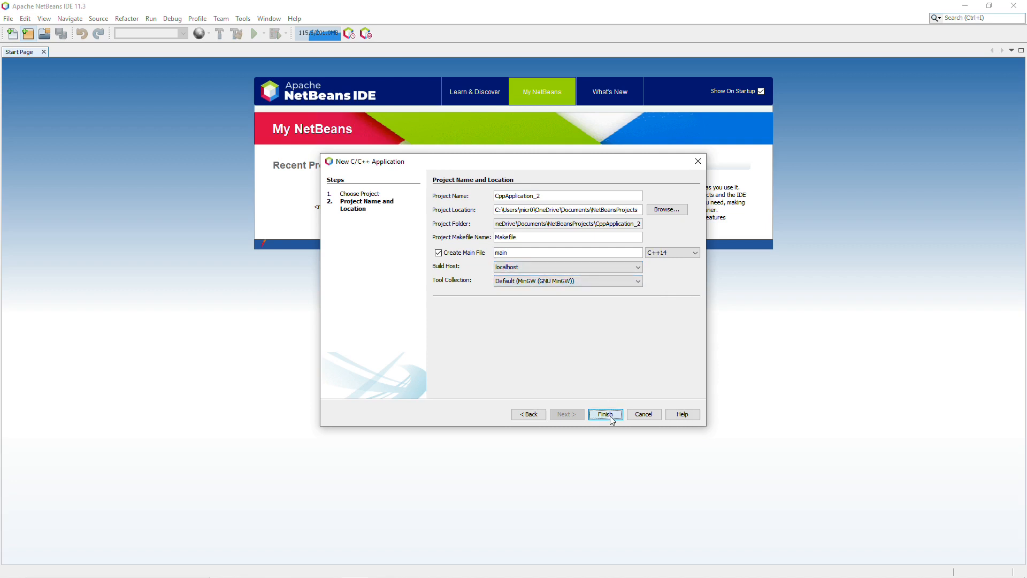
pyautogui.click(603, 414)
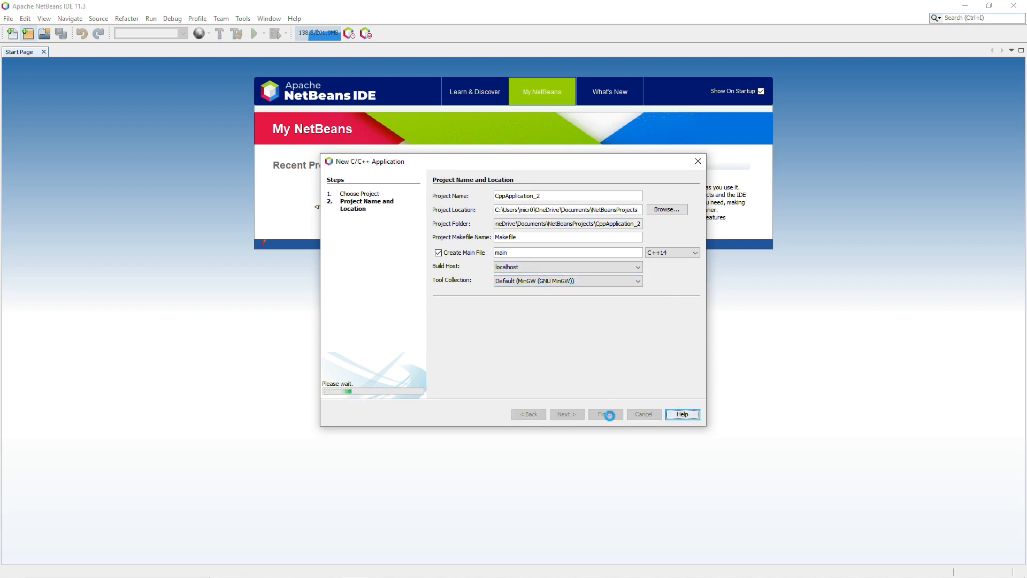
pyautogui.click(603, 413)
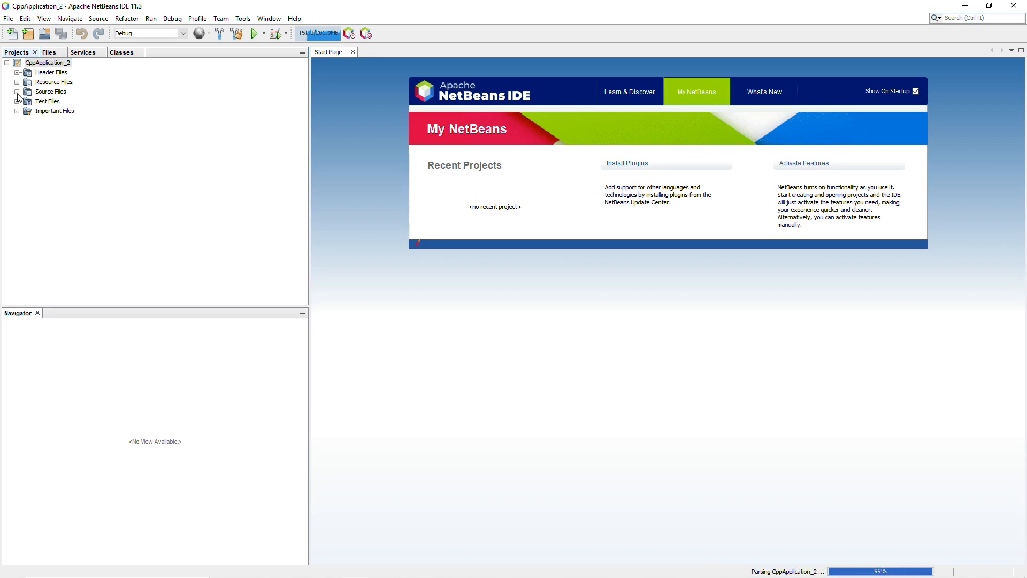
# Open main.cpp from the project's Source Files in the editor.
pyautogui.click(16, 92)
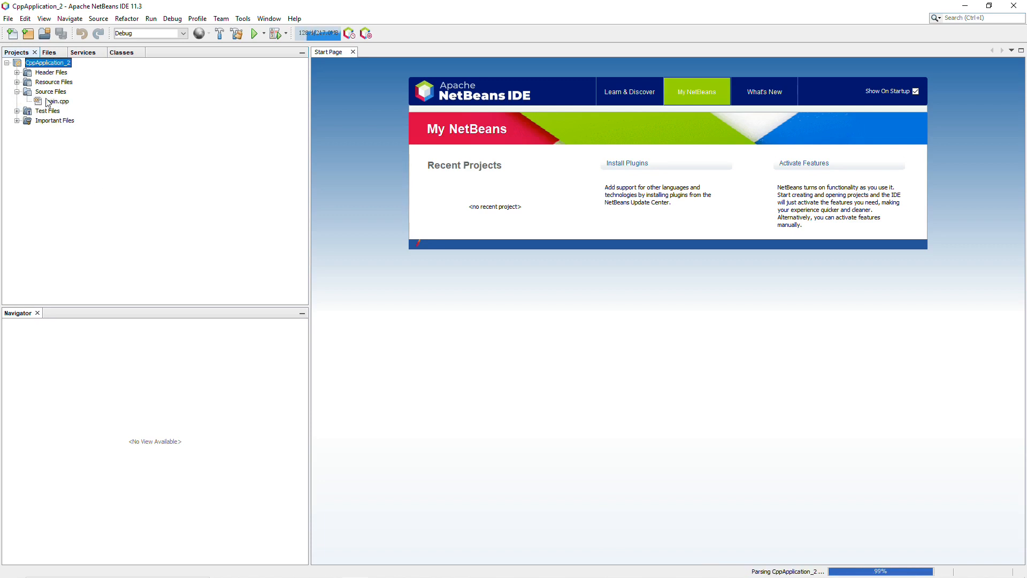
pyautogui.doubleClick(58, 100)
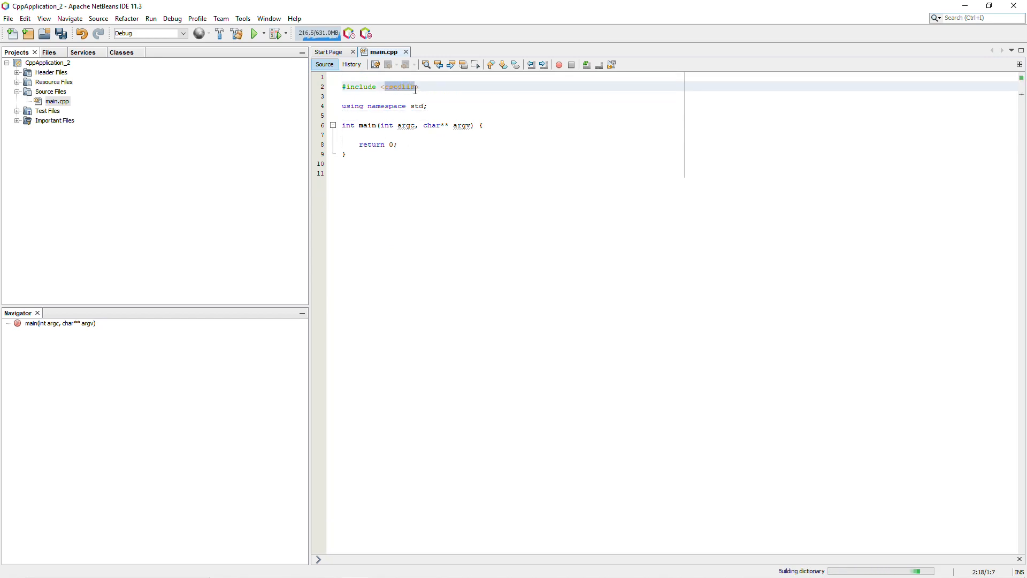
# Include iostream and add cout << "hello world\n"; inside main.
pyautogui.write('iostream')
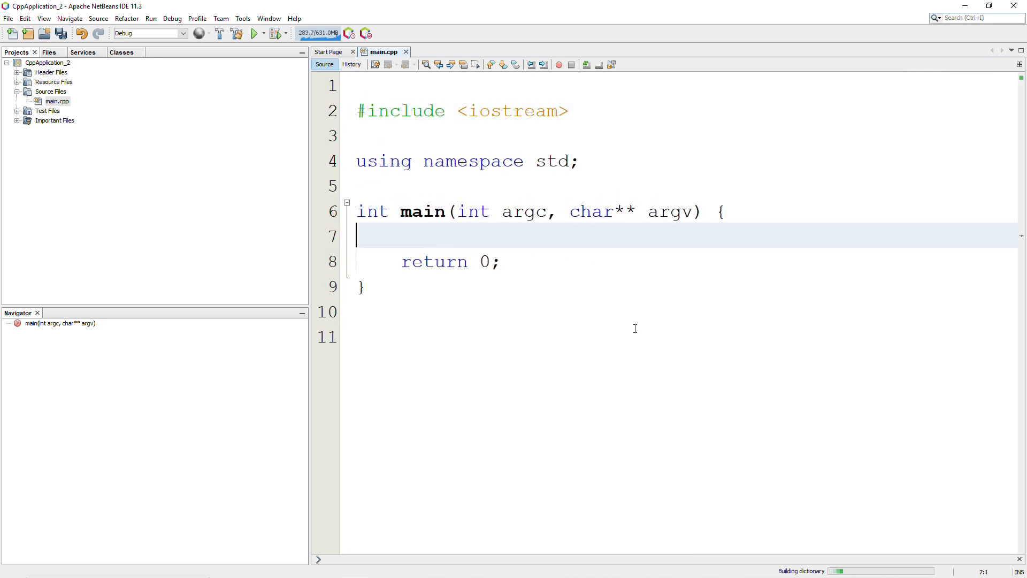
pyautogui.write('cc')
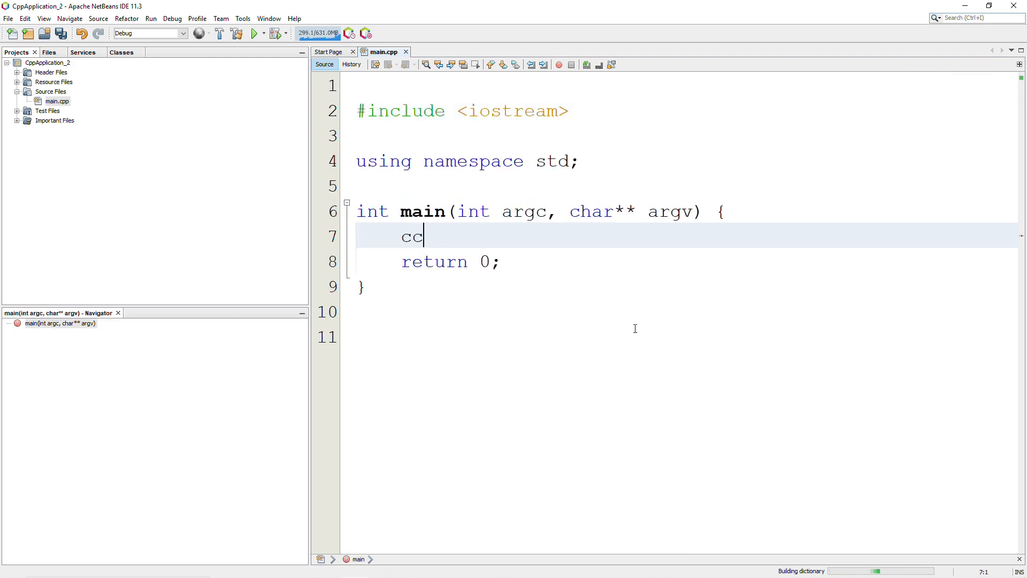
pyautogui.write('out <<')
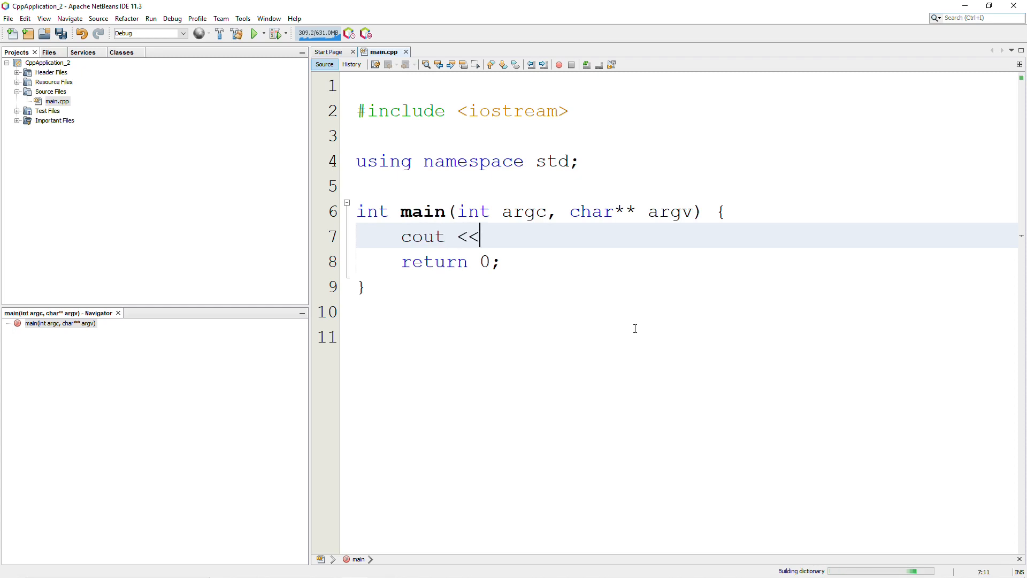
pyautogui.write('"hello "')
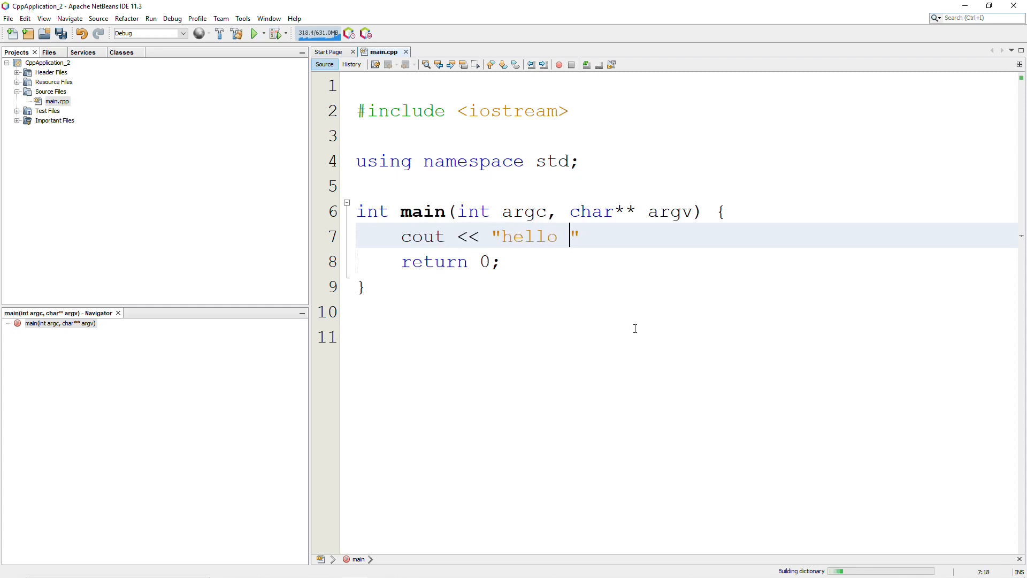
pyautogui.write('world\\n')
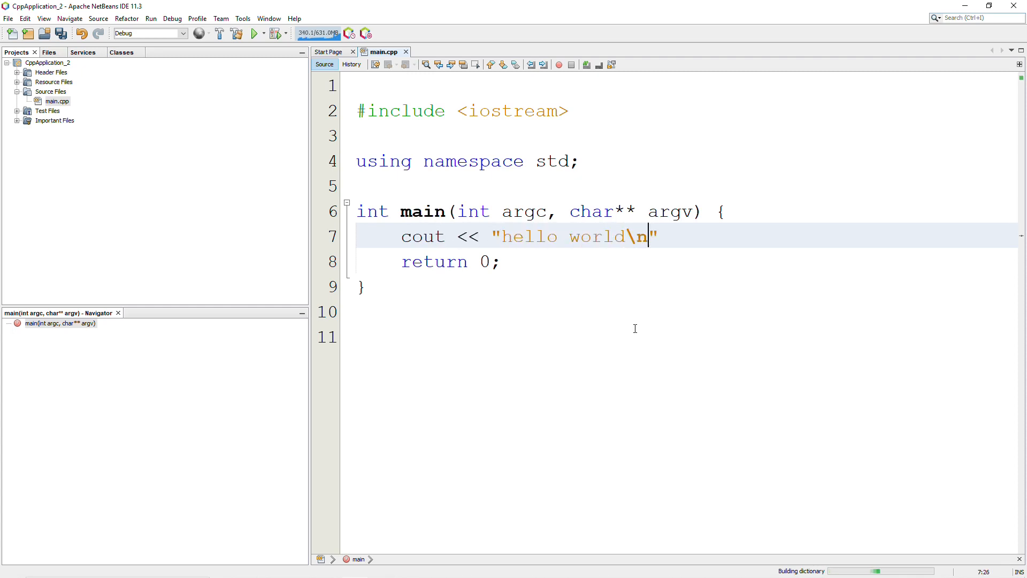
pyautogui.write(';')
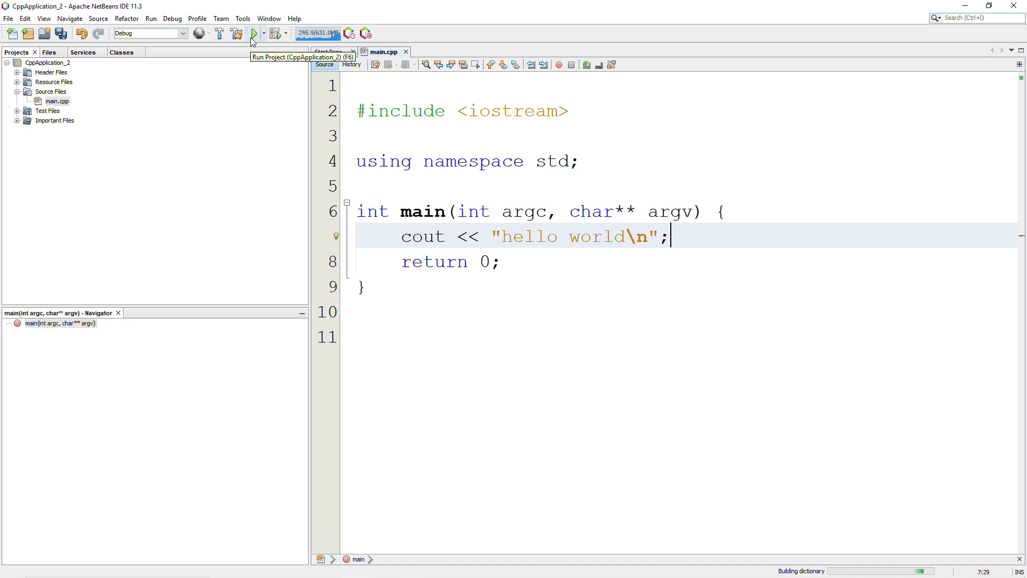
# Build and run CppApplication_2 so the output prints hello world with RUN SUCCESSFUL.
pyautogui.click(253, 33)
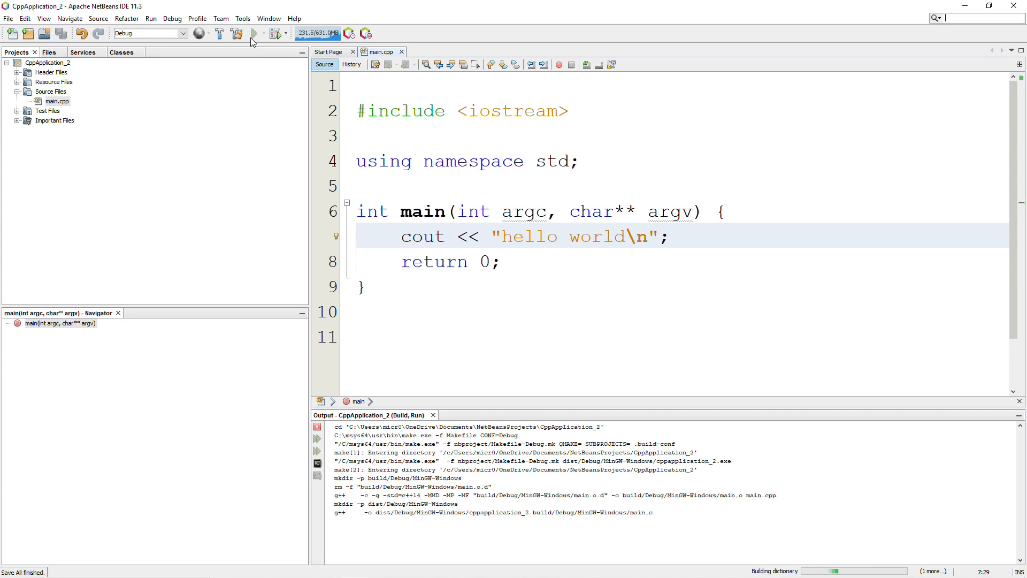
pyautogui.click(253, 33)
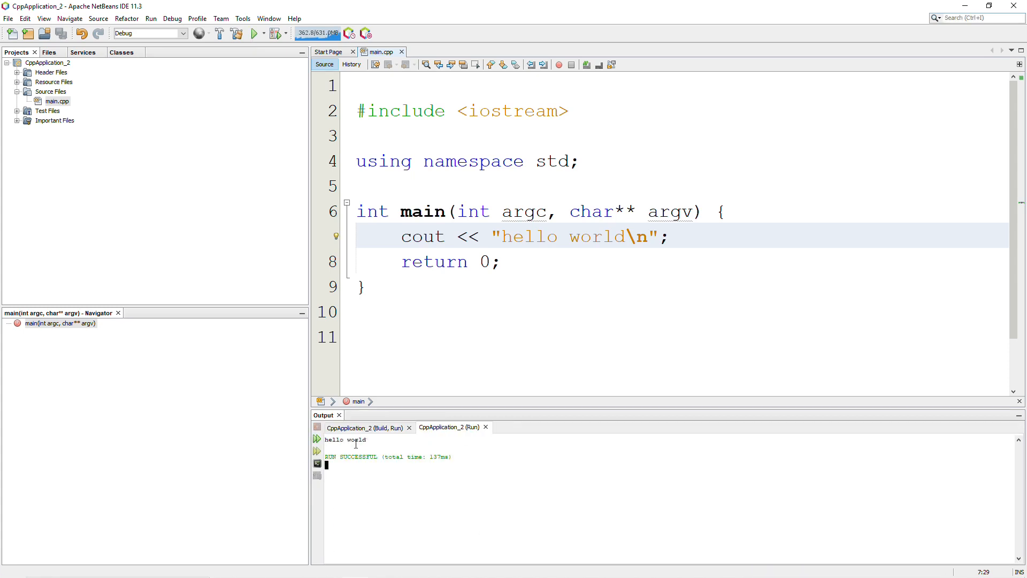
pyautogui.moveTo(404, 504)
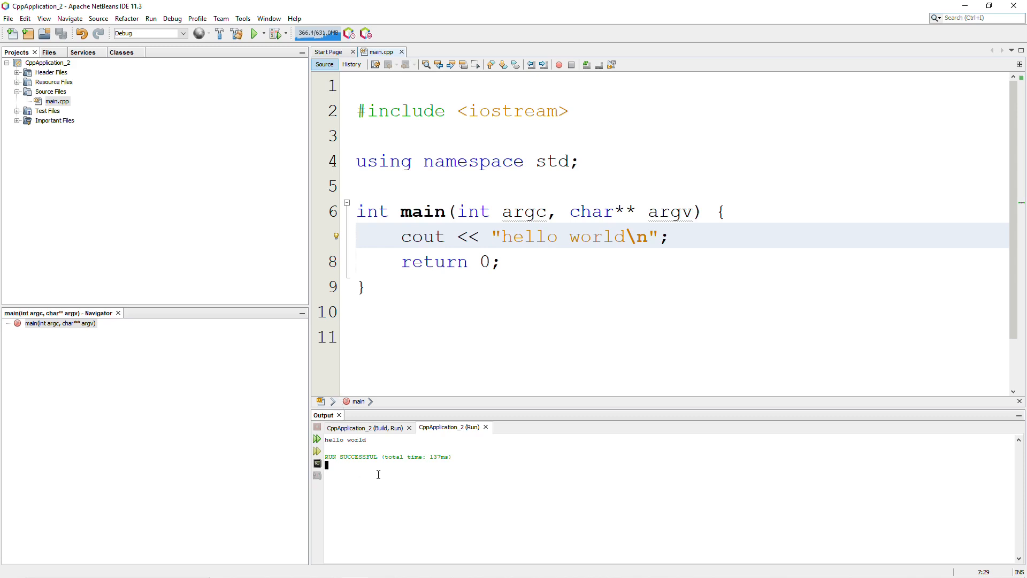
pyautogui.moveTo(103, 85)
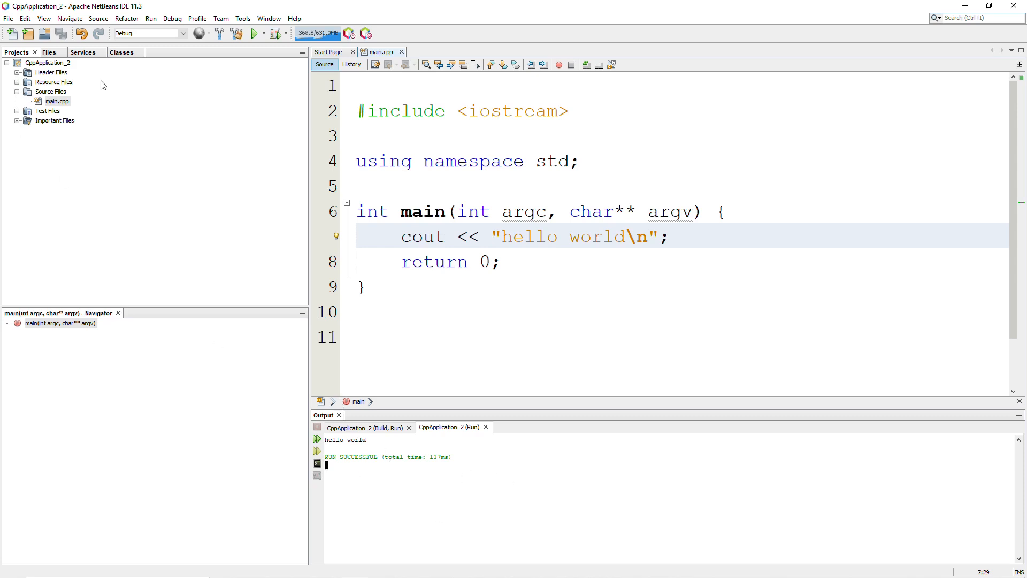
# Set Console Type to External Terminal in CppApplication_2's Run properties and confirm.
pyautogui.click(47, 62)
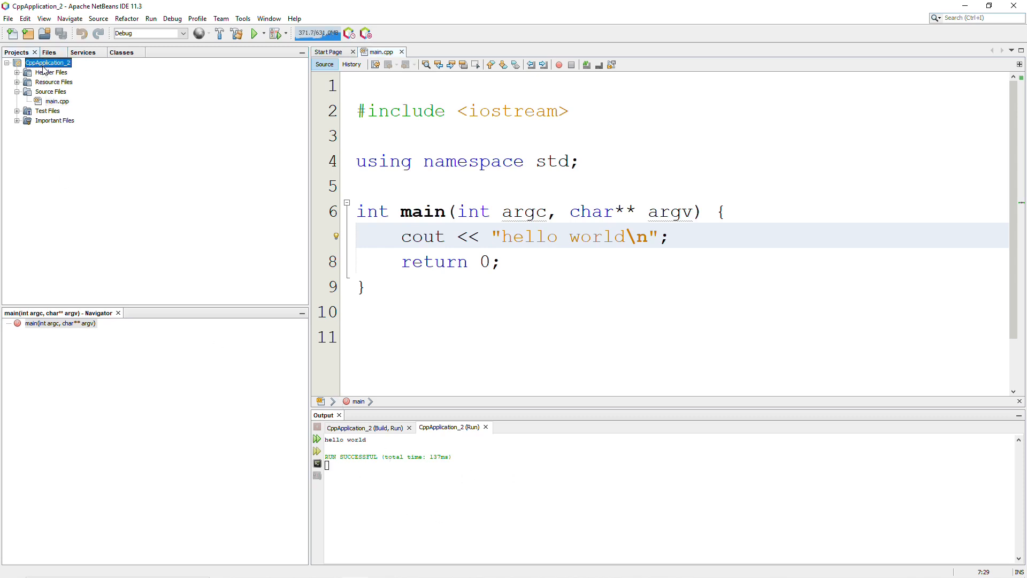
pyautogui.rightClick(47, 62)
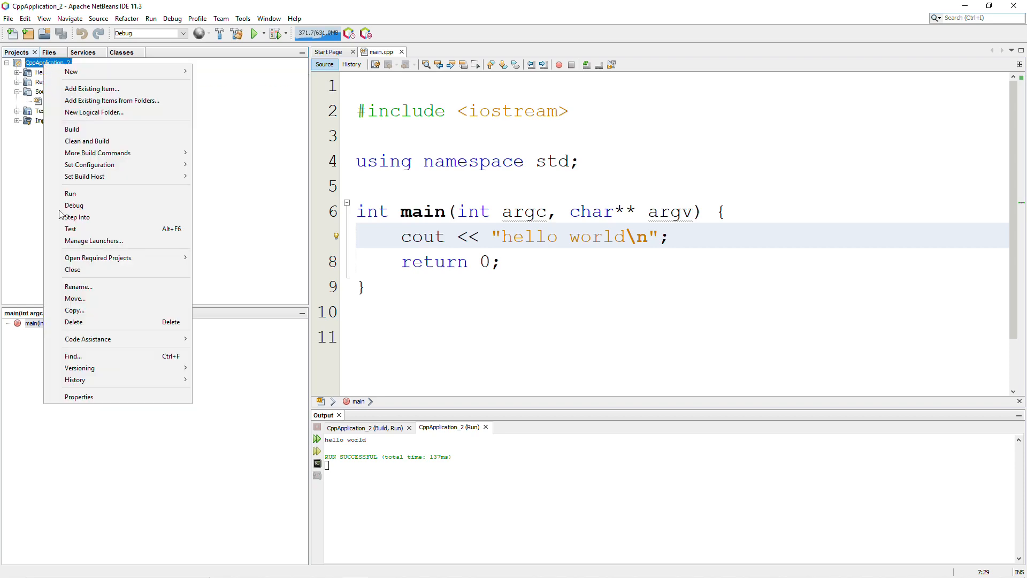
pyautogui.click(78, 396)
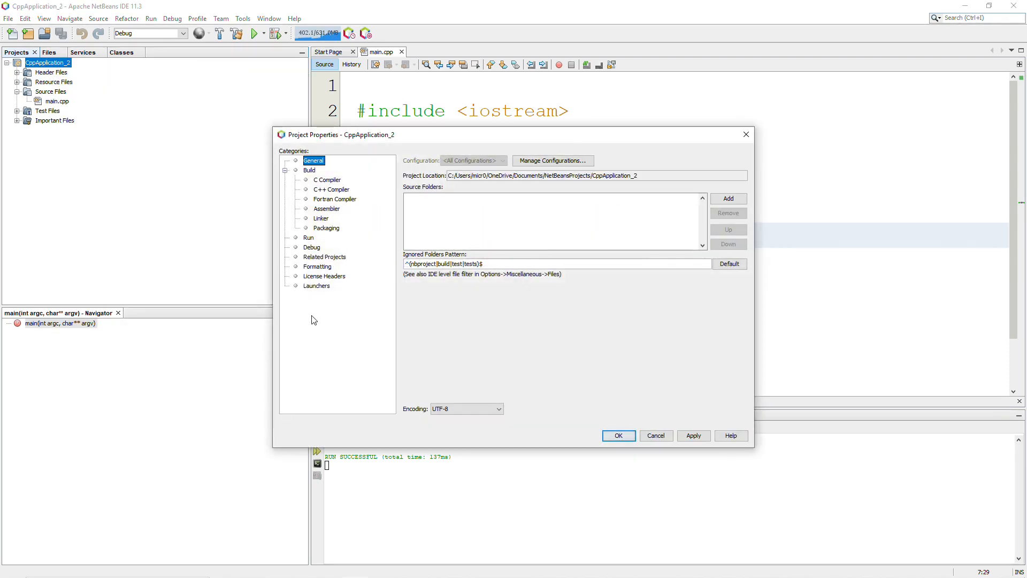
pyautogui.click(308, 237)
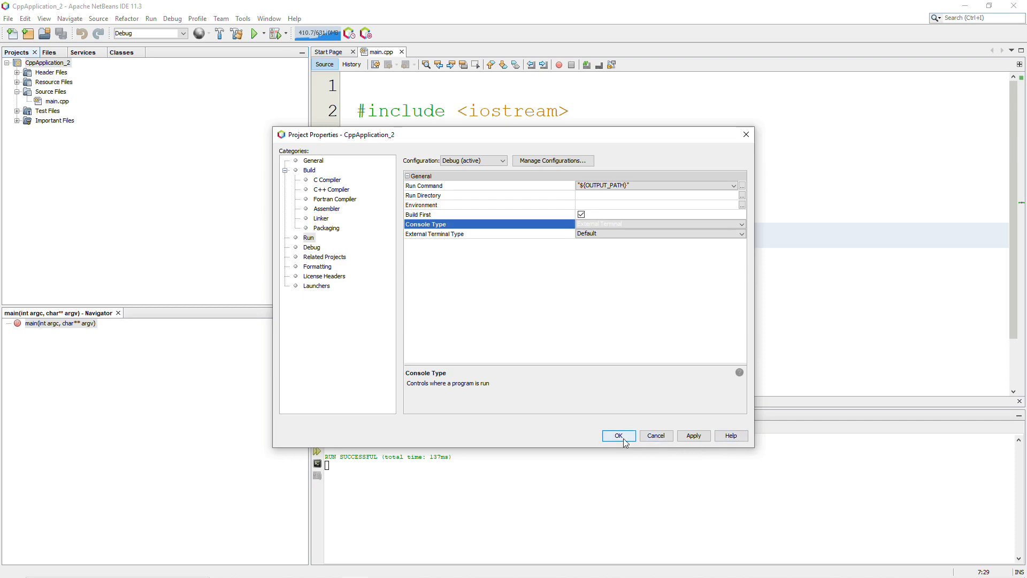
pyautogui.click(617, 436)
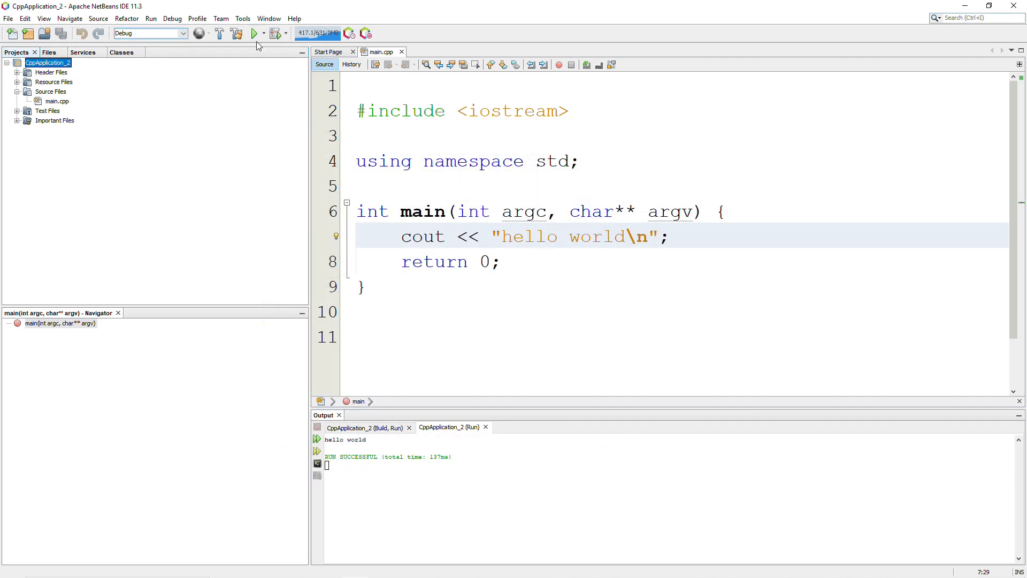
# Run the project so hello world prints in an external terminal, then close that window.
pyautogui.click(254, 33)
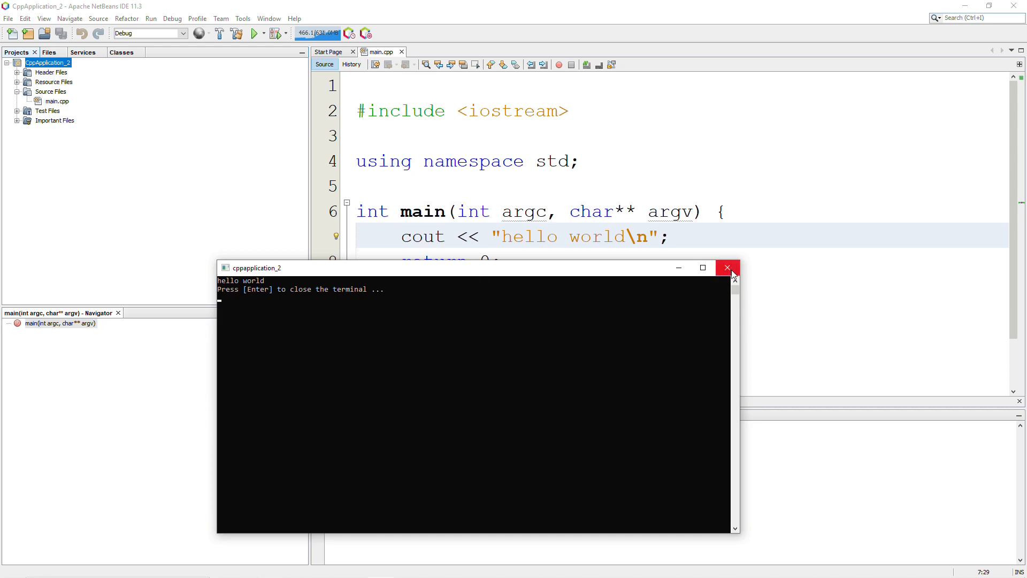
pyautogui.click(726, 268)
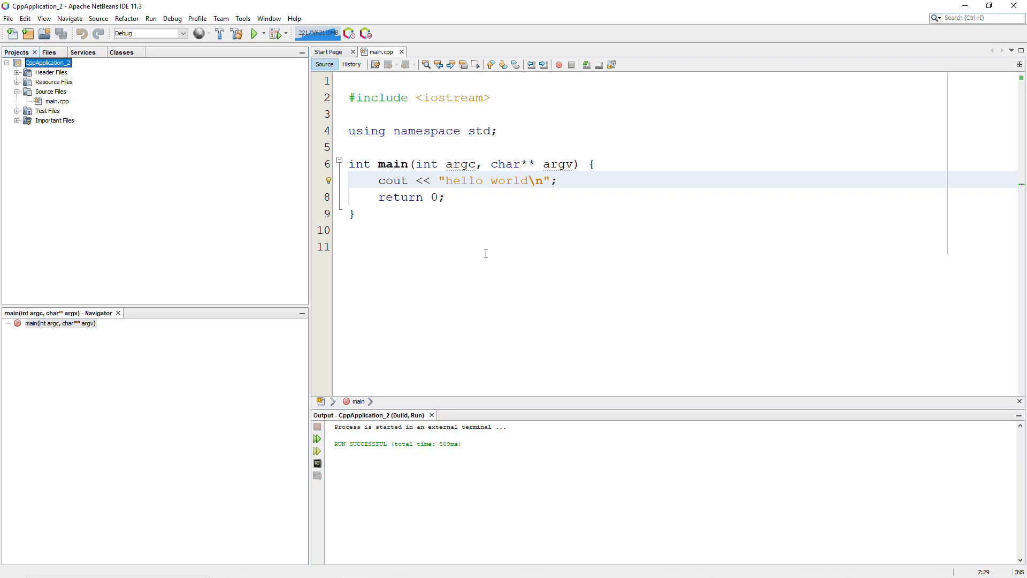
pyautogui.moveTo(474, 255)
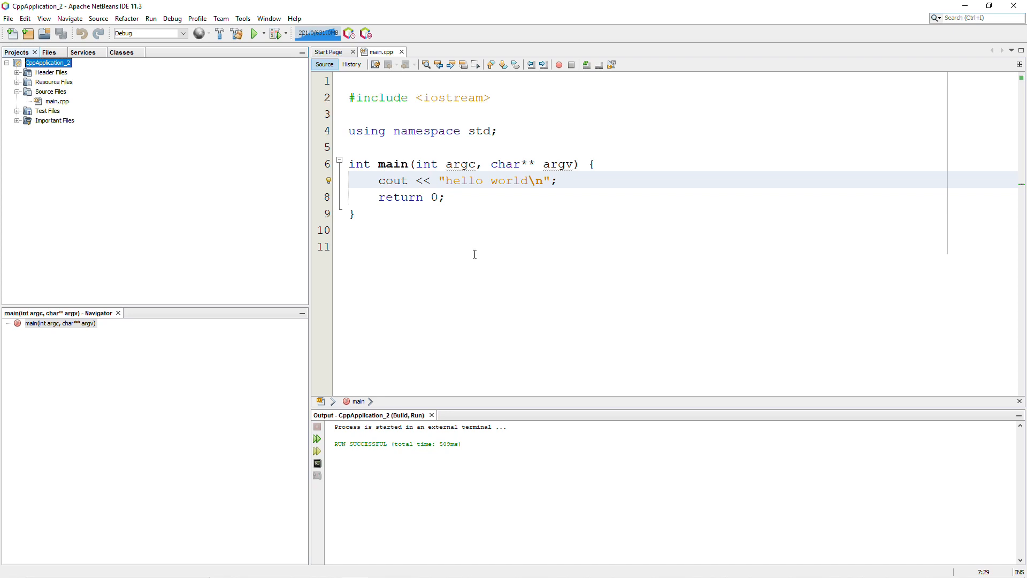
pyautogui.moveTo(463, 273)
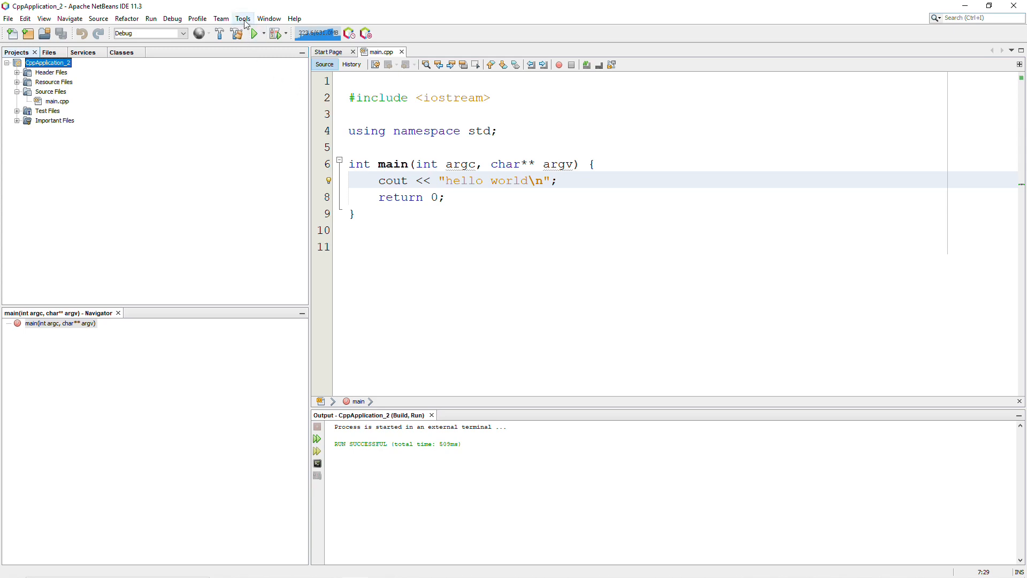
# Choose FlatLaf Dark as the look and feel in Options > Appearance and apply it.
pyautogui.click(243, 18)
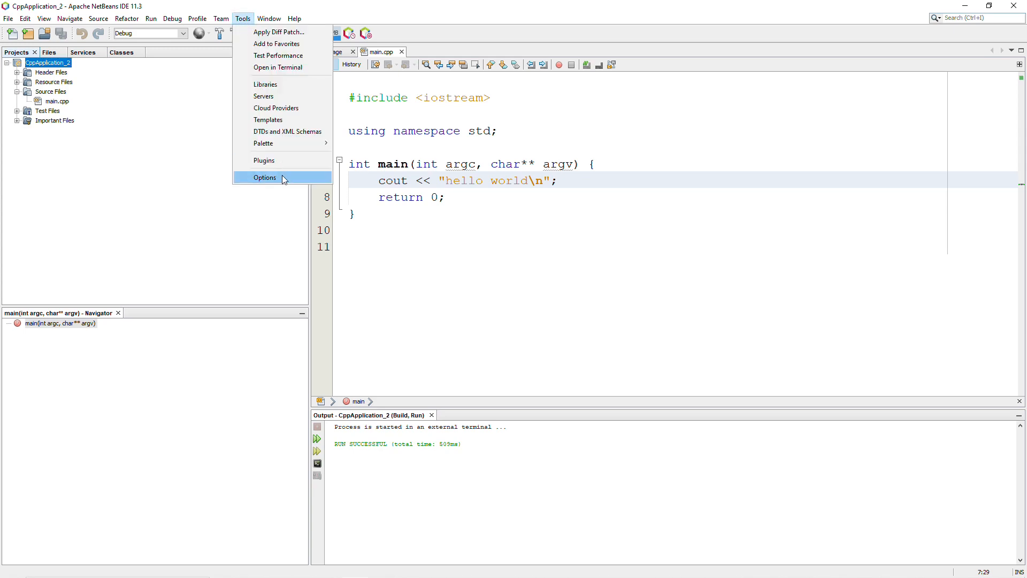
pyautogui.click(264, 178)
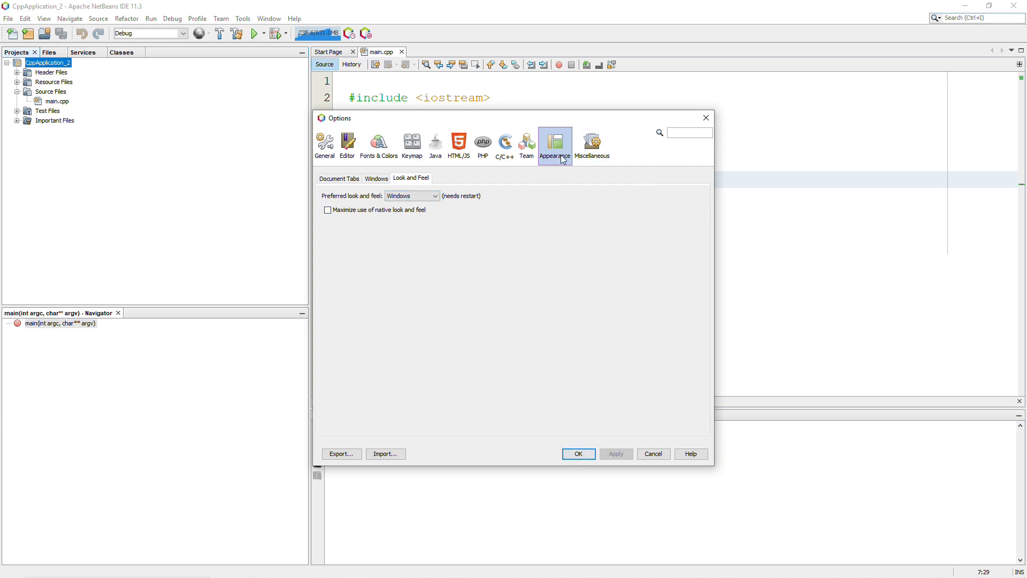
pyautogui.moveTo(387, 234)
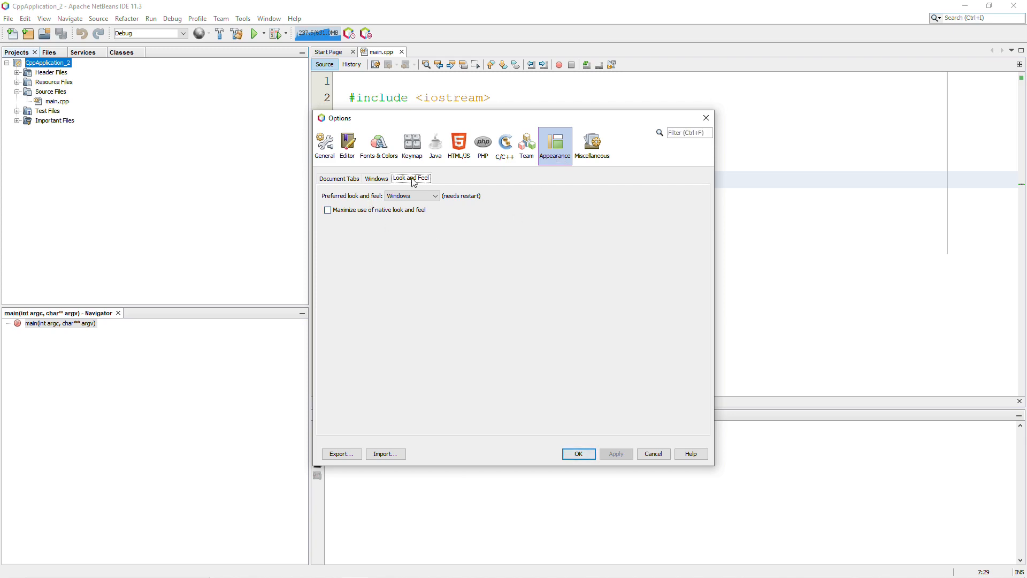
pyautogui.click(434, 196)
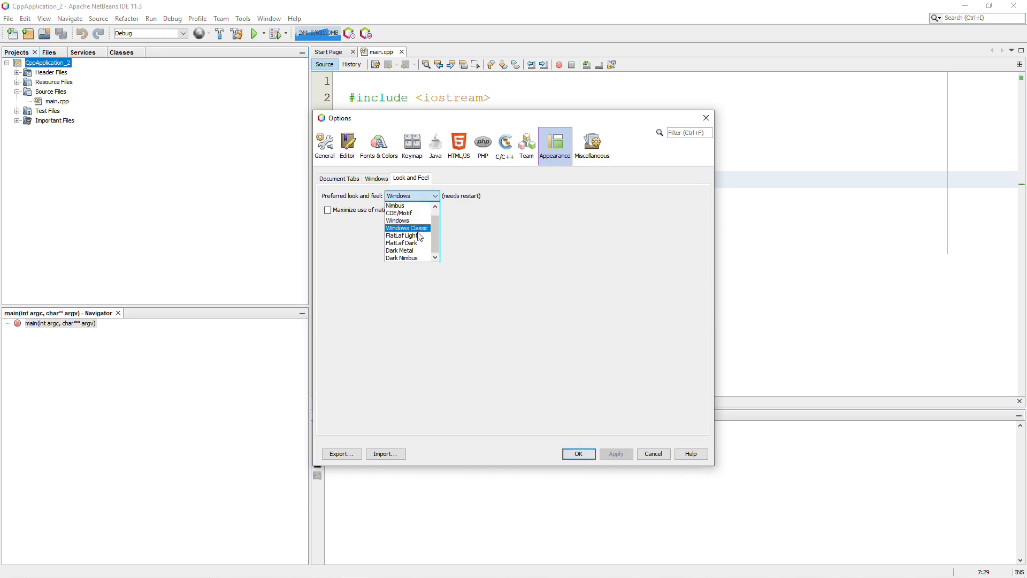
pyautogui.moveTo(416, 258)
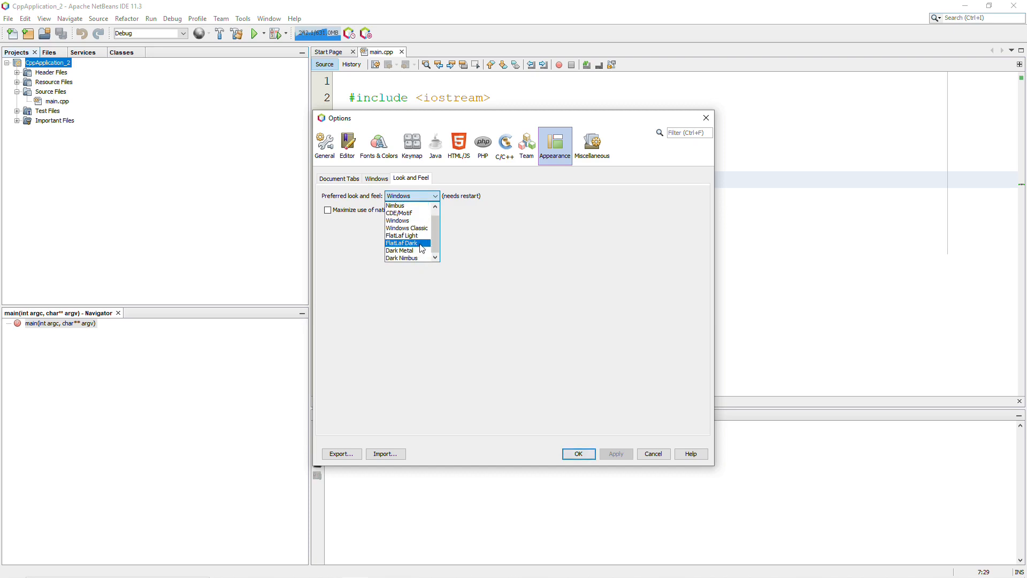
pyautogui.click(400, 243)
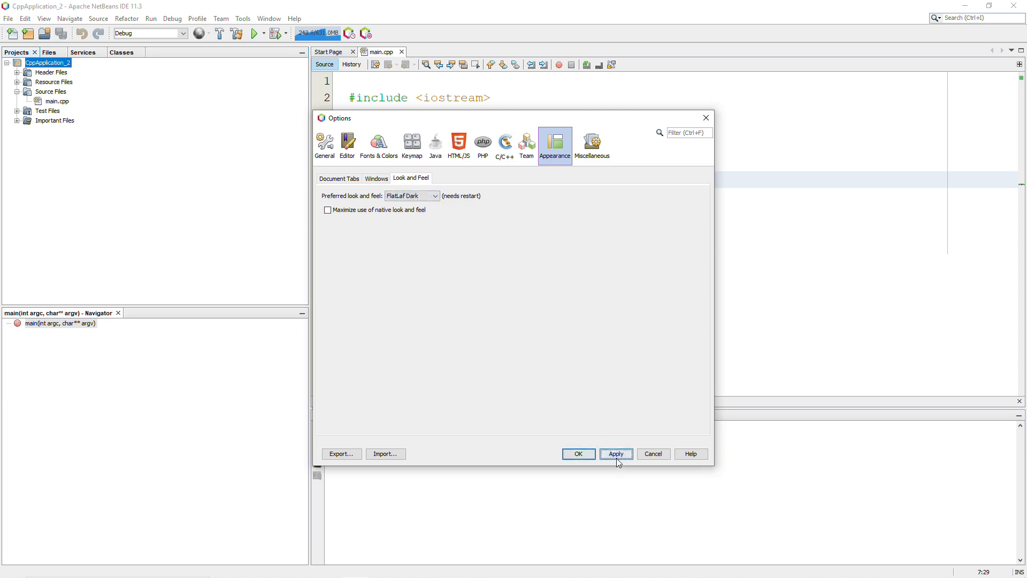
pyautogui.click(614, 454)
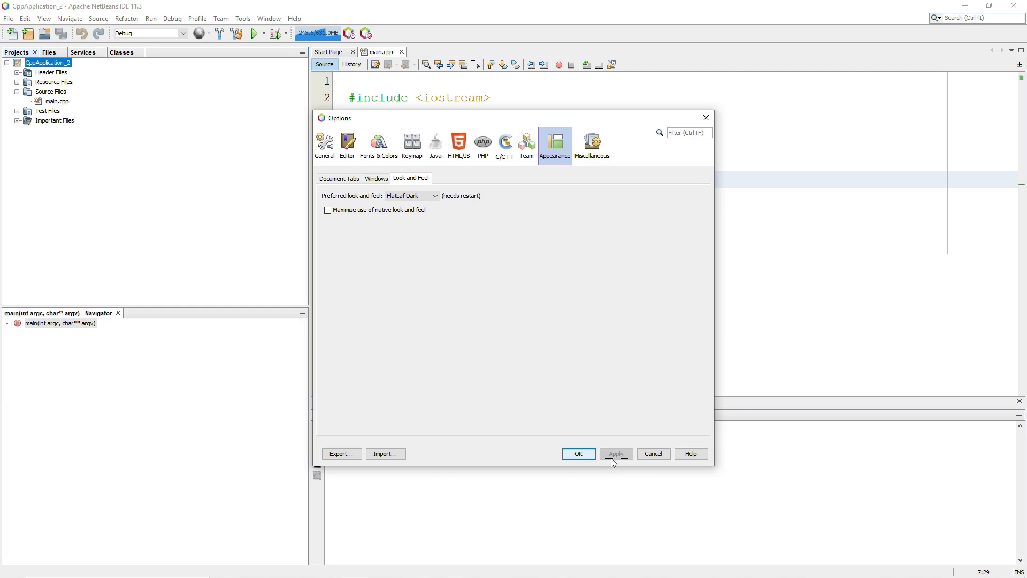
pyautogui.moveTo(602, 464)
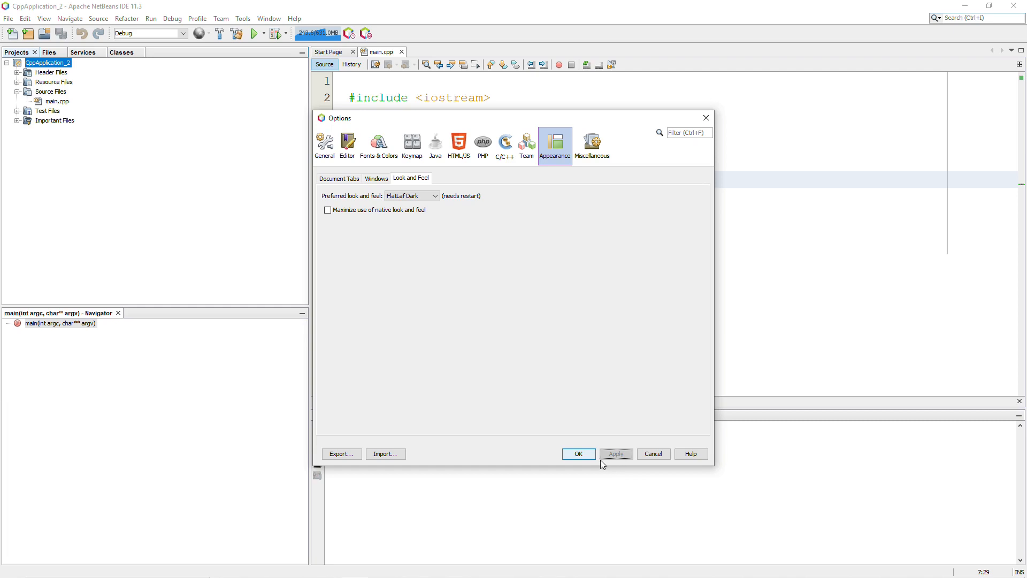
pyautogui.click(577, 454)
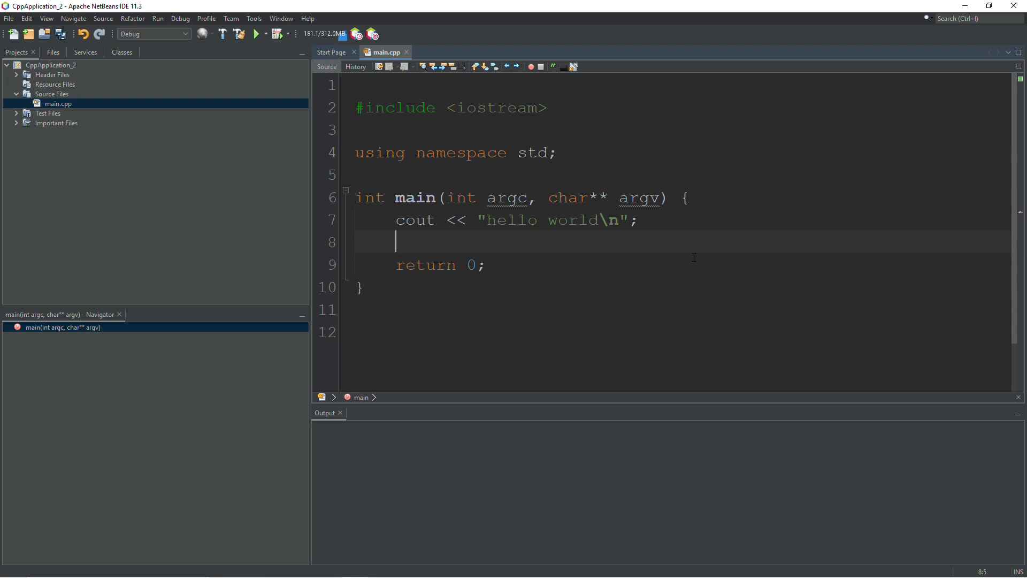
# Start a cin. statement after the cout line, removing the stray 4j characters.
pyautogui.write('cin.')
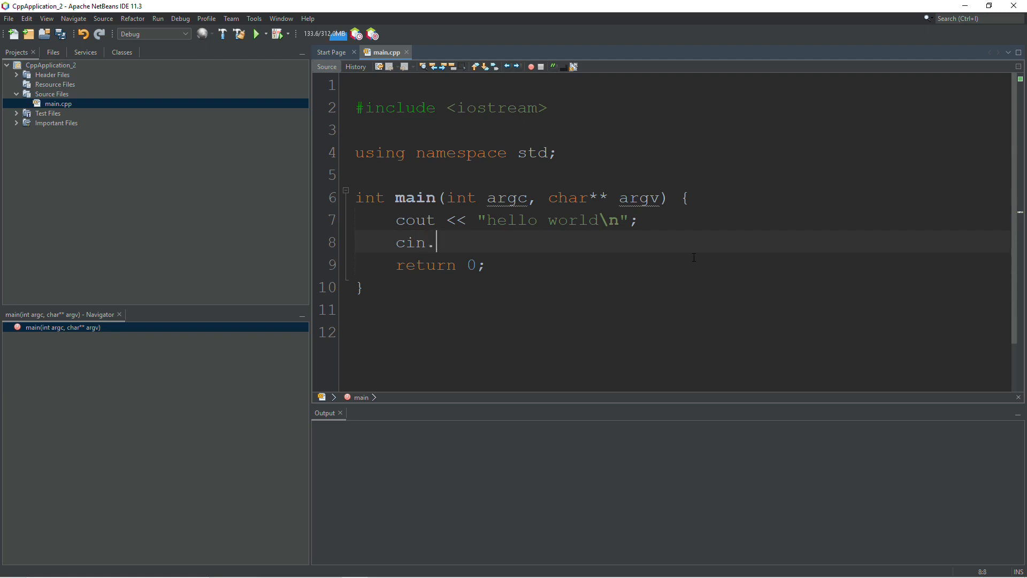
pyautogui.write('.')
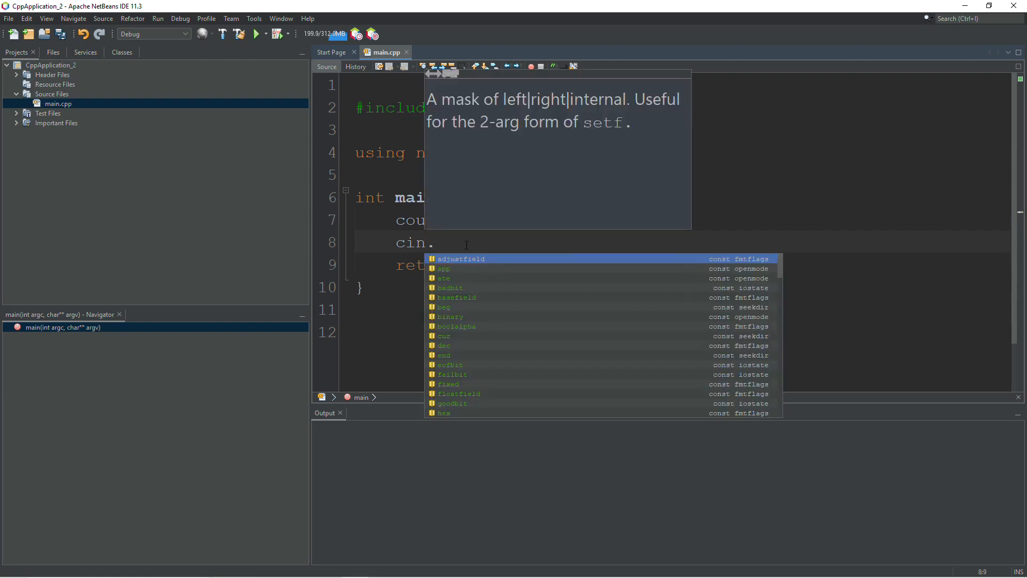
pyautogui.write('4j')
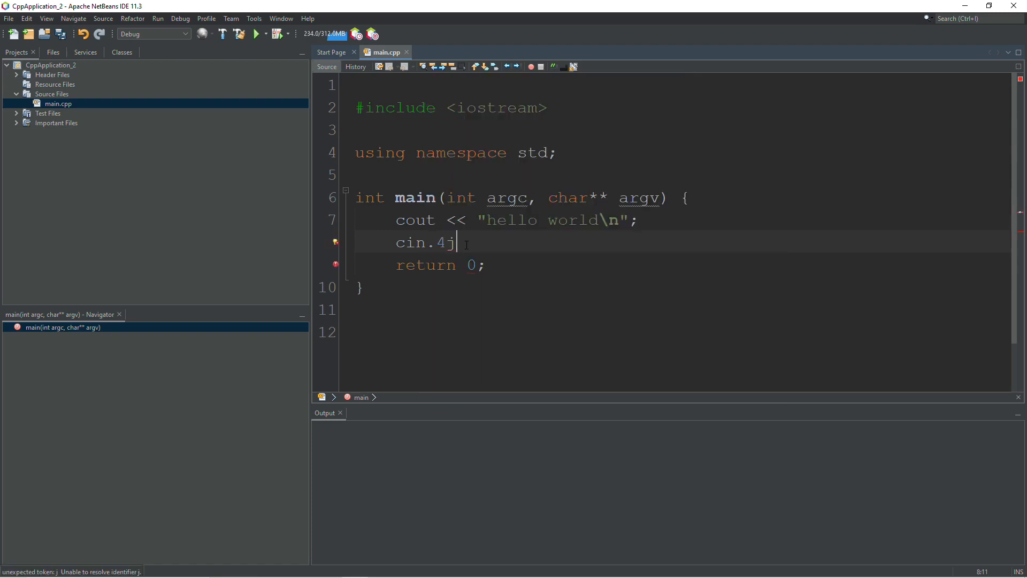
pyautogui.press('BackSpace')
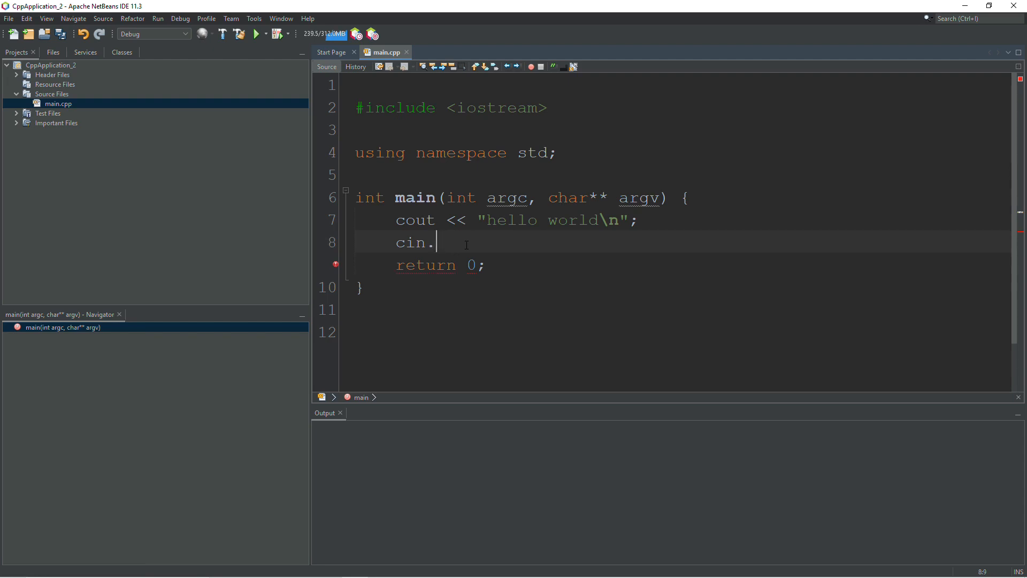
pyautogui.write('.')
pyautogui.write('demo()')
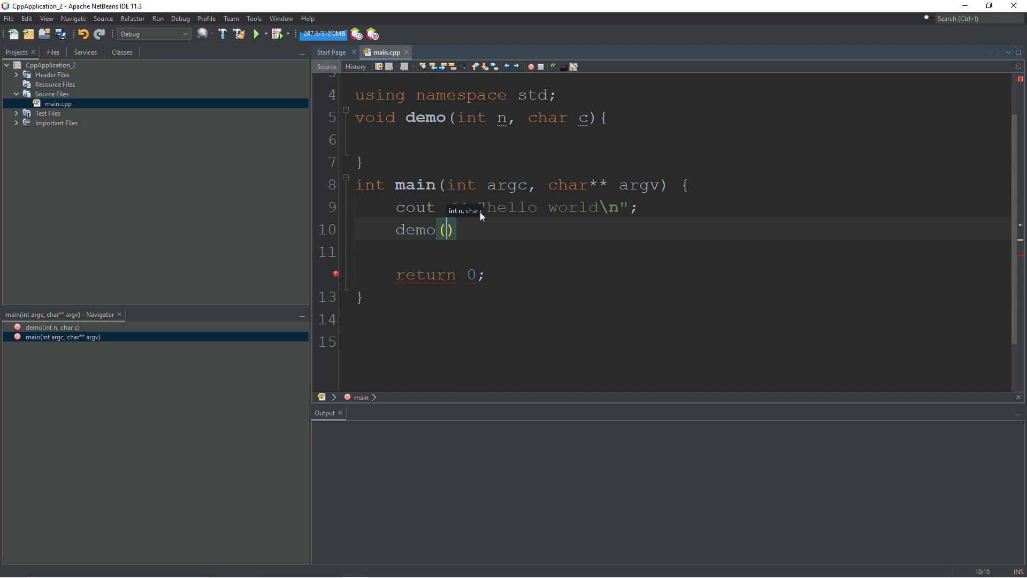
# Define void demo(int n, char c){ } above main and call demo() inside main.
pyautogui.doubleClick(471, 118)
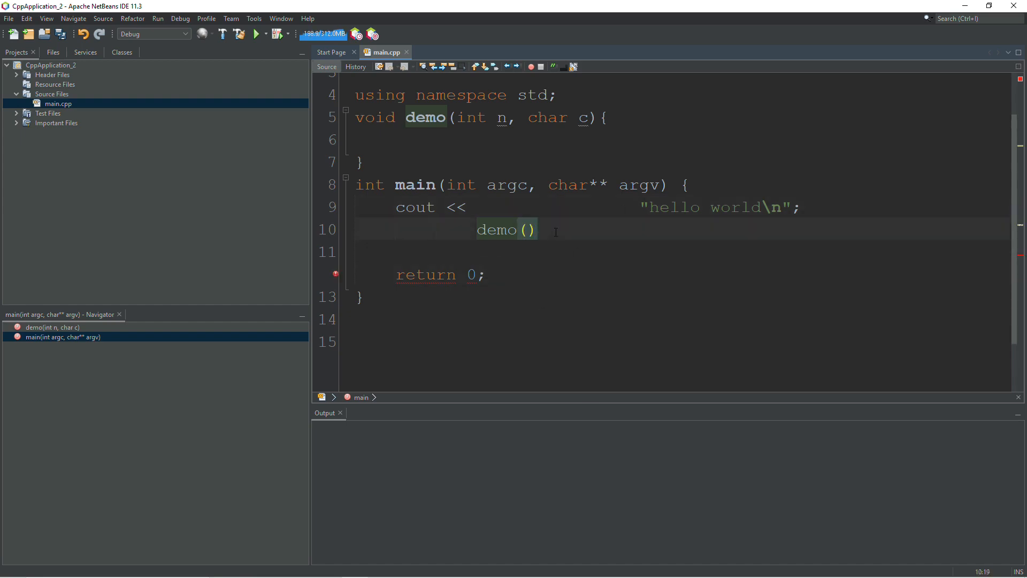
# Reformat main.cpp with Format (Alt+Shift+F) so demo(); and indentation are consistent.
pyautogui.rightClick(518, 229)
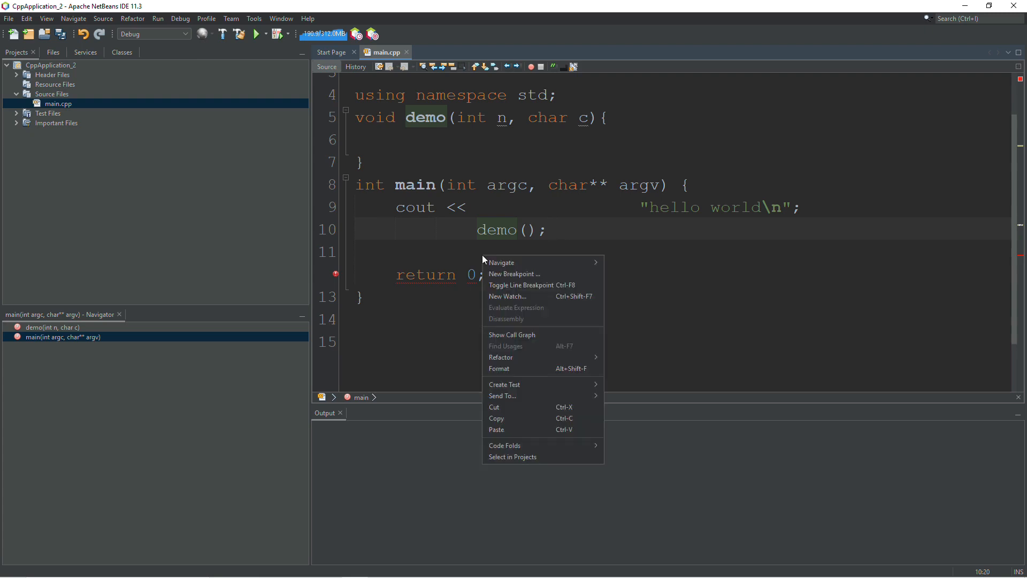
pyautogui.moveTo(531, 368)
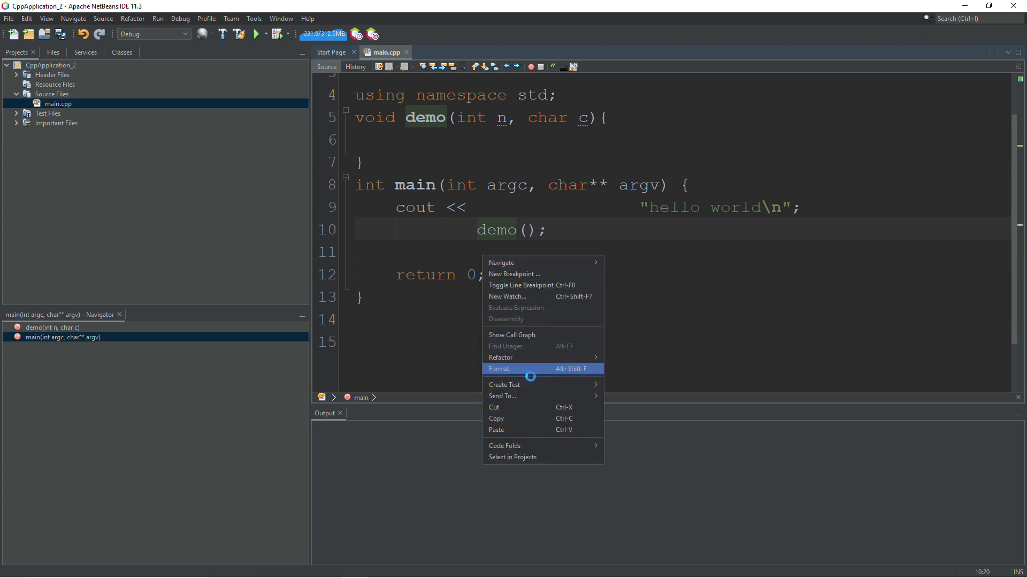
pyautogui.click(499, 369)
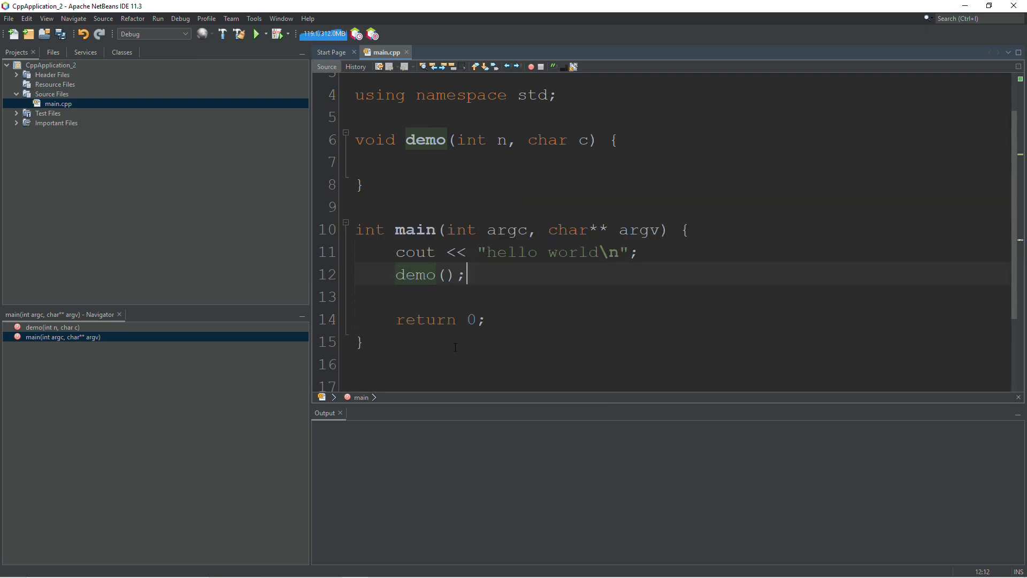
pyautogui.moveTo(575, 291)
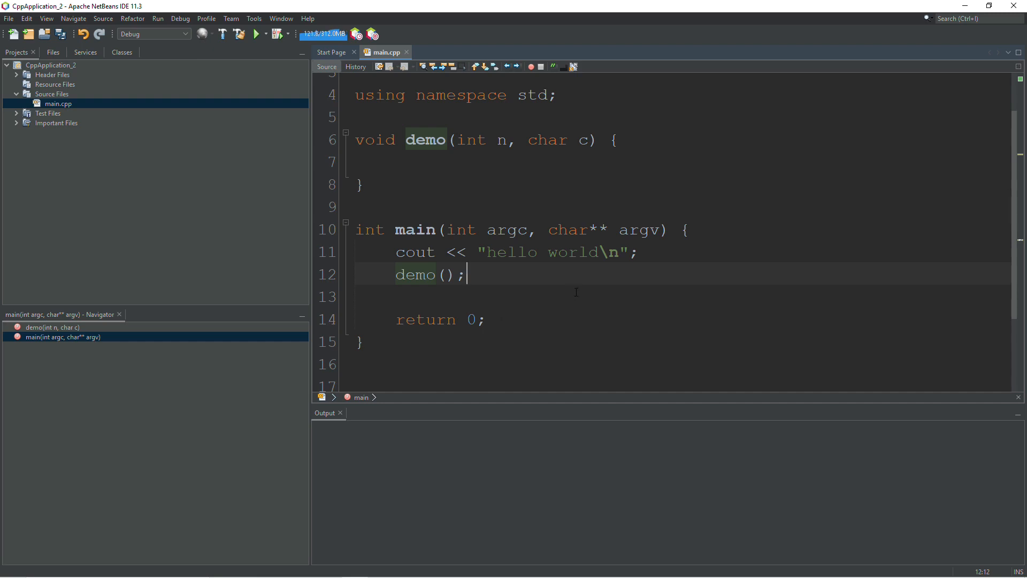